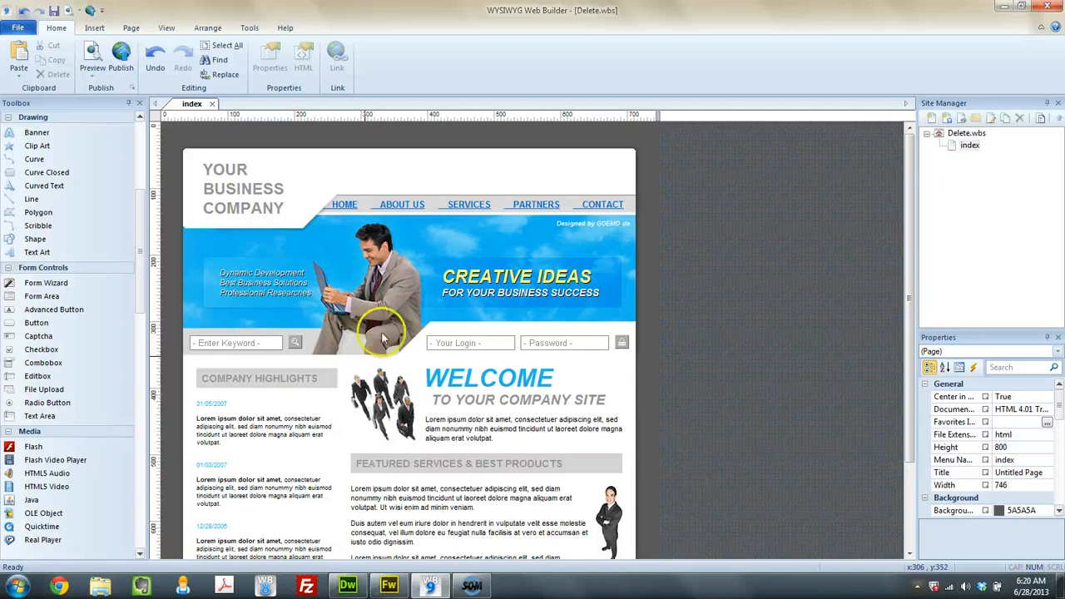
{"action": "mouse_move", "coordinate": [722, 183]}
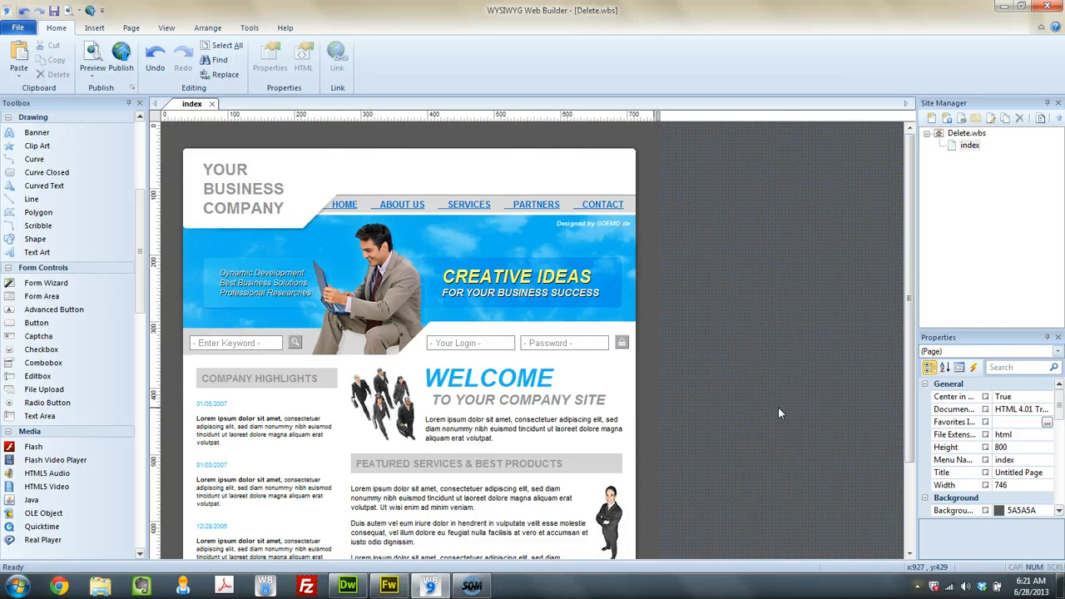
{"action": "mouse_move", "coordinate": [396, 177]}
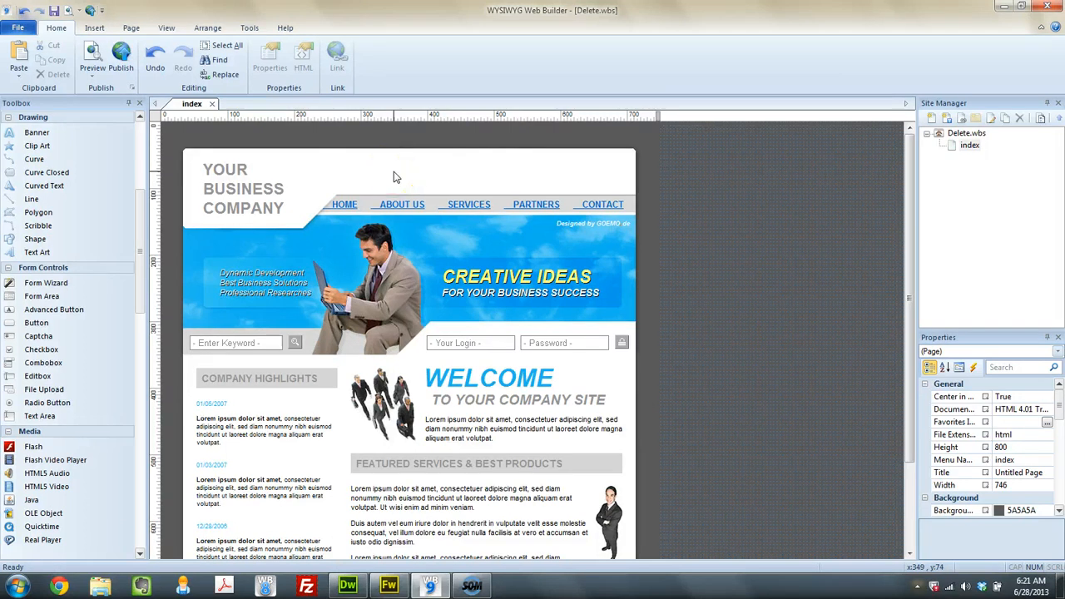
{"action": "mouse_move", "coordinate": [741, 216]}
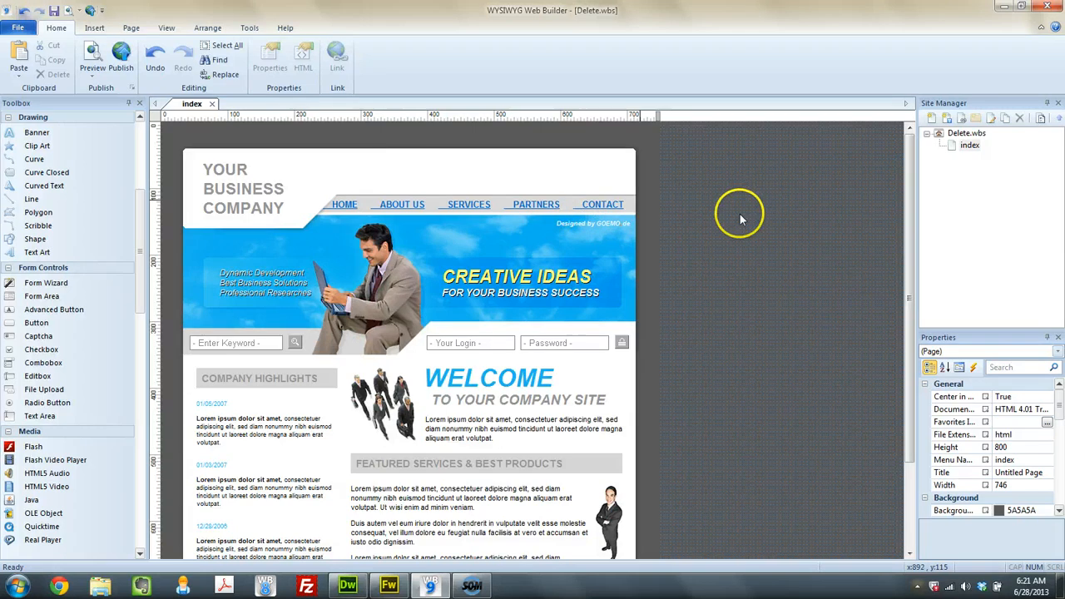
{"action": "mouse_move", "coordinate": [586, 499]}
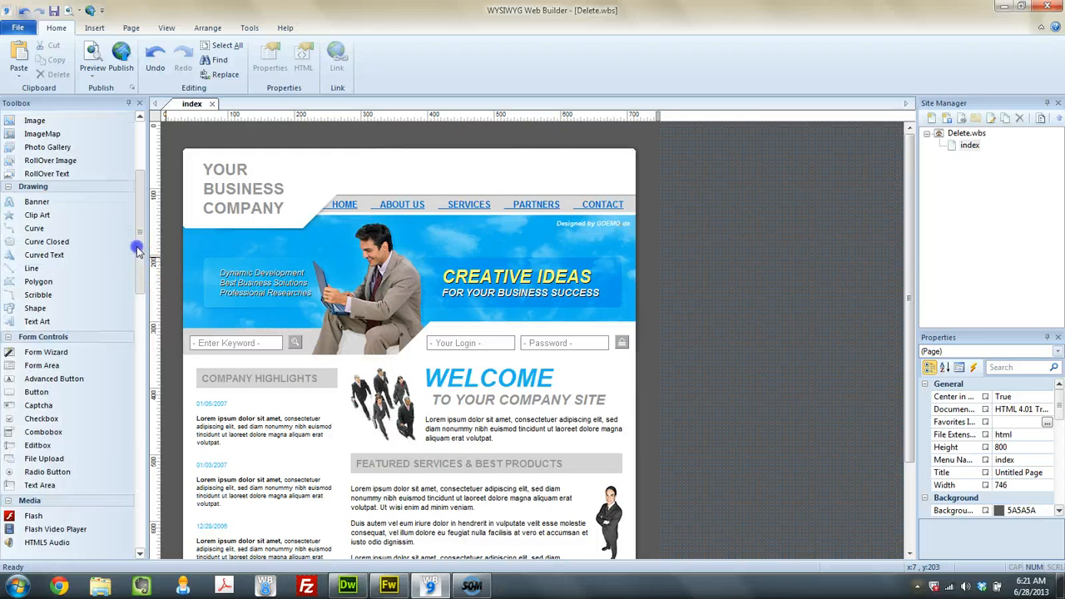
Start a new website from a template via the File menu.
{"action": "scroll", "scroll_direction": "down", "scroll_amount": 3}
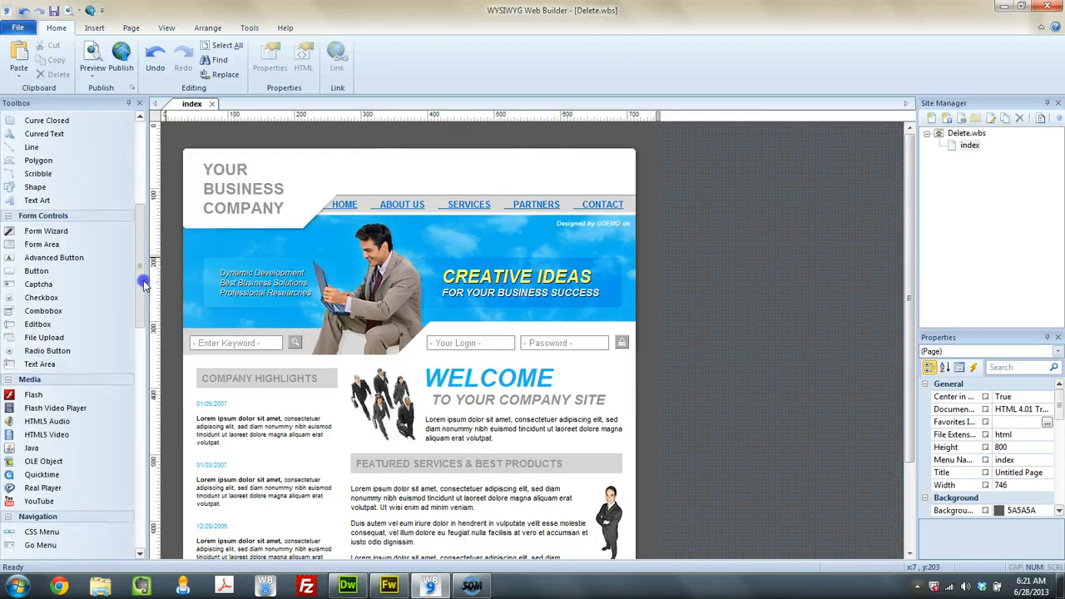
{"action": "scroll", "scroll_direction": "down", "scroll_amount": 3}
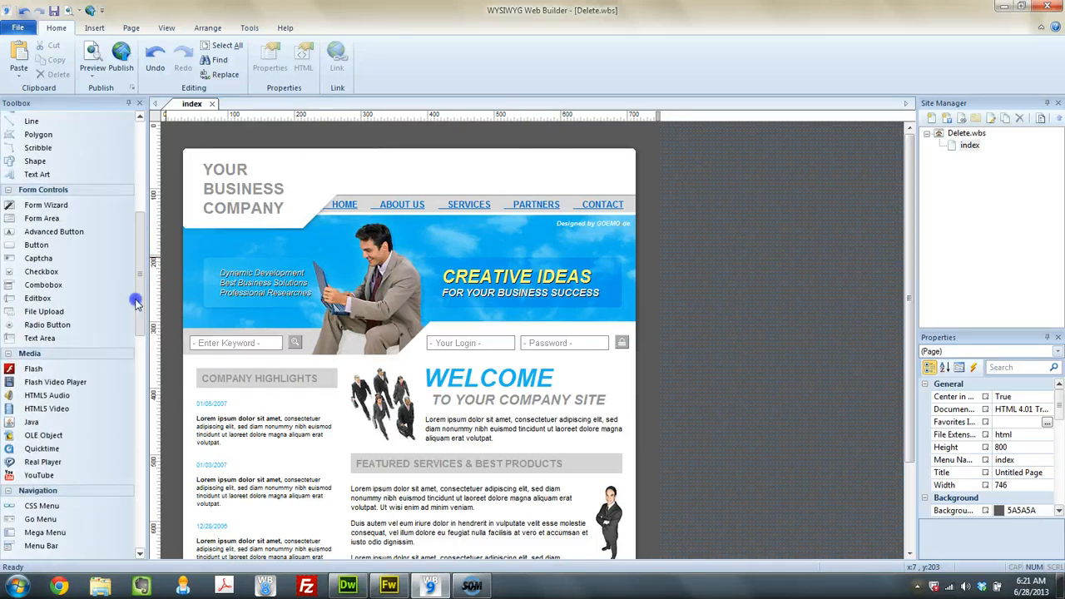
{"action": "scroll", "scroll_direction": "down", "scroll_amount": 3}
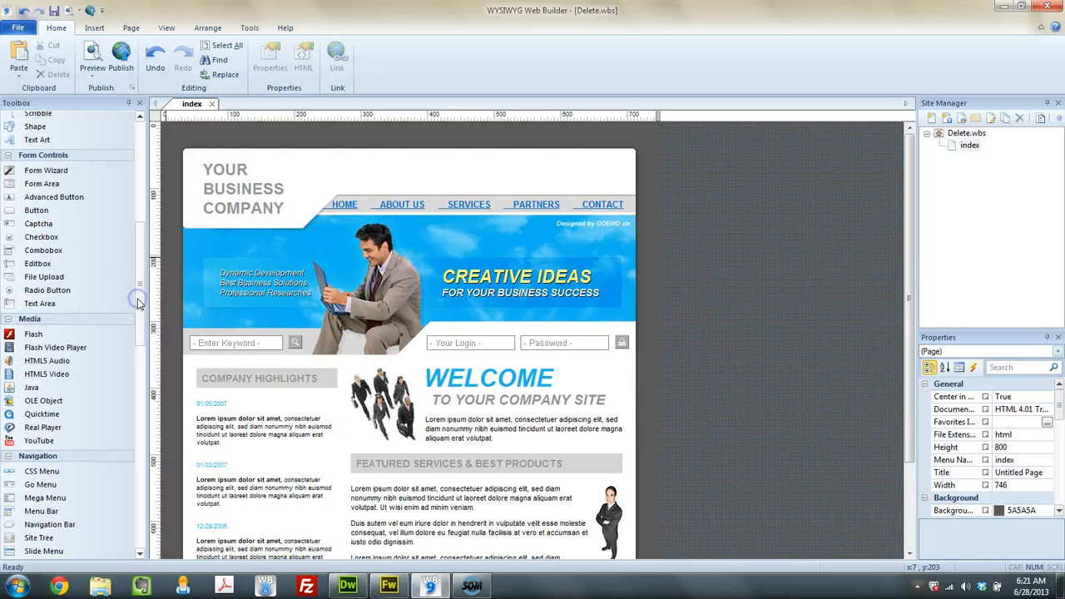
{"action": "mouse_move", "coordinate": [186, 316]}
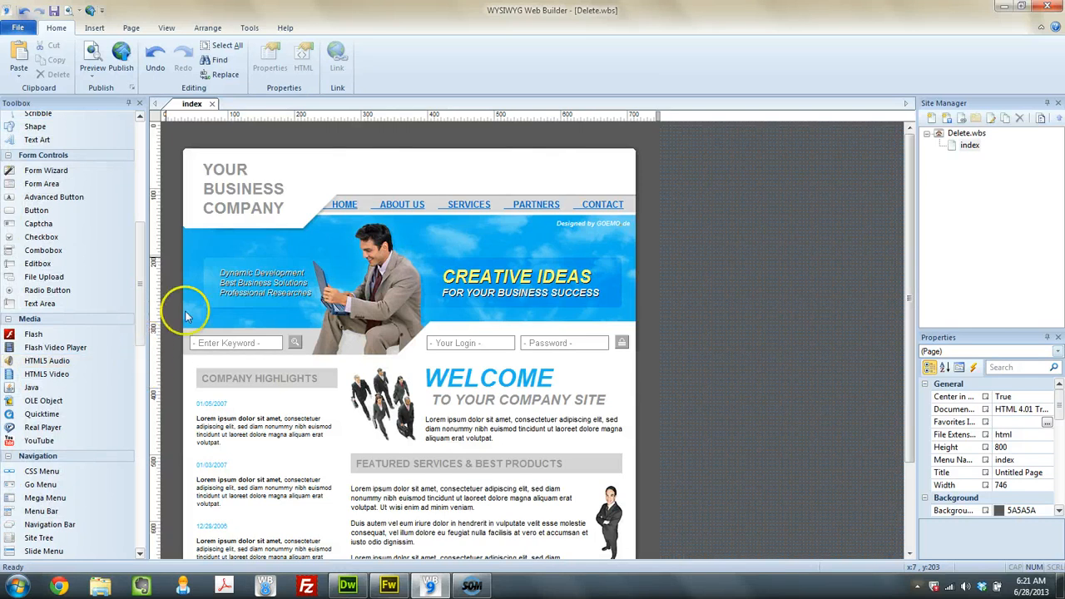
{"action": "scroll", "scroll_direction": "down", "scroll_amount": 3}
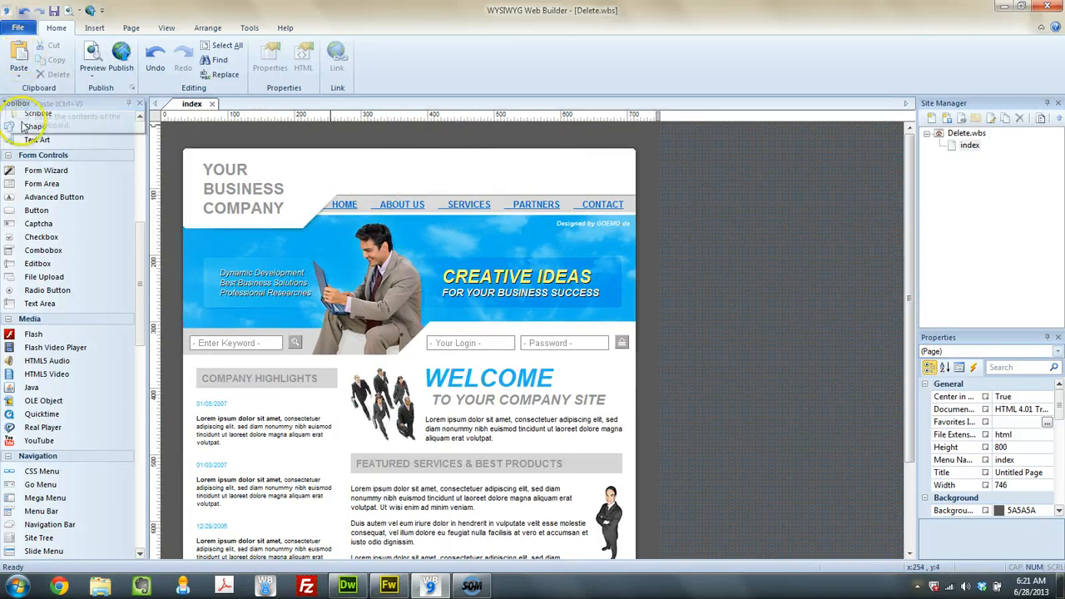
{"action": "mouse_move", "coordinate": [632, 193]}
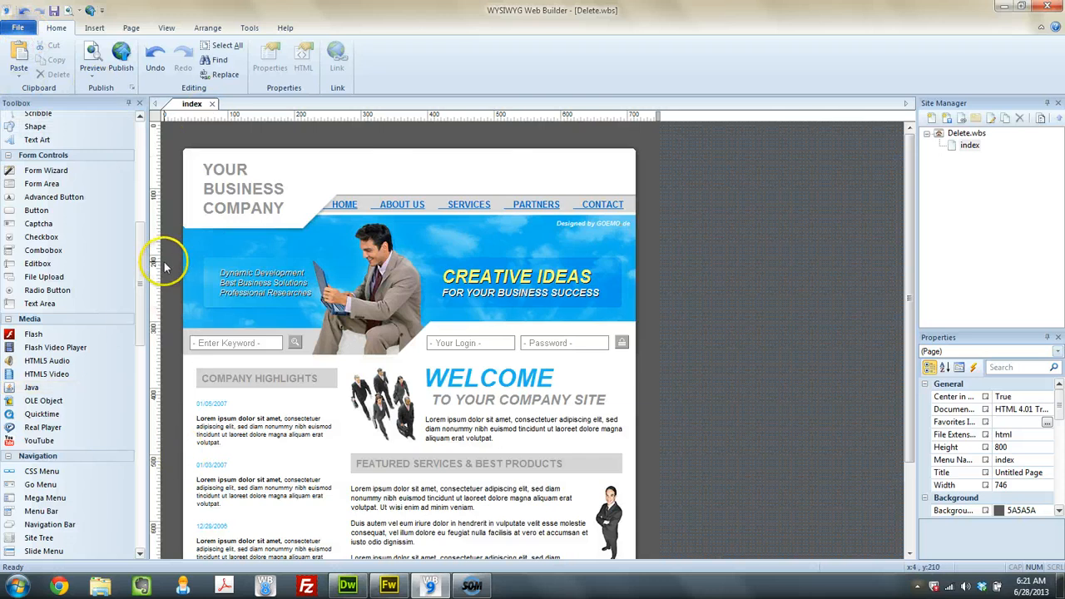
{"action": "left_click", "coordinate": [18, 26]}
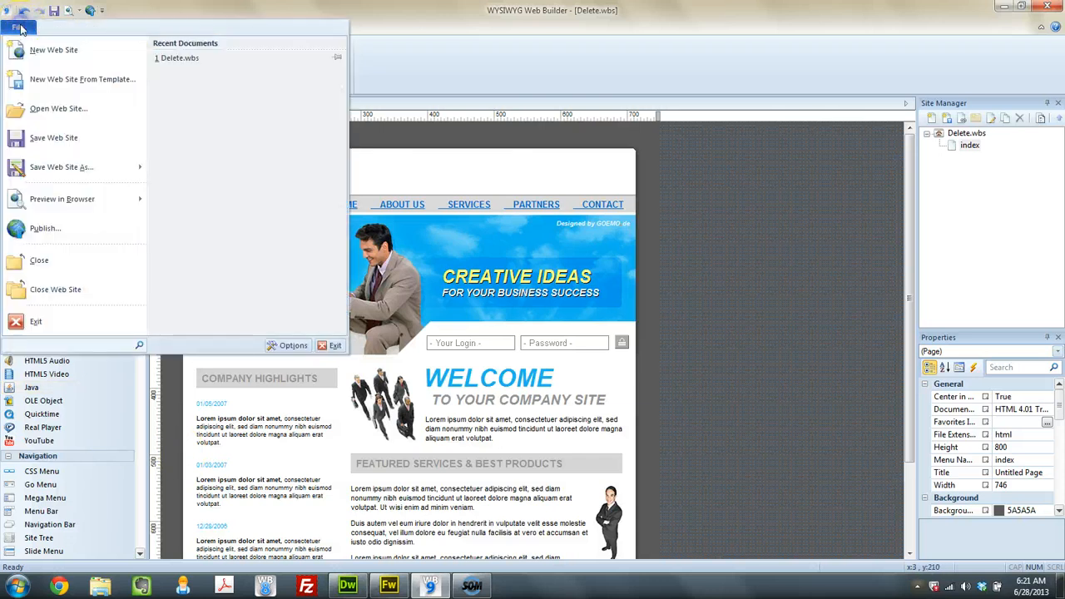
{"action": "mouse_move", "coordinate": [83, 80]}
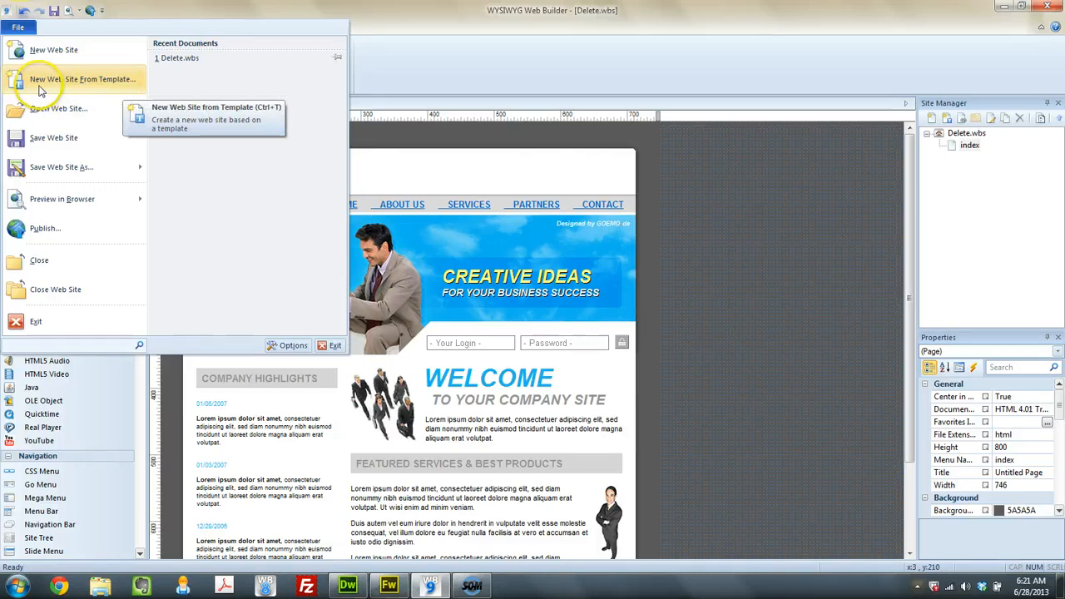
{"action": "mouse_move", "coordinate": [88, 86]}
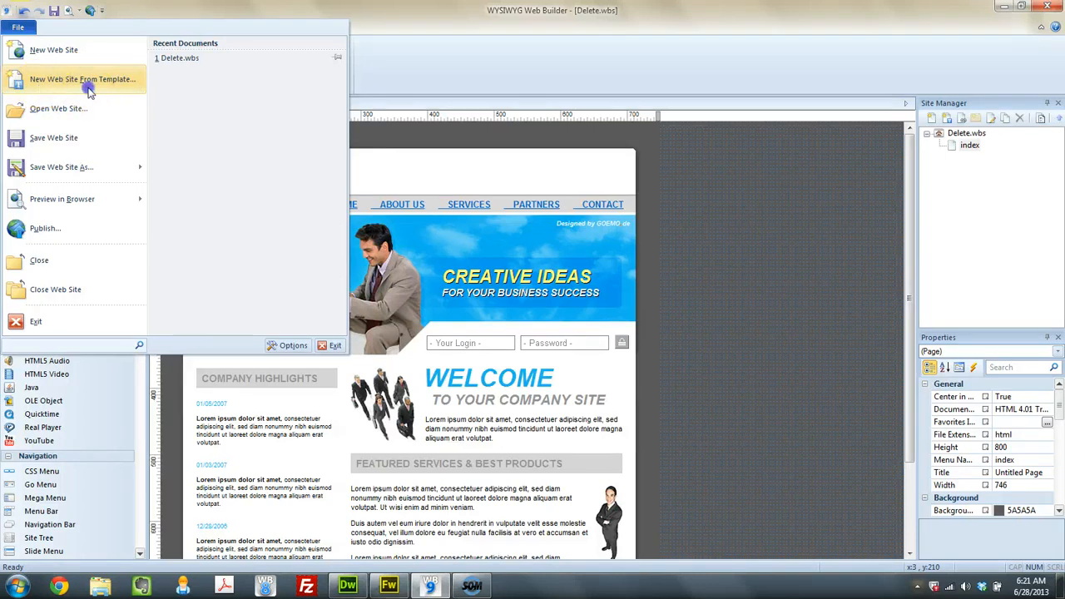
{"action": "left_click", "coordinate": [82, 80]}
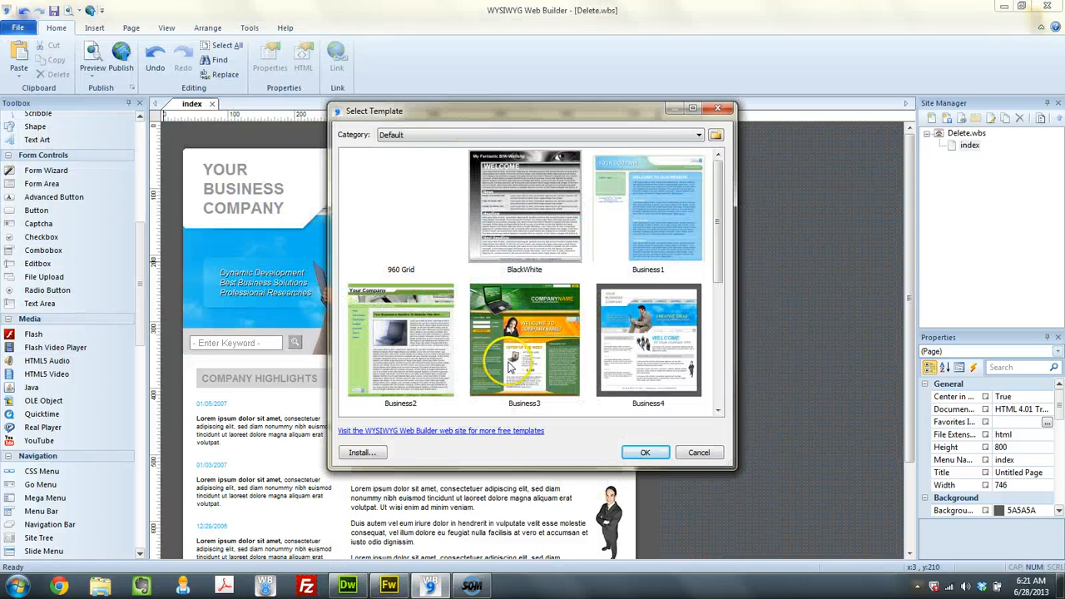
Choose the Business4 template in the Select Template dialog and confirm it.
{"action": "scroll", "scroll_direction": "down", "scroll_amount": 3}
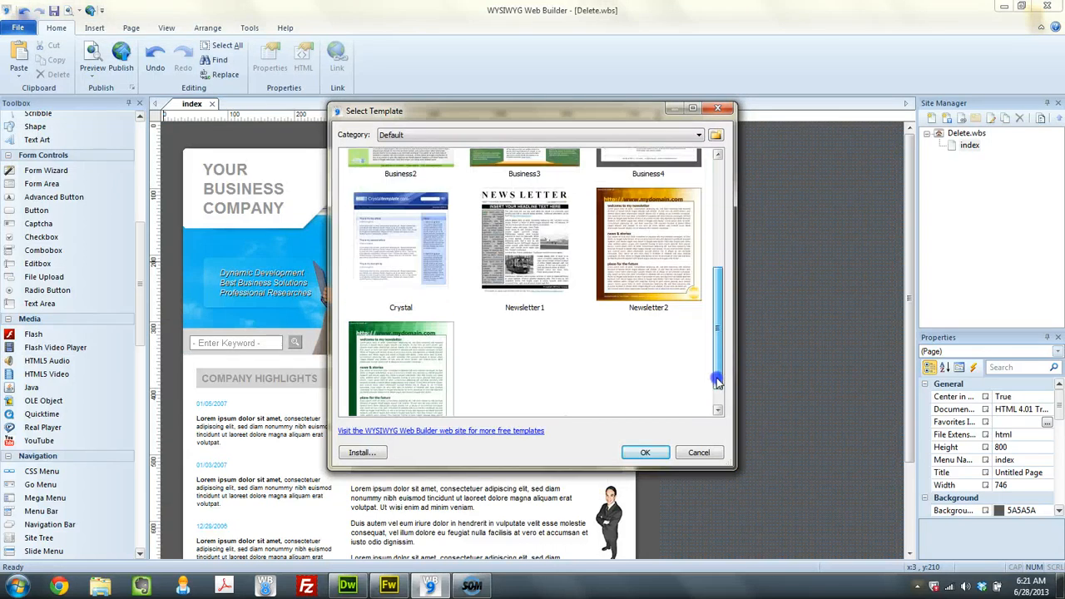
{"action": "left_click_drag", "start_coordinate": [717, 381], "coordinate": [717, 325]}
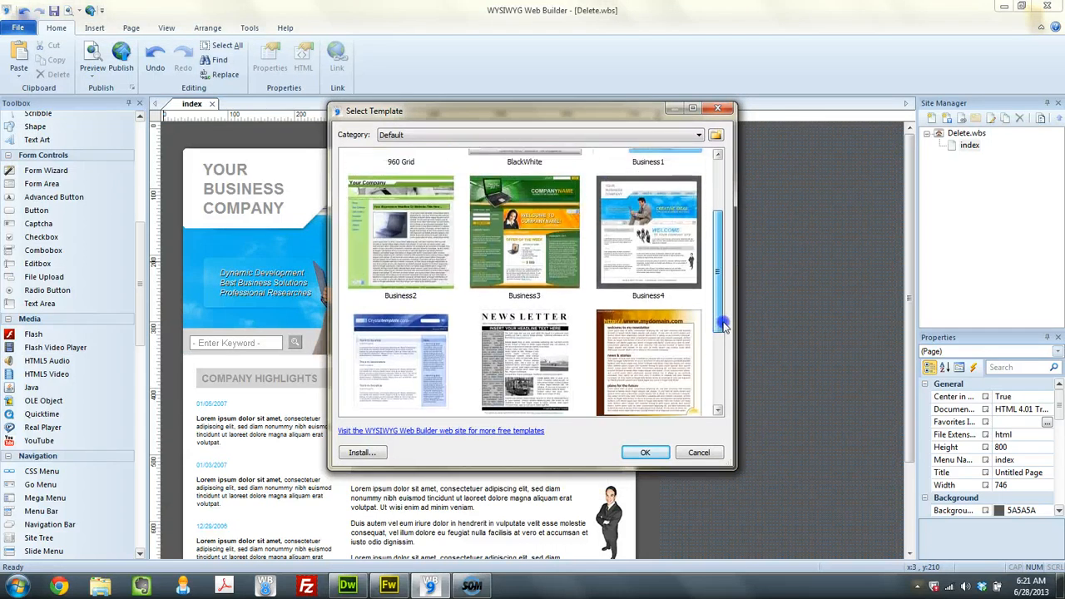
{"action": "left_click", "coordinate": [649, 231]}
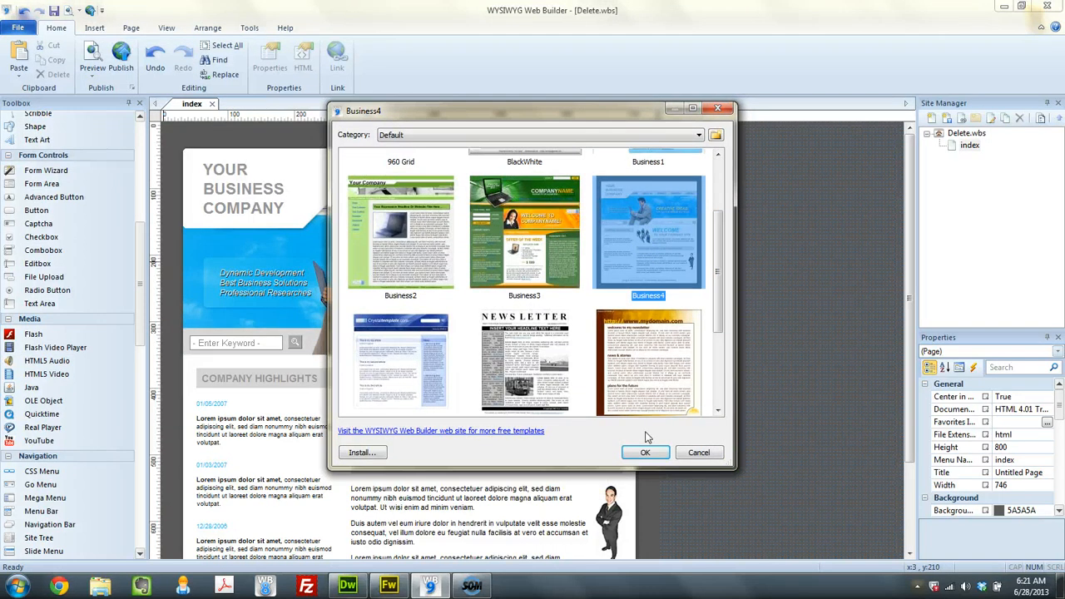
{"action": "left_click", "coordinate": [645, 453]}
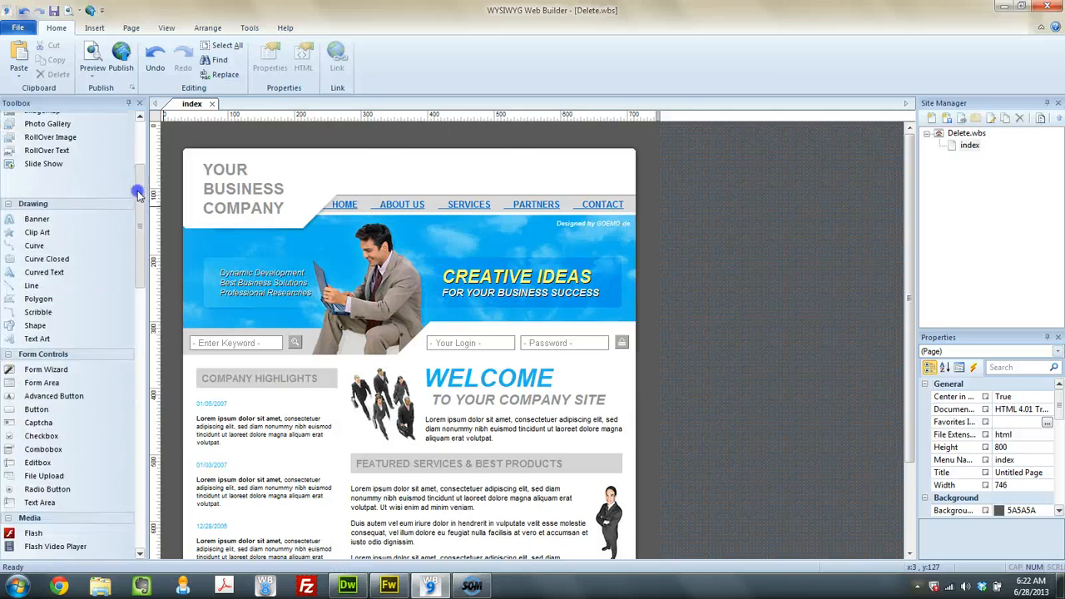
Insert a Layer from the Advanced toolbox covering the whole 746 by 800 page.
{"action": "scroll", "scroll_direction": "down", "scroll_amount": 3}
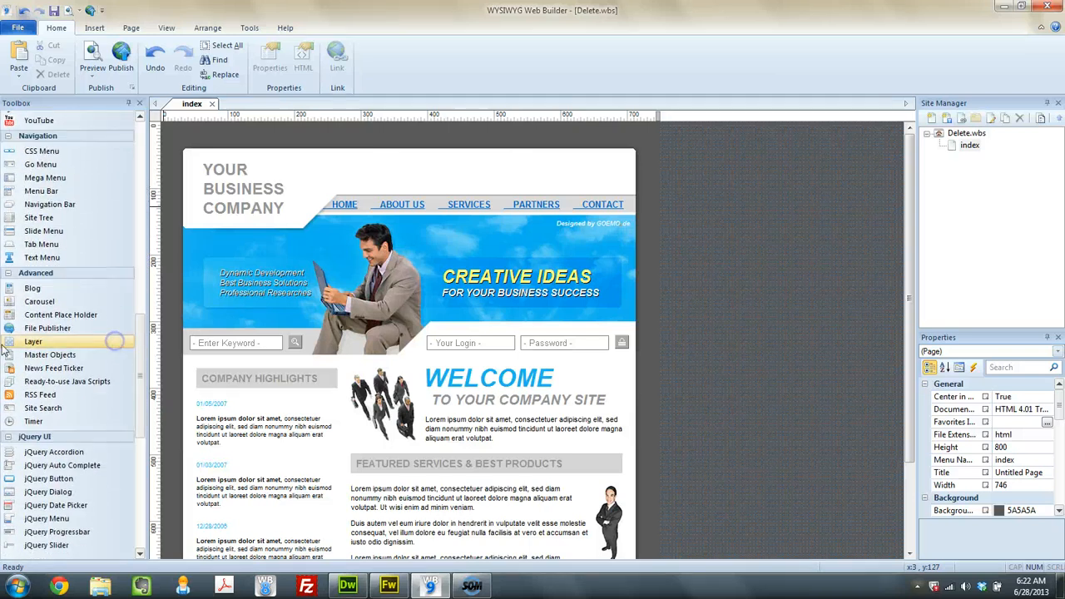
{"action": "left_click", "coordinate": [33, 342]}
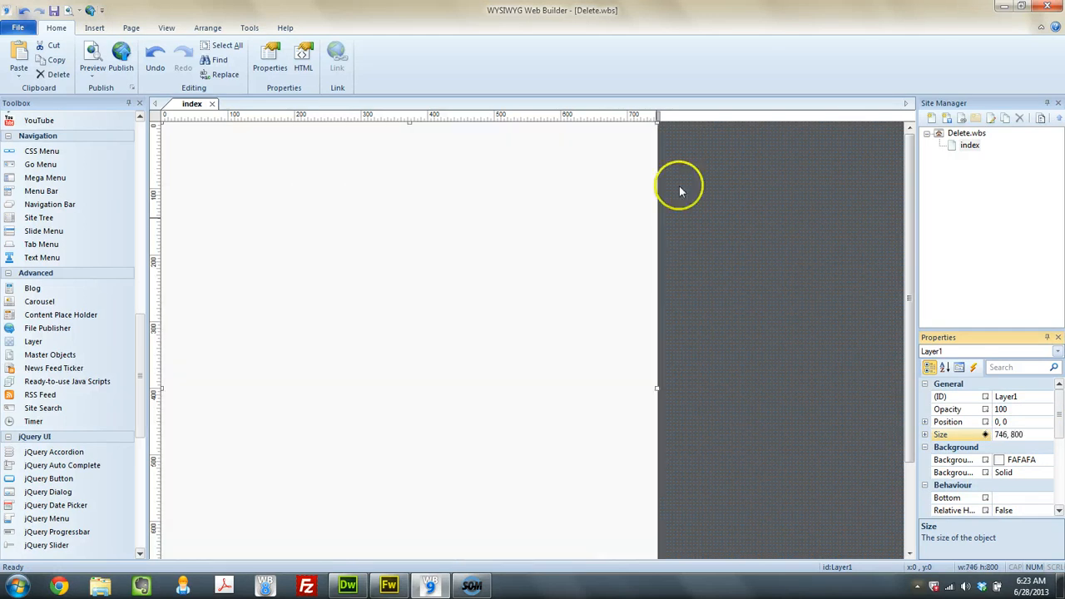
Give Layer1 a black (000000) background in its Style settings.
{"action": "double_click", "coordinate": [679, 183]}
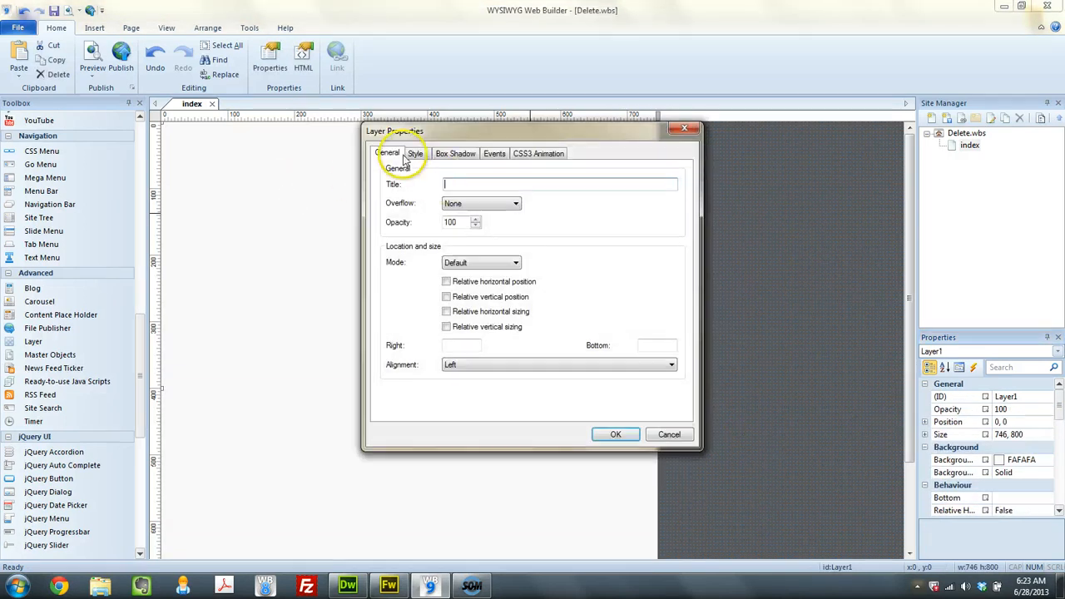
{"action": "left_click", "coordinate": [414, 153]}
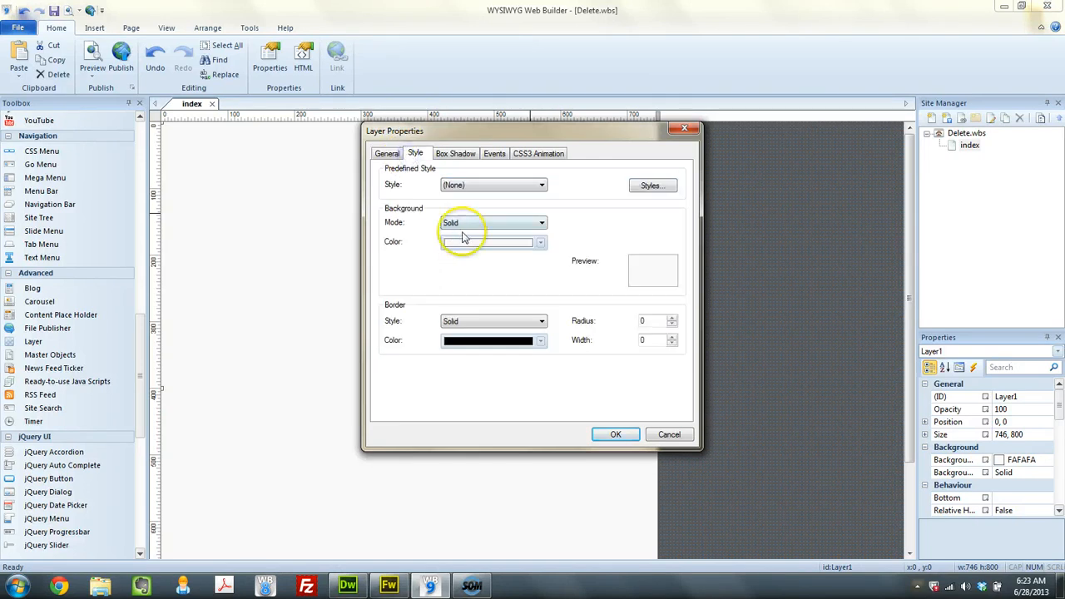
{"action": "left_click", "coordinate": [539, 241]}
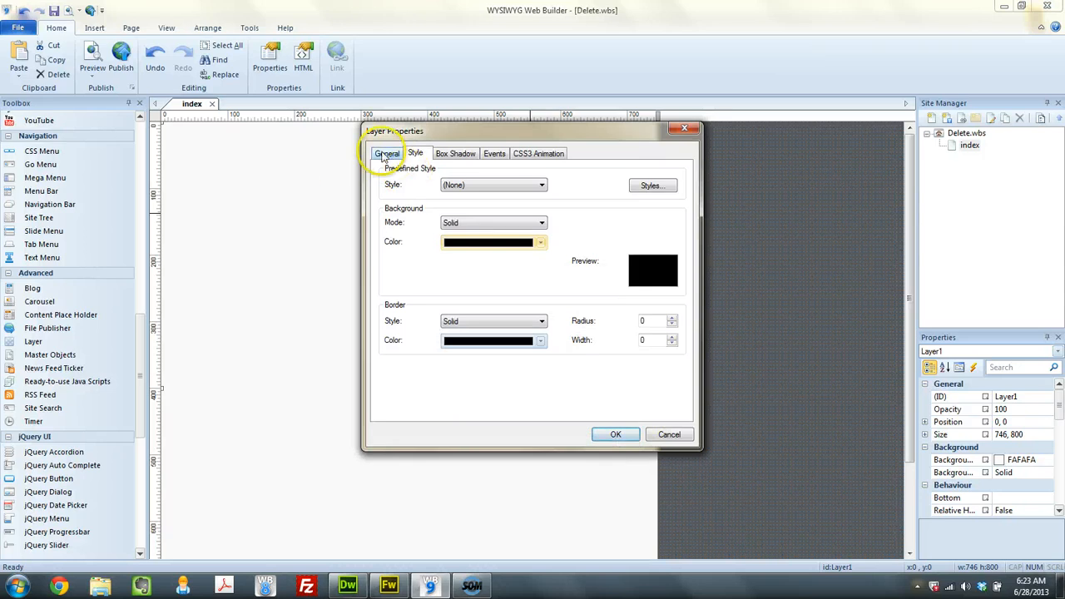
{"action": "left_click", "coordinate": [386, 153]}
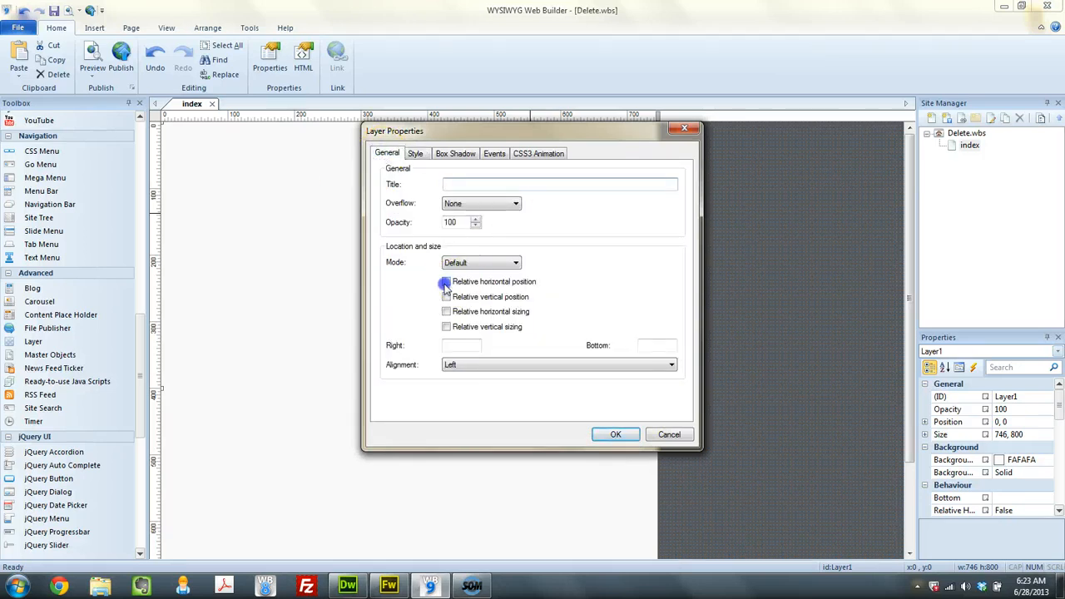
Make Layer1's position and sizing relative with center alignment, and apply.
{"action": "left_click", "coordinate": [446, 326]}
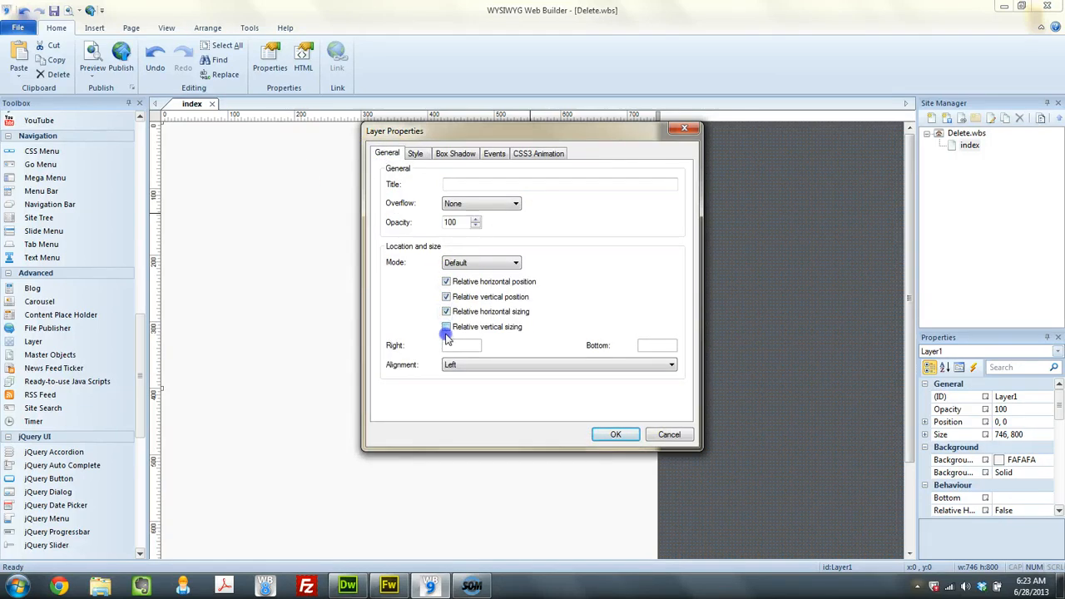
{"action": "left_click", "coordinate": [446, 326]}
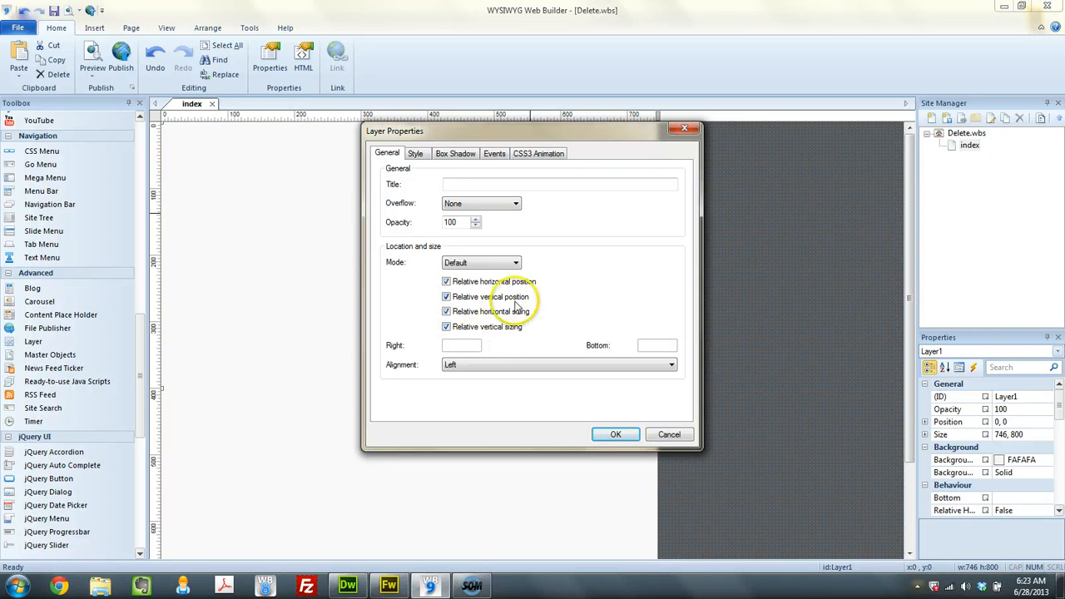
{"action": "left_click", "coordinate": [671, 364]}
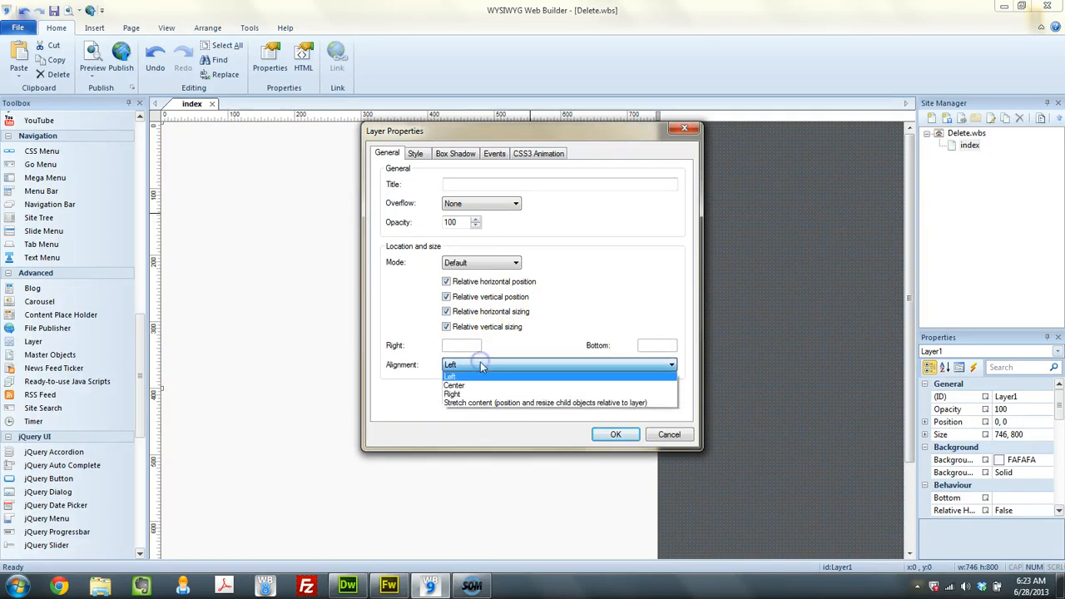
{"action": "left_click", "coordinate": [454, 385]}
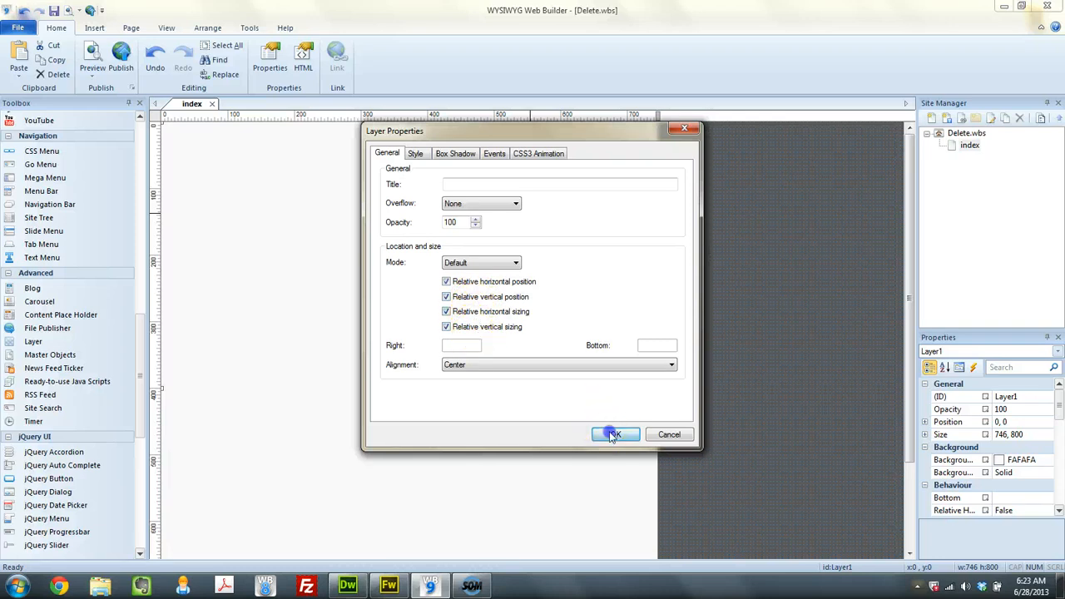
{"action": "left_click", "coordinate": [615, 435]}
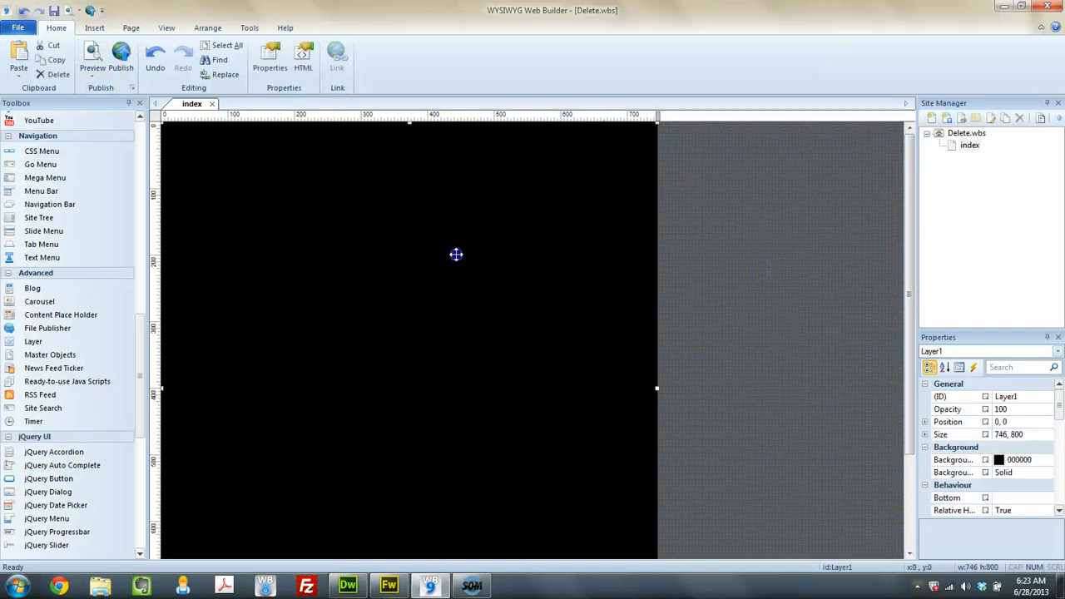
Deselect the layer and preview the index page in the browser.
{"action": "left_click_drag", "start_coordinate": [456, 254], "coordinate": [366, 321]}
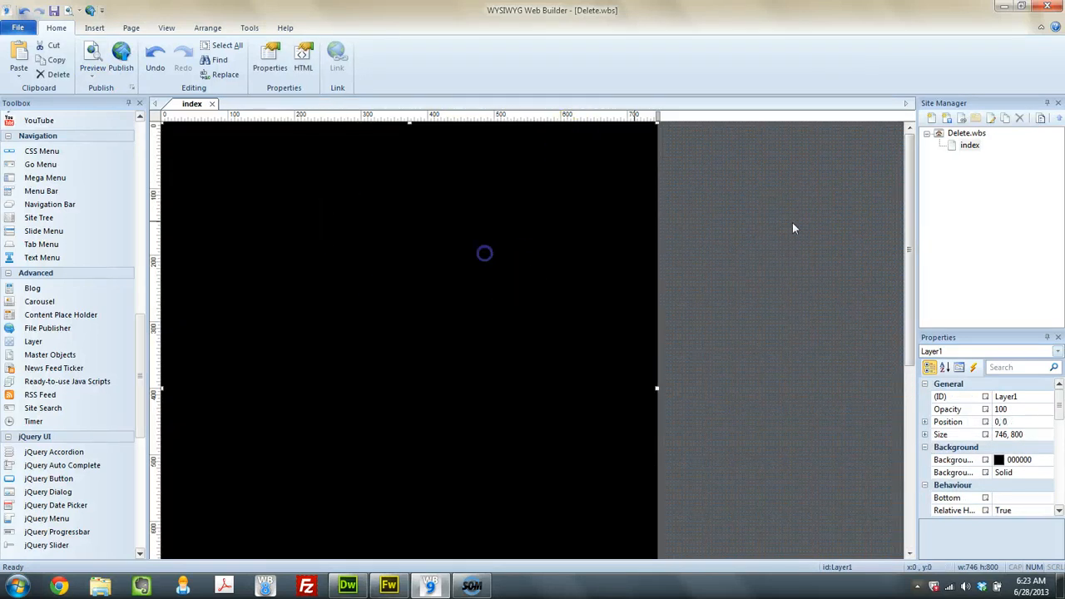
{"action": "left_click", "coordinate": [93, 58]}
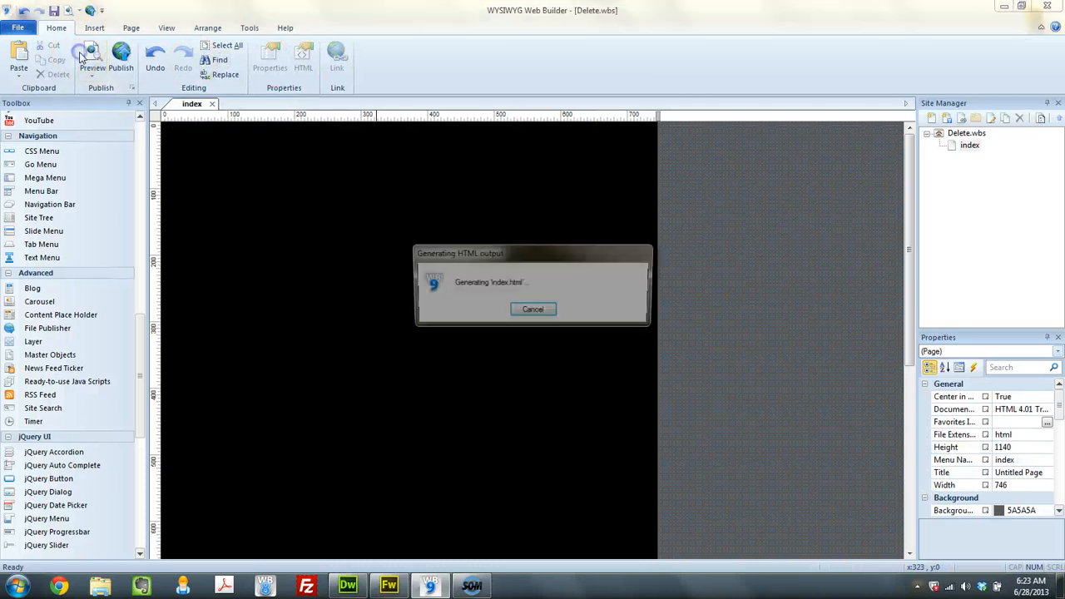
{"action": "left_click", "coordinate": [93, 58]}
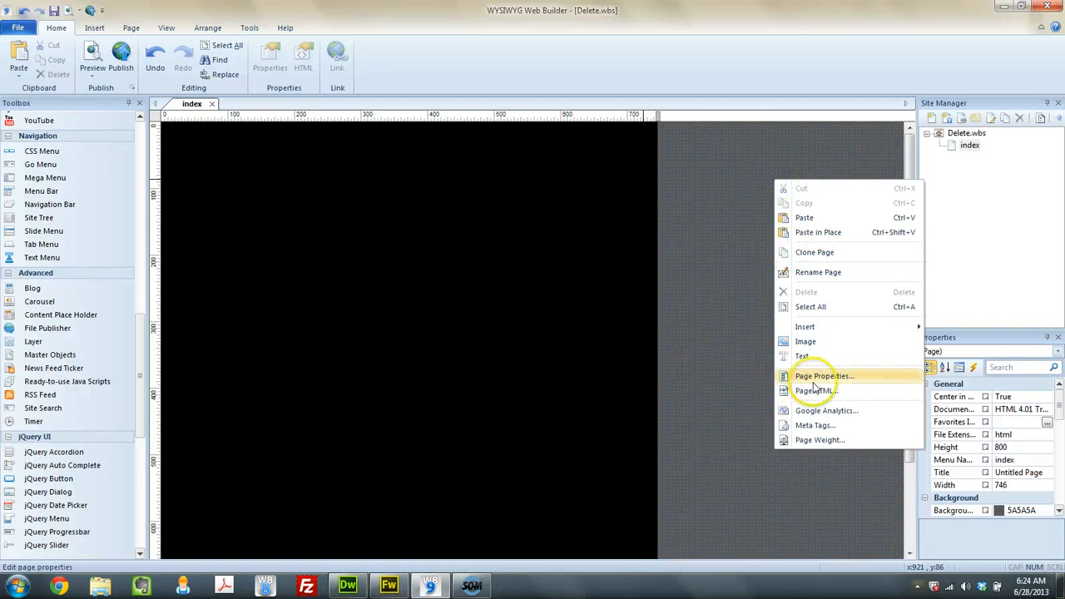
Add an onload page event in Page Properties that hides Layer1.
{"action": "left_click", "coordinate": [824, 377]}
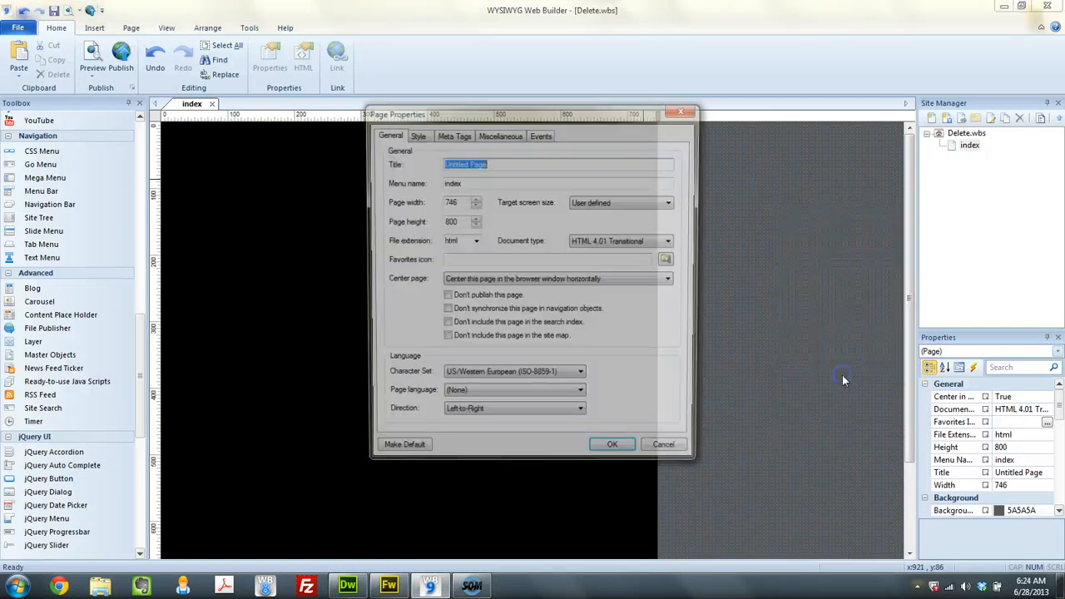
{"action": "left_click", "coordinate": [540, 133]}
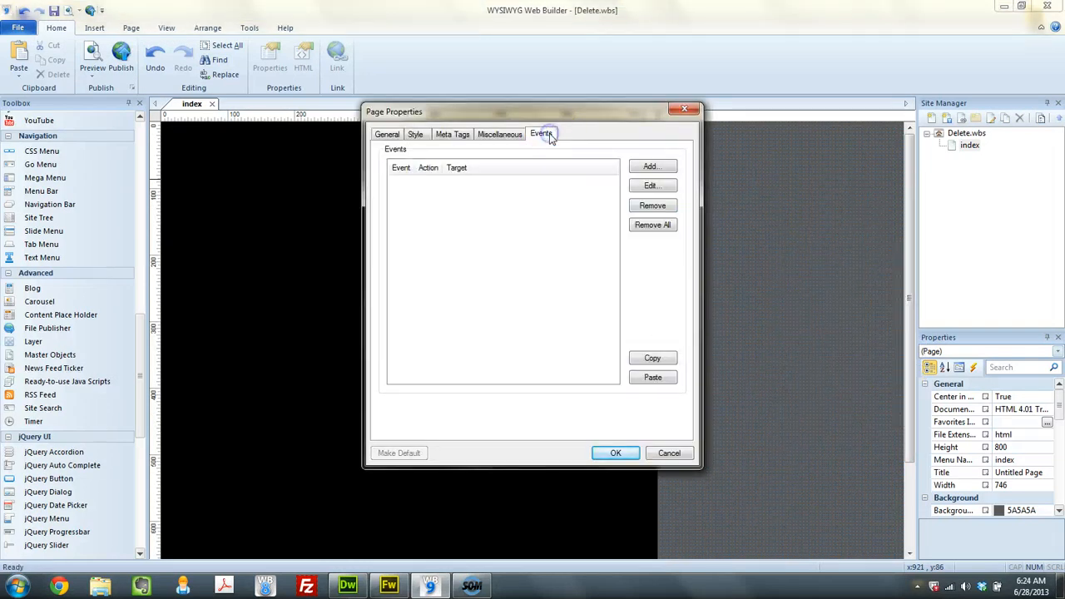
{"action": "left_click", "coordinate": [653, 167]}
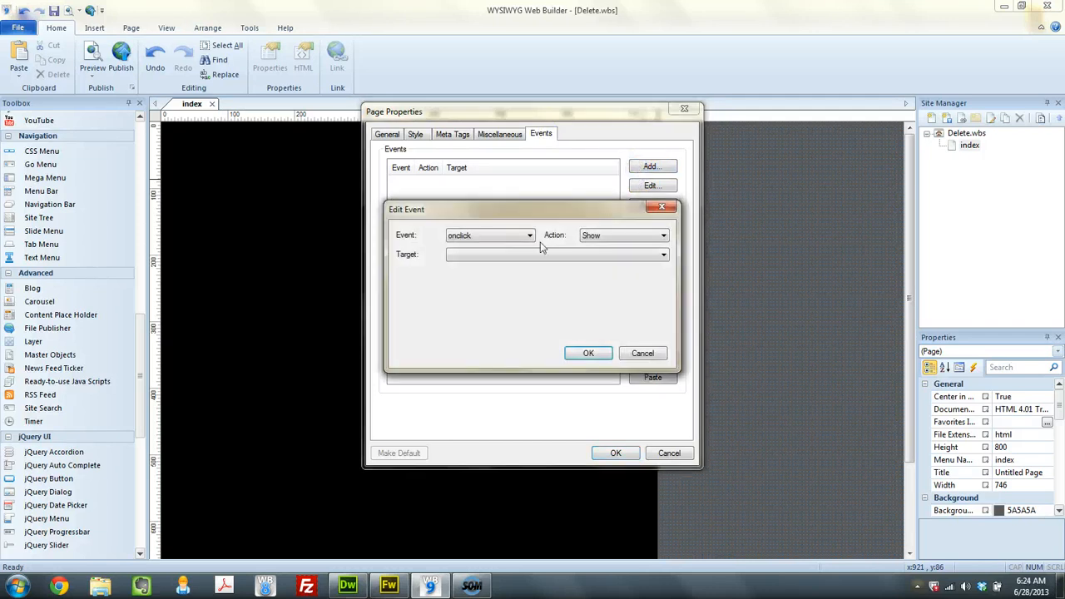
{"action": "left_click", "coordinate": [529, 235]}
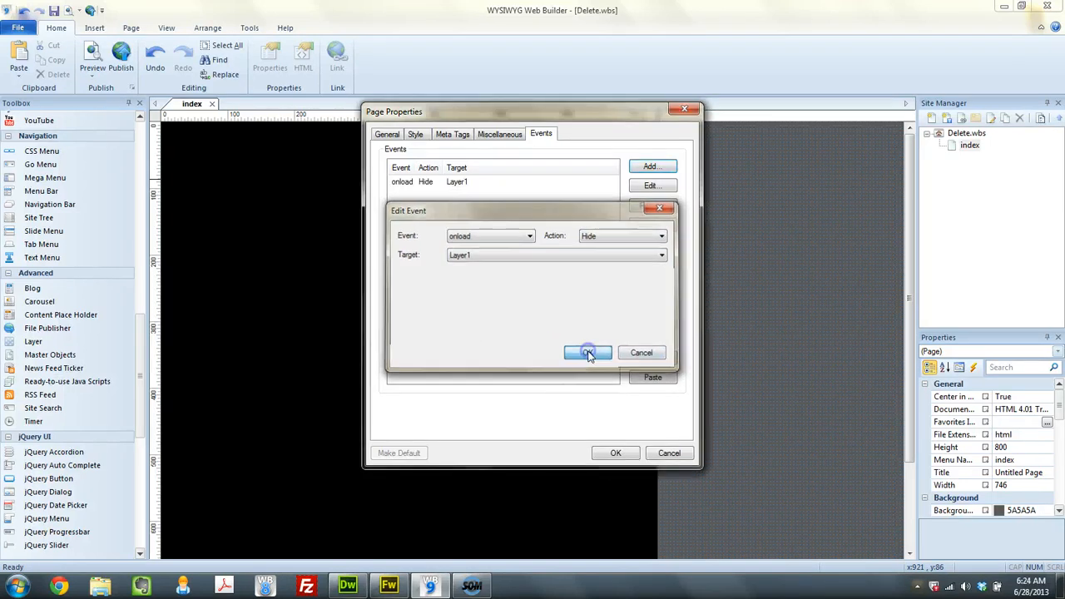
{"action": "left_click", "coordinate": [588, 353]}
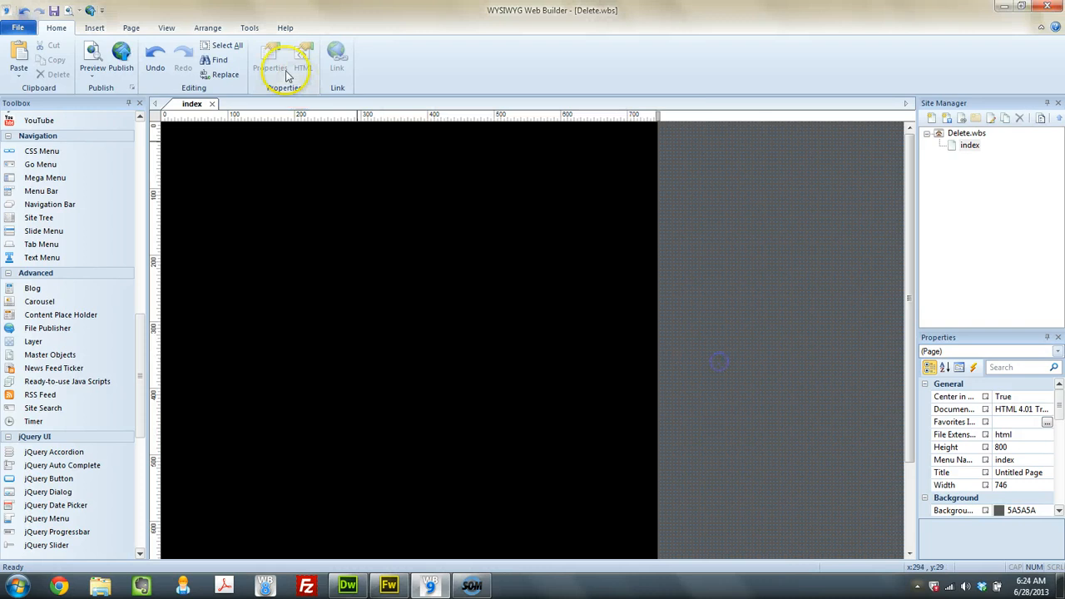
{"action": "left_click", "coordinate": [94, 59]}
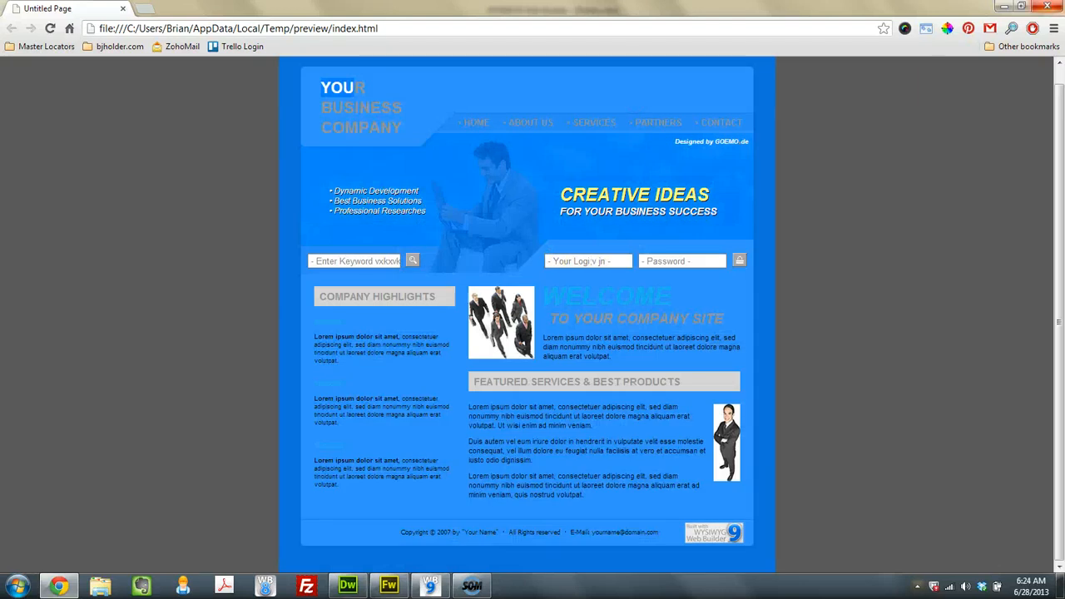
{"action": "left_click", "coordinate": [429, 586]}
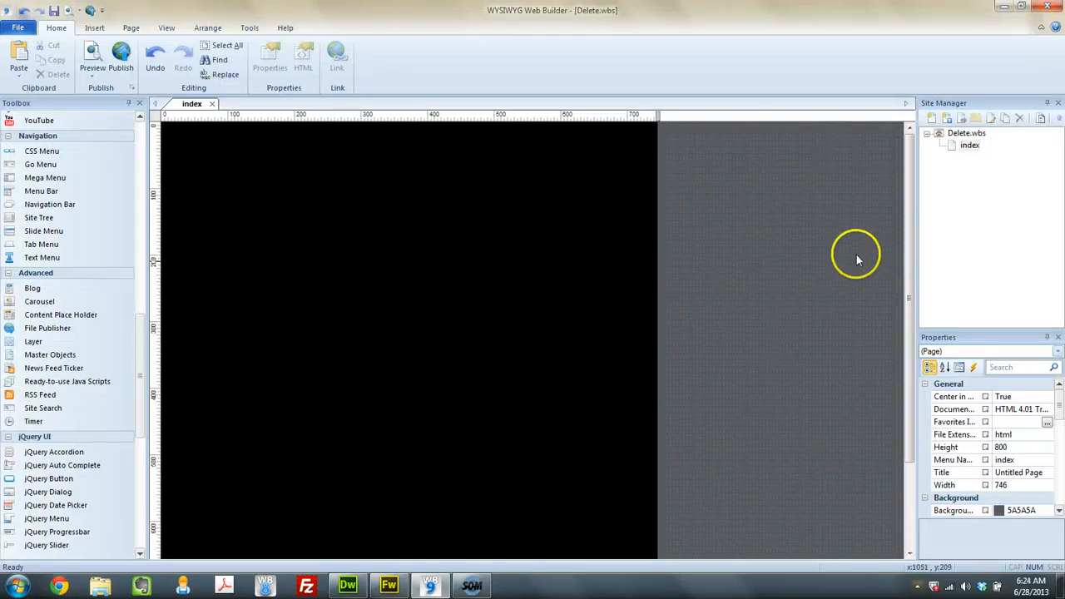
{"action": "mouse_move", "coordinate": [468, 200]}
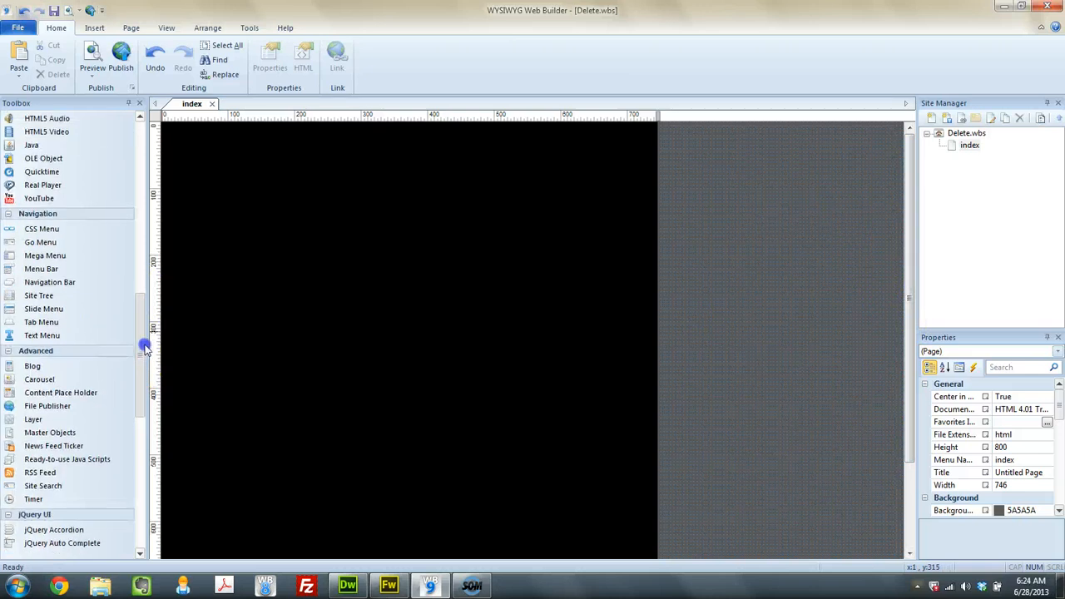
Insert a Timer object from the Advanced toolbox and open Timer1's properties.
{"action": "scroll", "scroll_direction": "down", "scroll_amount": 3}
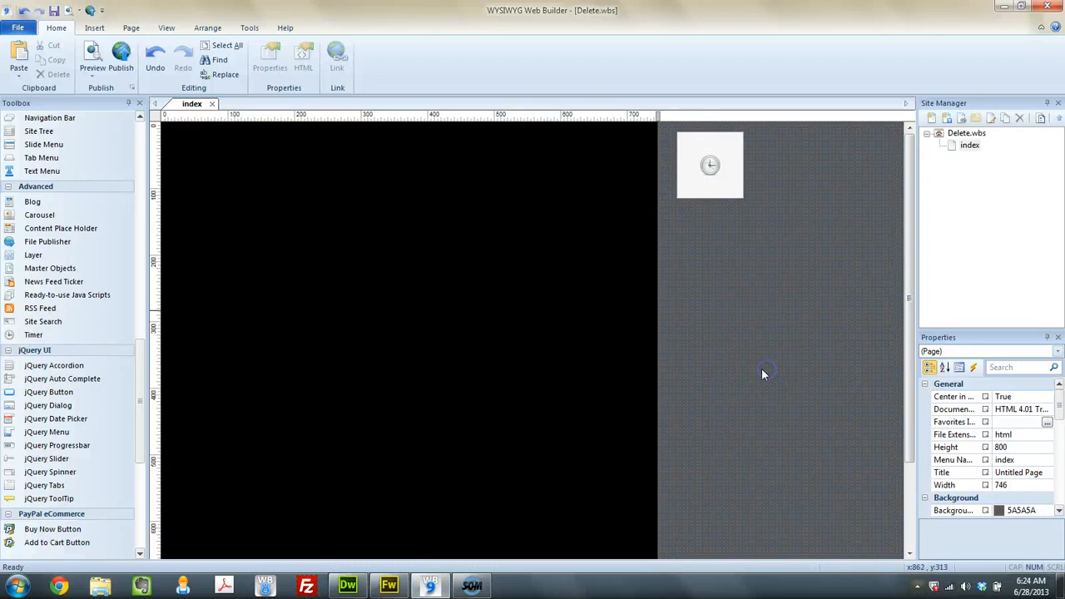
{"action": "double_click", "coordinate": [708, 165]}
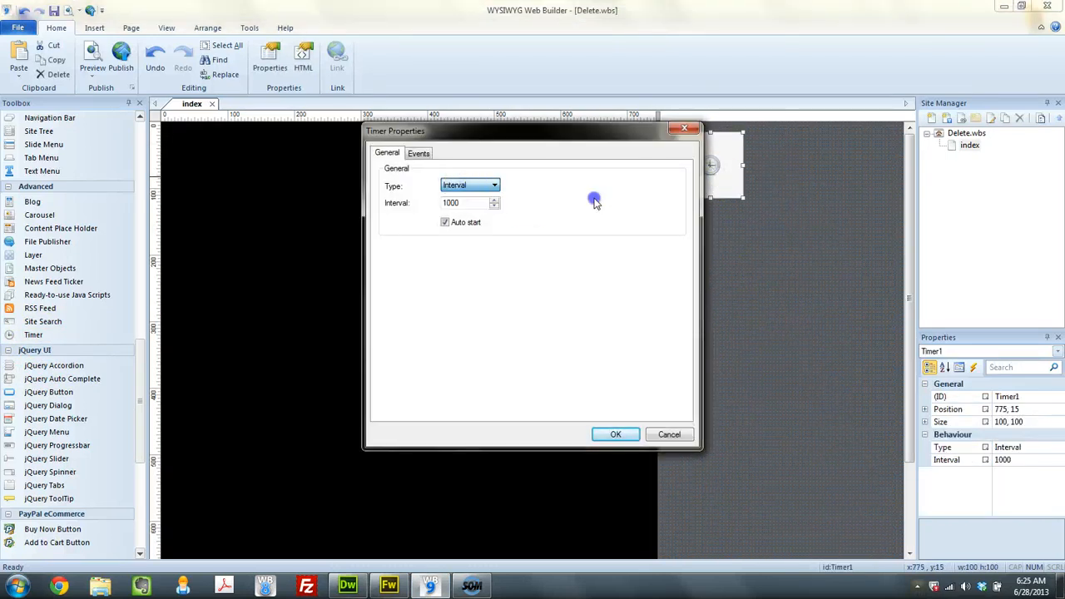
Set Timer1's interval to 3000 milliseconds.
{"action": "left_click", "coordinate": [496, 184]}
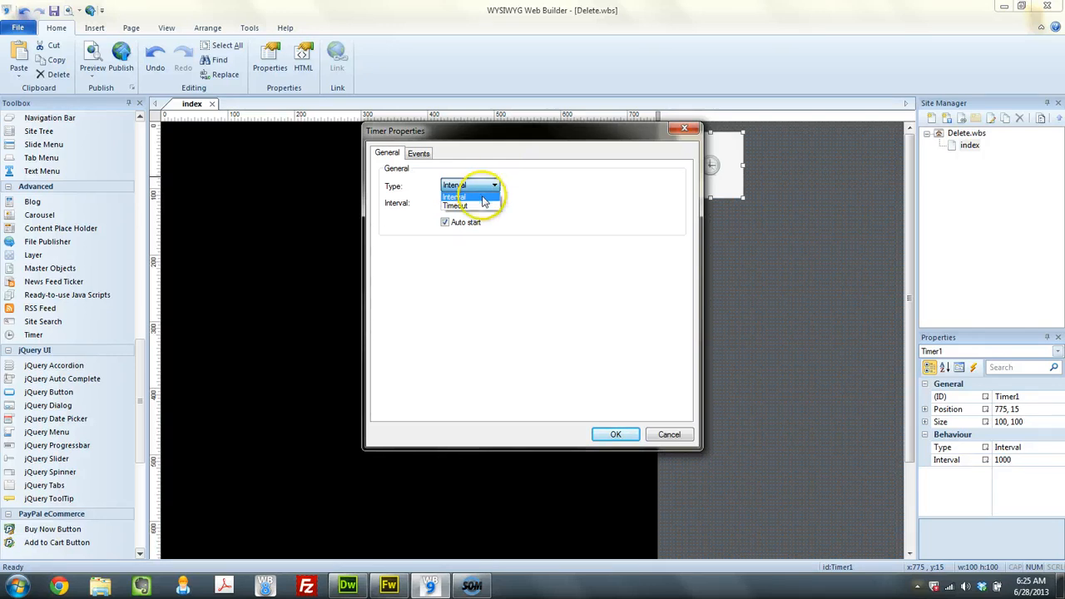
{"action": "left_click", "coordinate": [452, 196]}
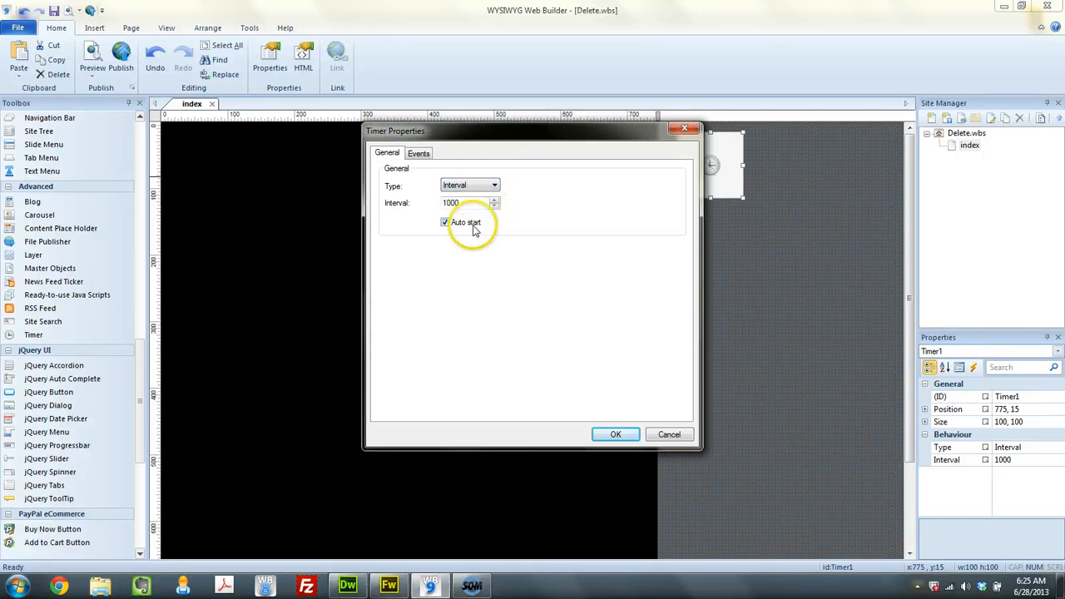
{"action": "mouse_move", "coordinate": [512, 240]}
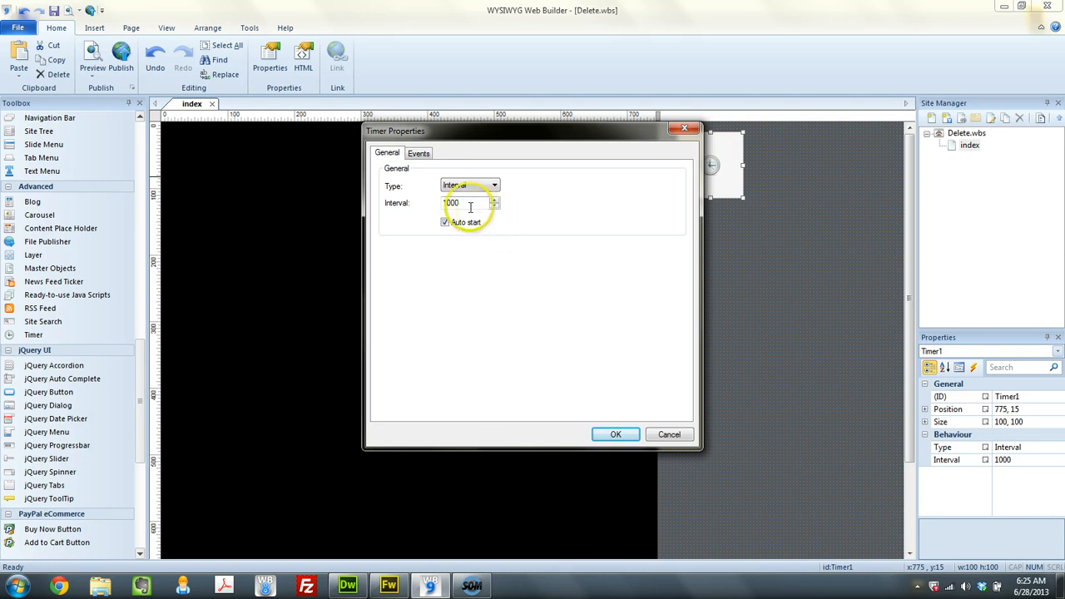
{"action": "triple_click", "coordinate": [462, 203]}
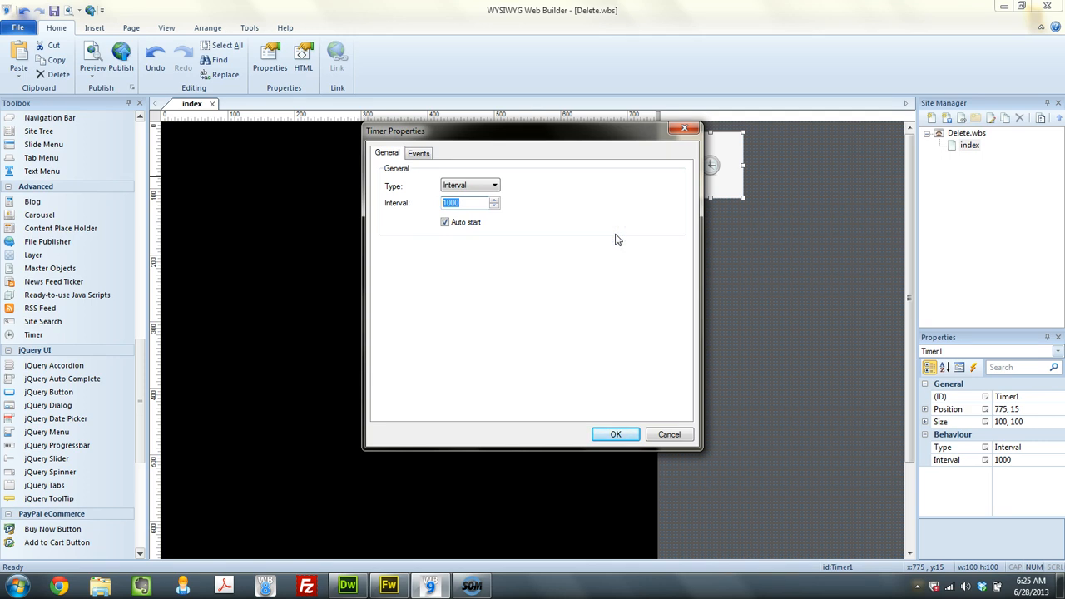
{"action": "left_click", "coordinate": [466, 203]}
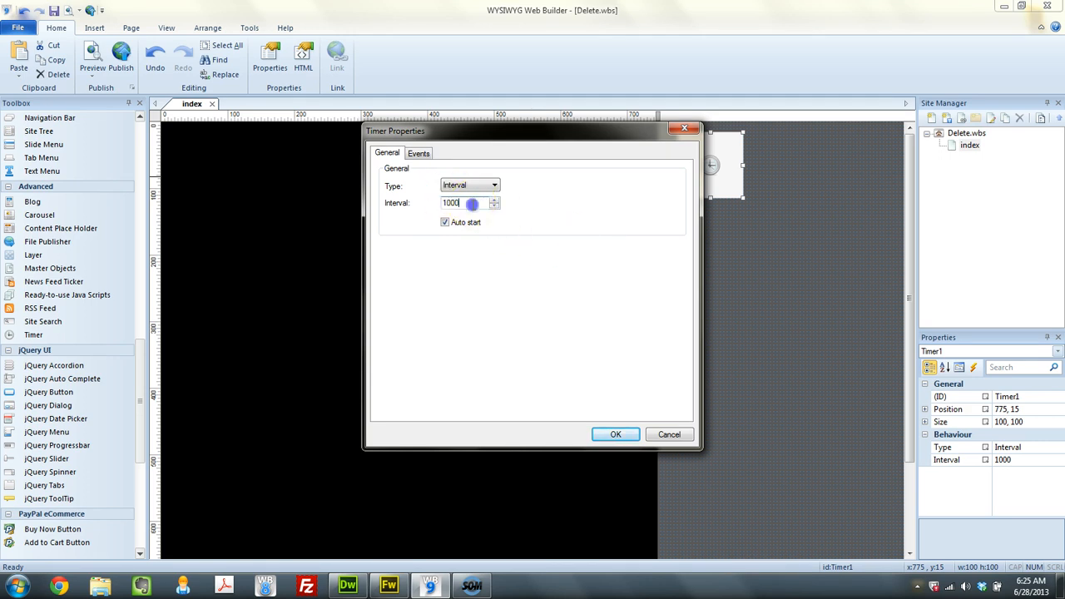
{"action": "triple_click", "coordinate": [462, 203]}
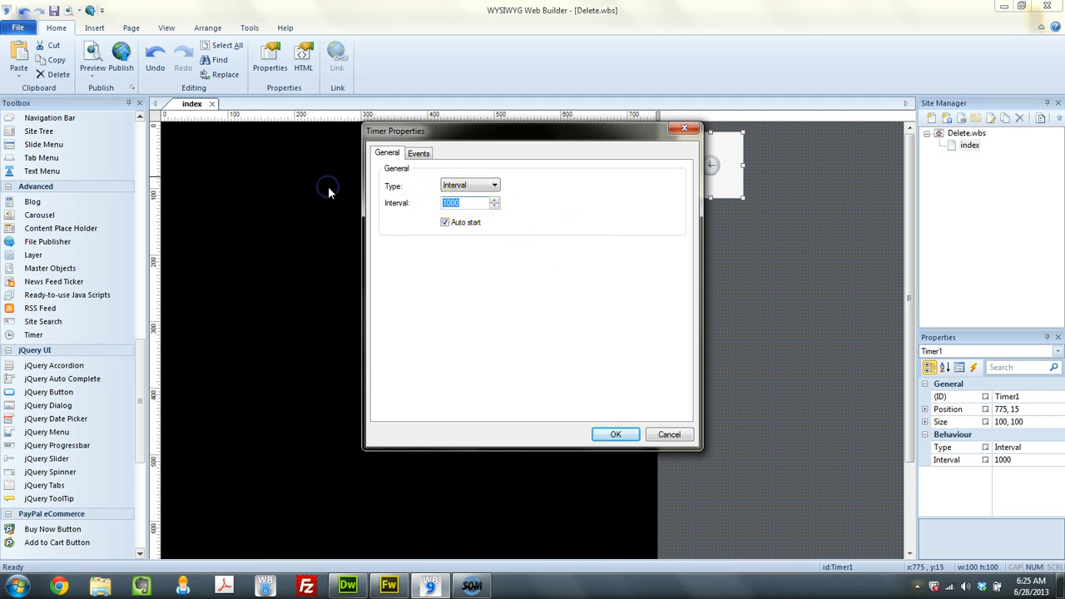
{"action": "type", "text": "300"}
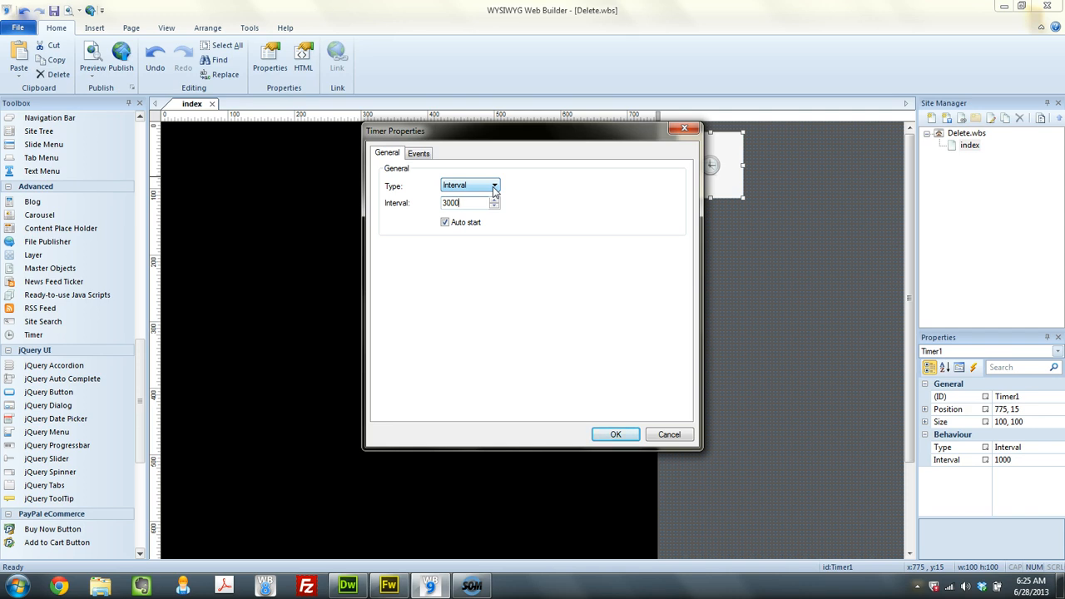
Change Timer1's type to Timeout so it fires once, keeping Auto start.
{"action": "left_click", "coordinate": [494, 185]}
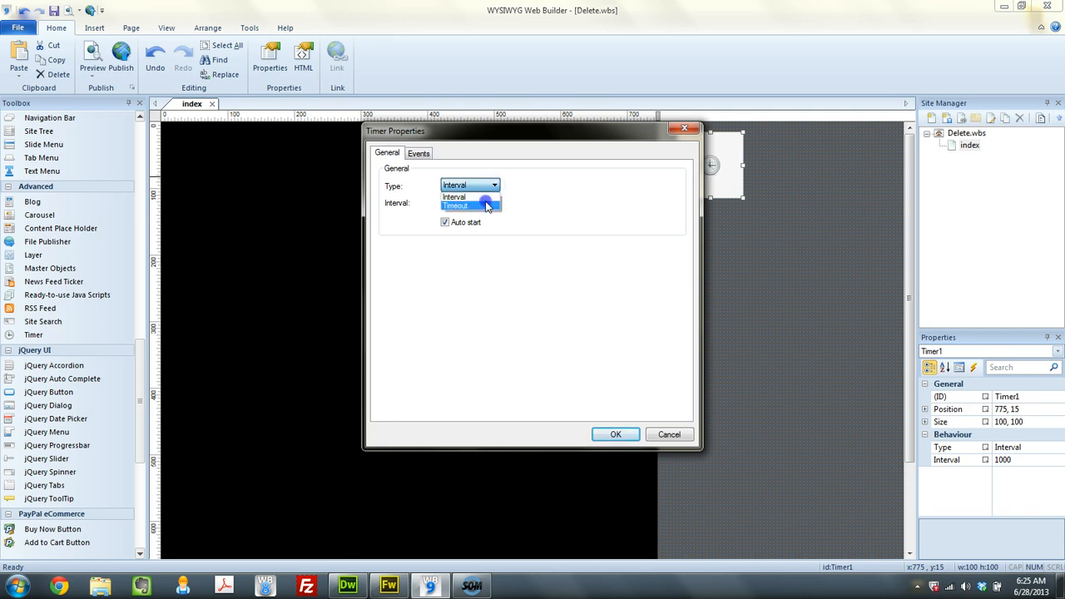
{"action": "left_click", "coordinate": [456, 206]}
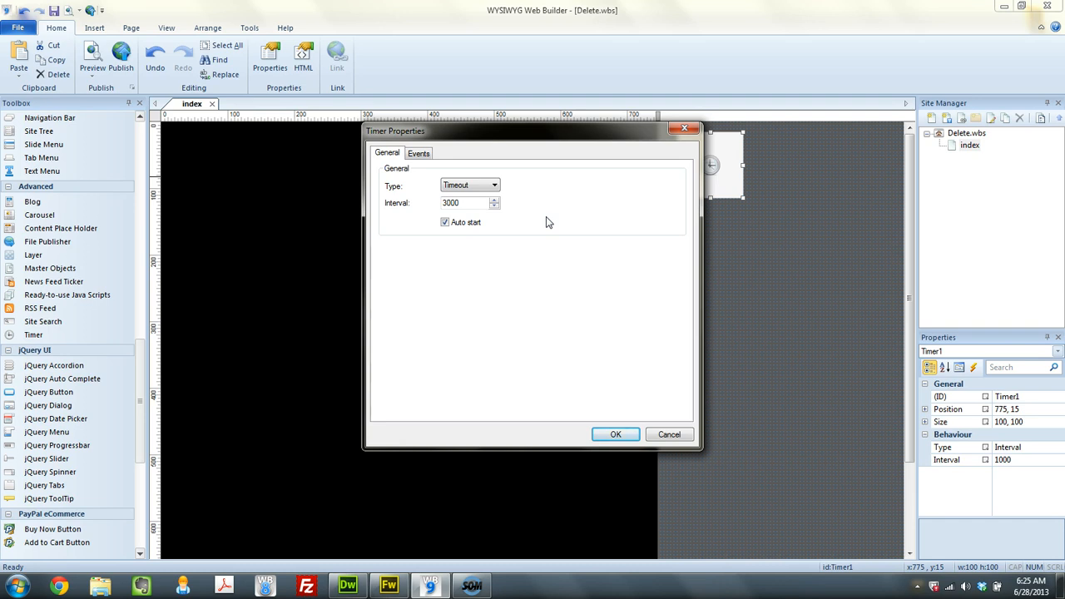
{"action": "mouse_move", "coordinate": [536, 213]}
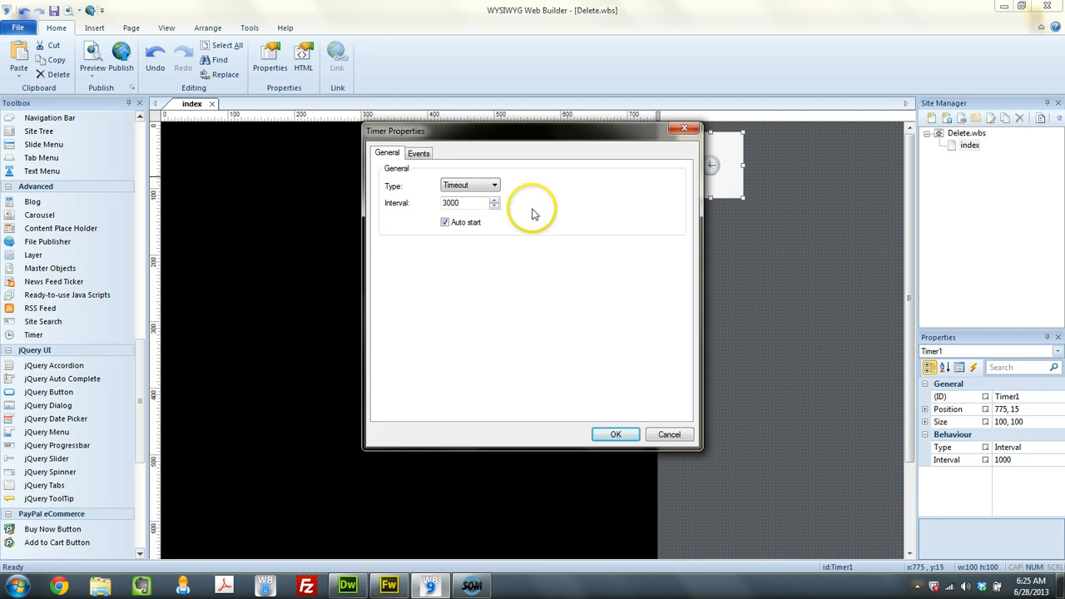
{"action": "left_click", "coordinate": [420, 153]}
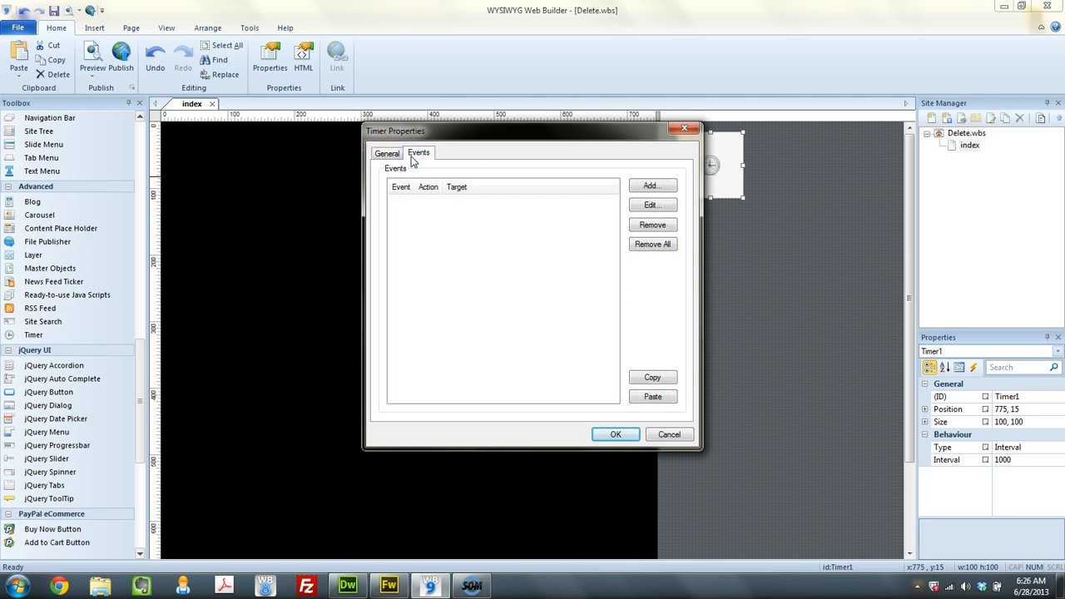
Add an ontimer event showing Layer1 with a 250 ms Fade effect, then preview the page.
{"action": "left_click", "coordinate": [653, 185]}
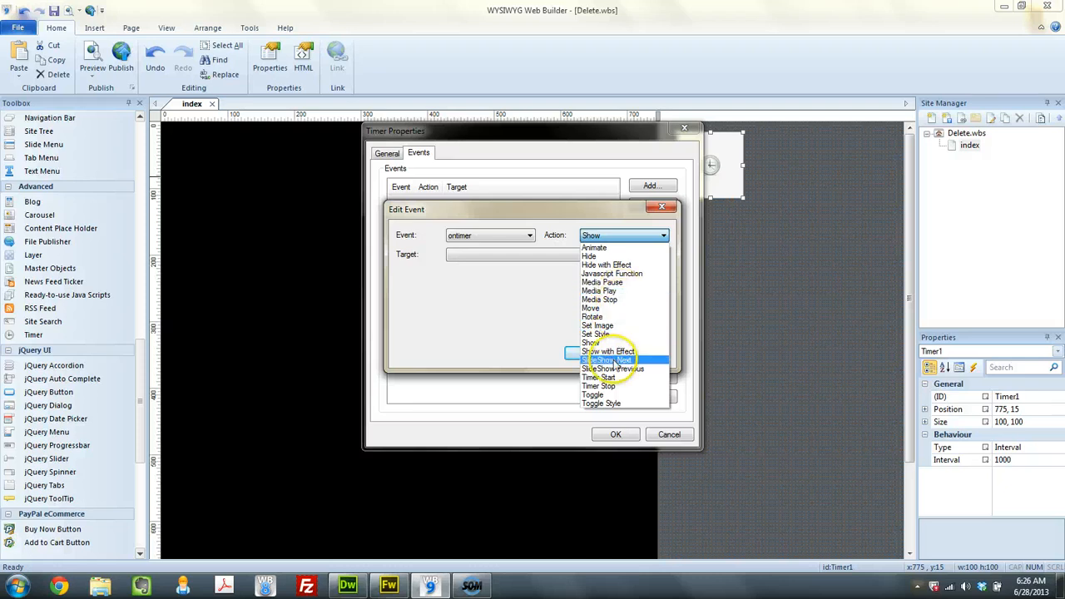
{"action": "left_click", "coordinate": [609, 352]}
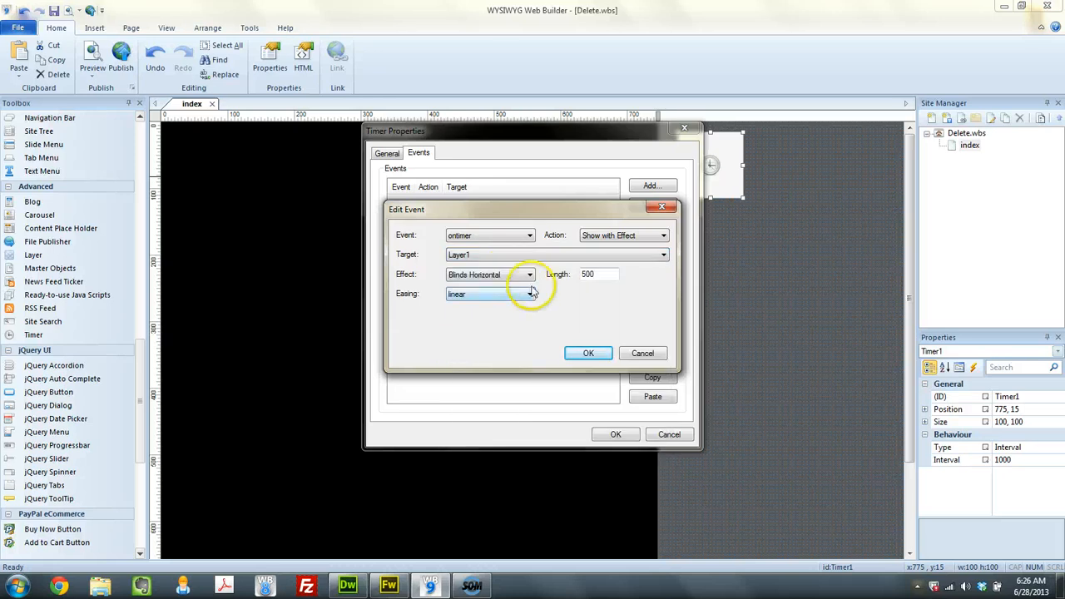
{"action": "left_click", "coordinate": [529, 275]}
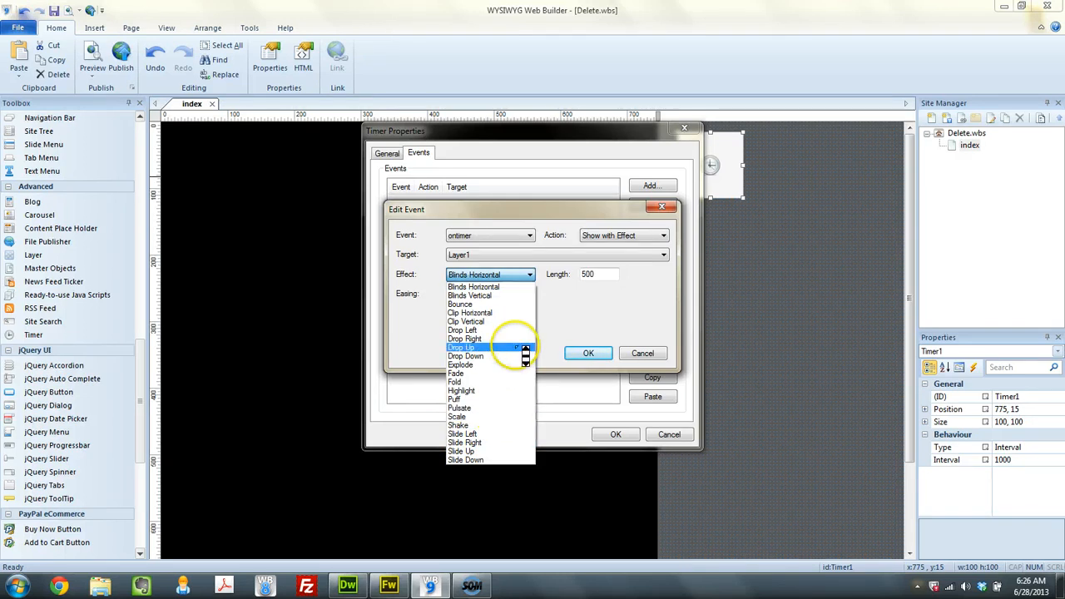
{"action": "mouse_move", "coordinate": [516, 350]}
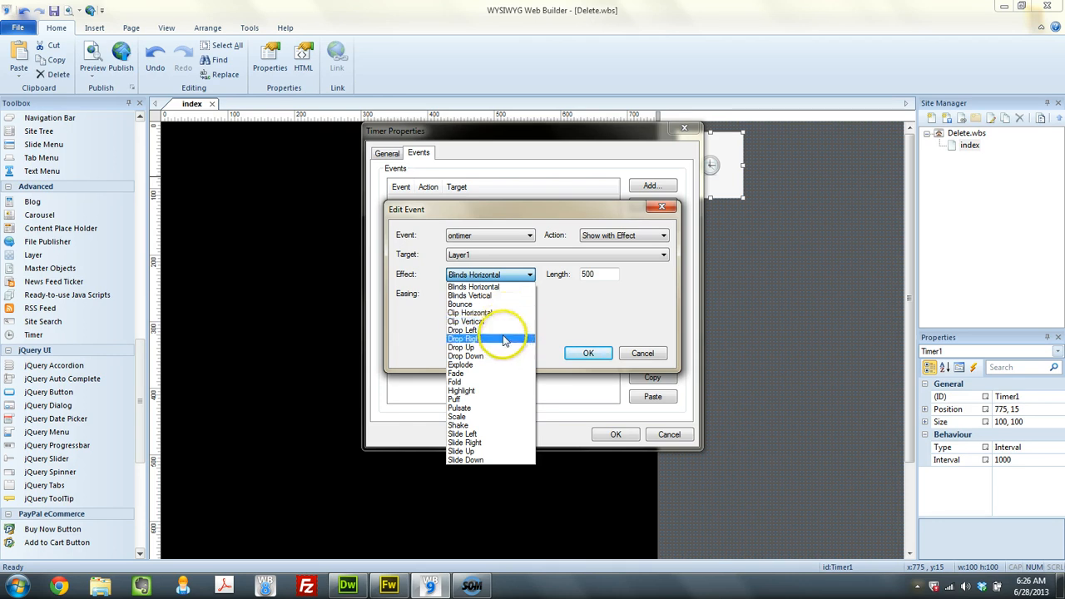
{"action": "mouse_move", "coordinate": [499, 373]}
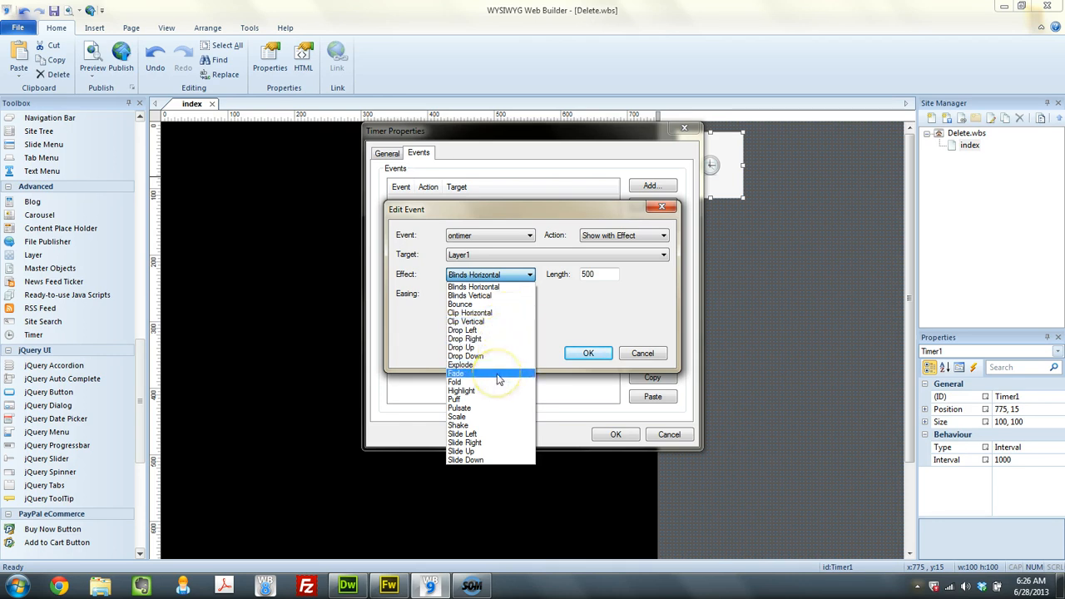
{"action": "left_click", "coordinate": [456, 373]}
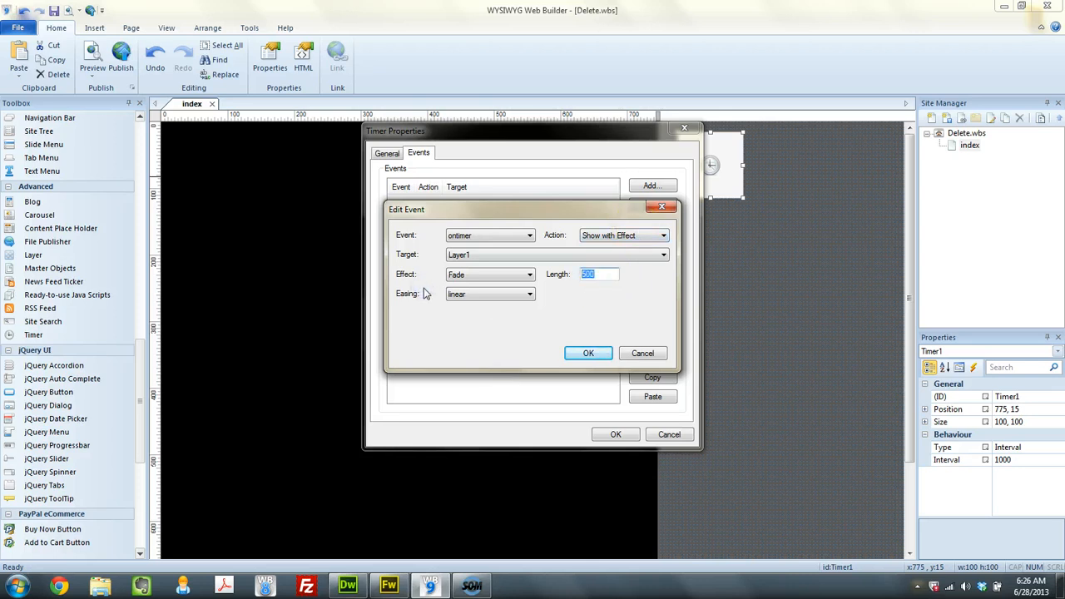
{"action": "type", "text": "25"}
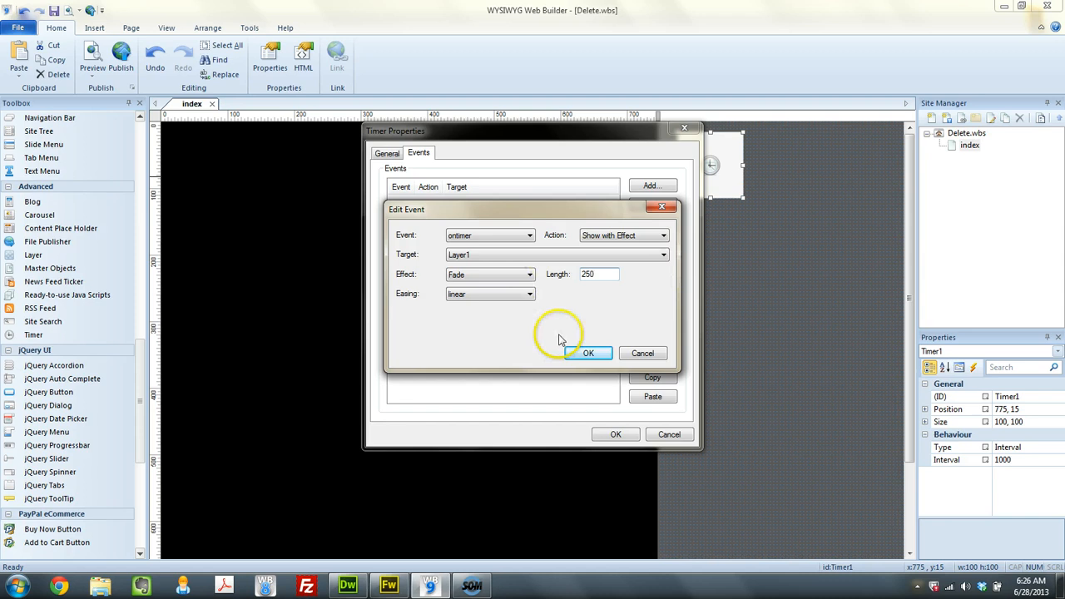
{"action": "left_click", "coordinate": [587, 352]}
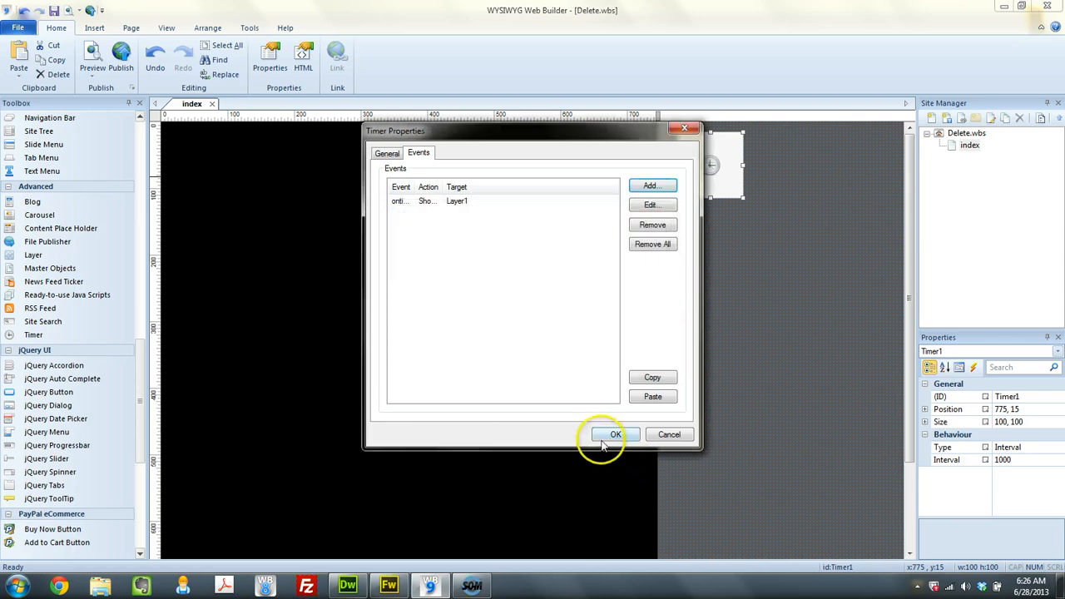
{"action": "left_click", "coordinate": [616, 435]}
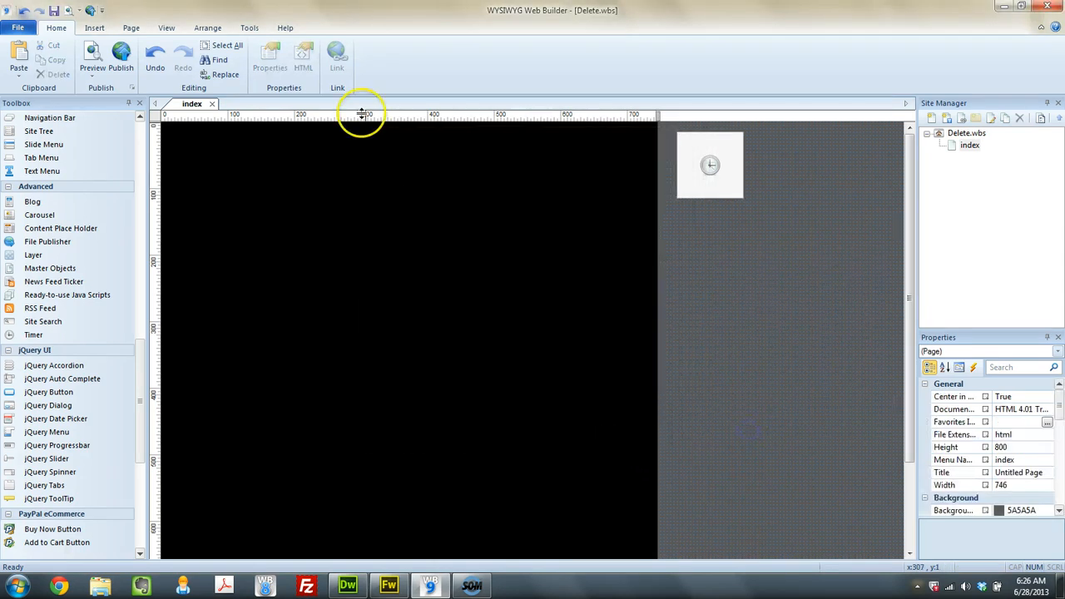
{"action": "mouse_move", "coordinate": [649, 253]}
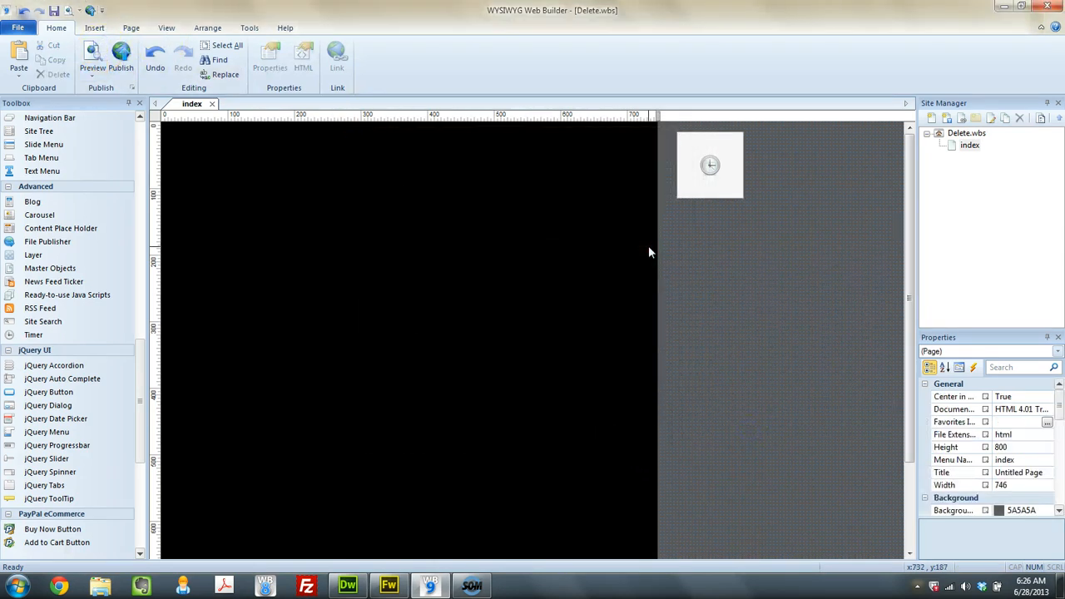
{"action": "left_click", "coordinate": [93, 57]}
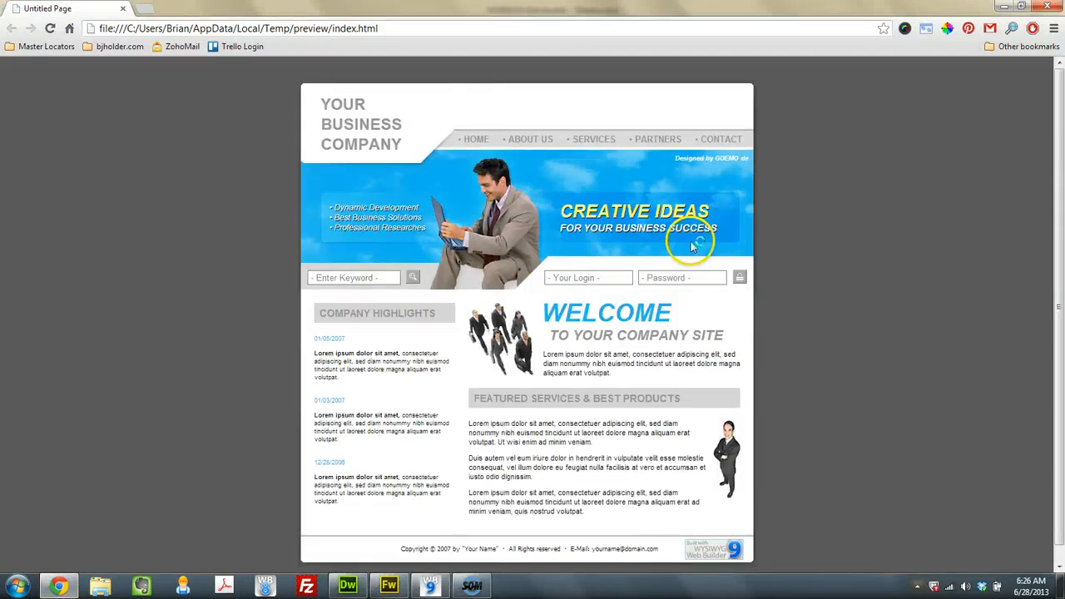
{"action": "mouse_move", "coordinate": [605, 316]}
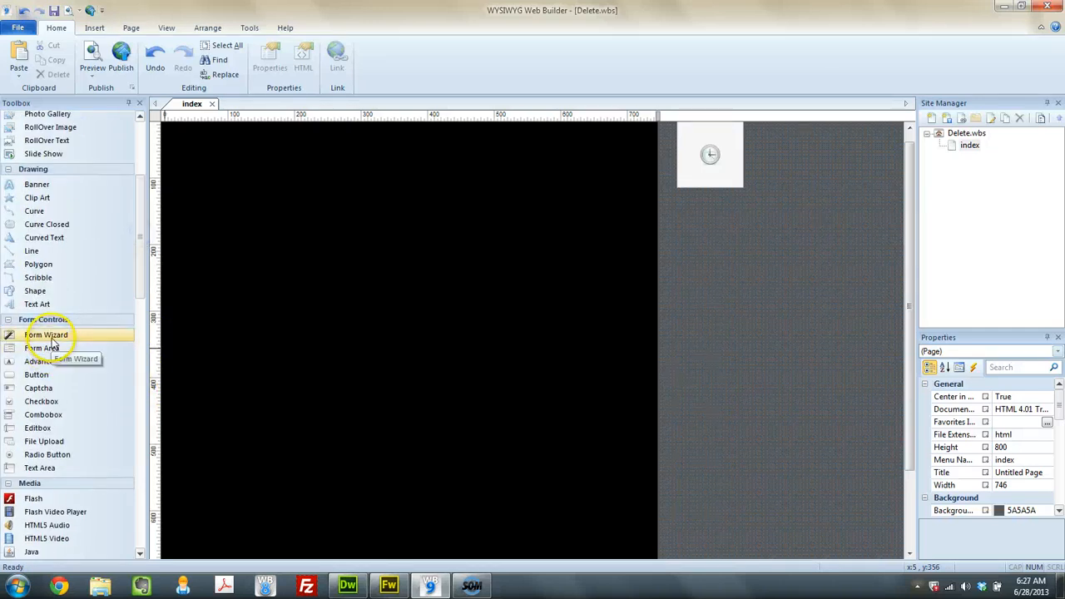
Create a Contact 1 form via the Form Wizard with Name, Email fields and Send button.
{"action": "left_click", "coordinate": [47, 335]}
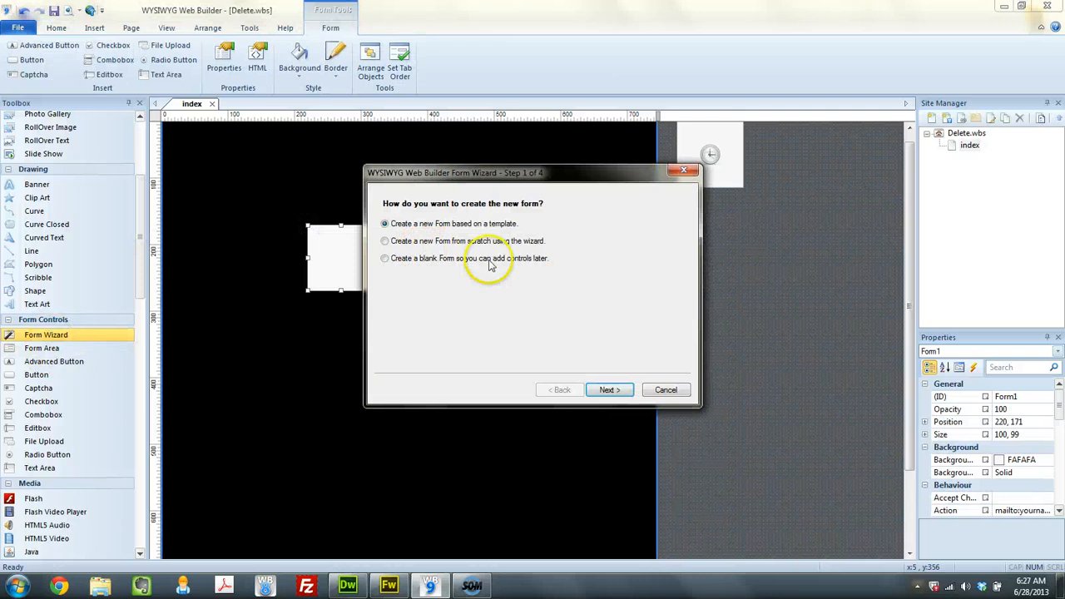
{"action": "left_click", "coordinate": [609, 390]}
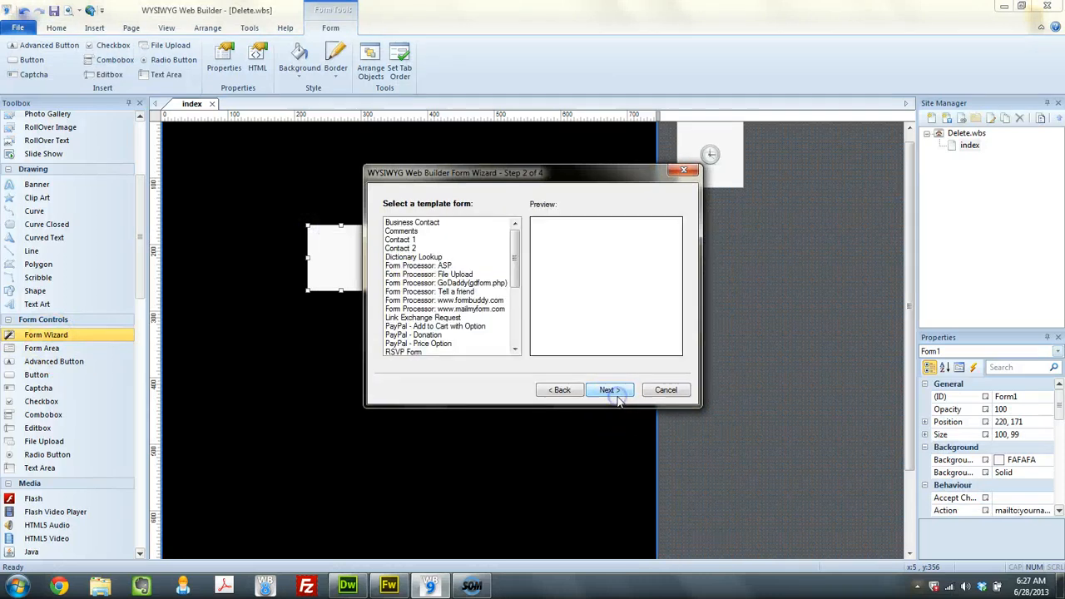
{"action": "left_click", "coordinate": [401, 229]}
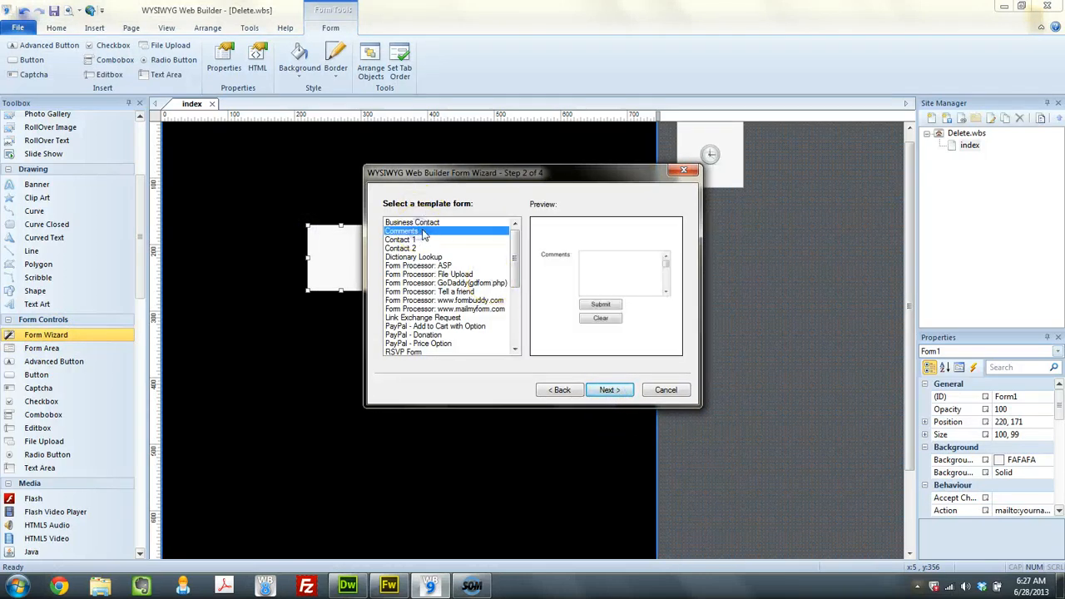
{"action": "left_click", "coordinate": [399, 240]}
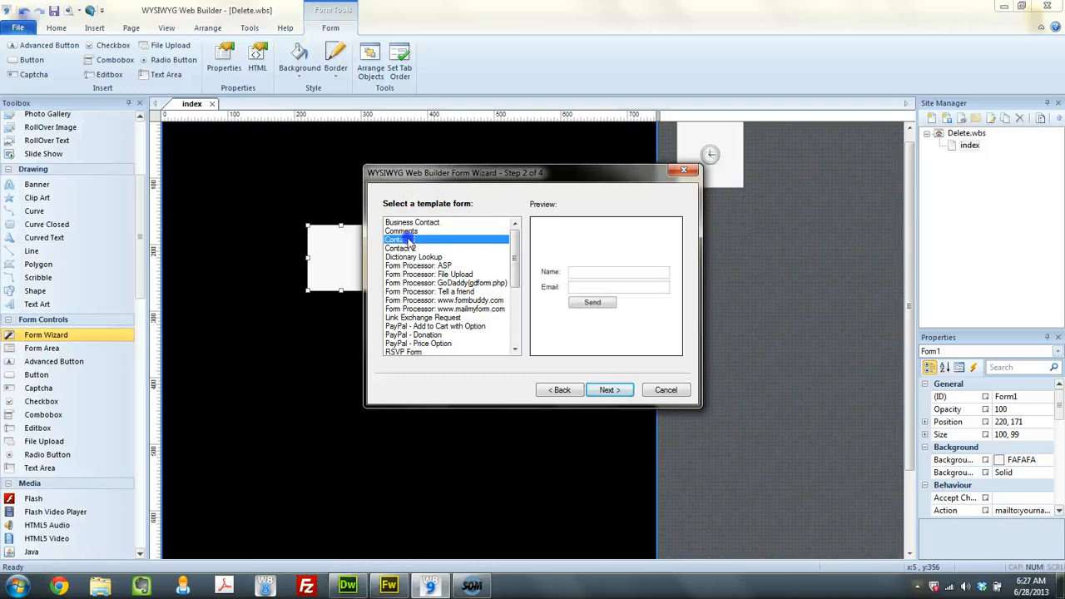
{"action": "left_click", "coordinate": [609, 389]}
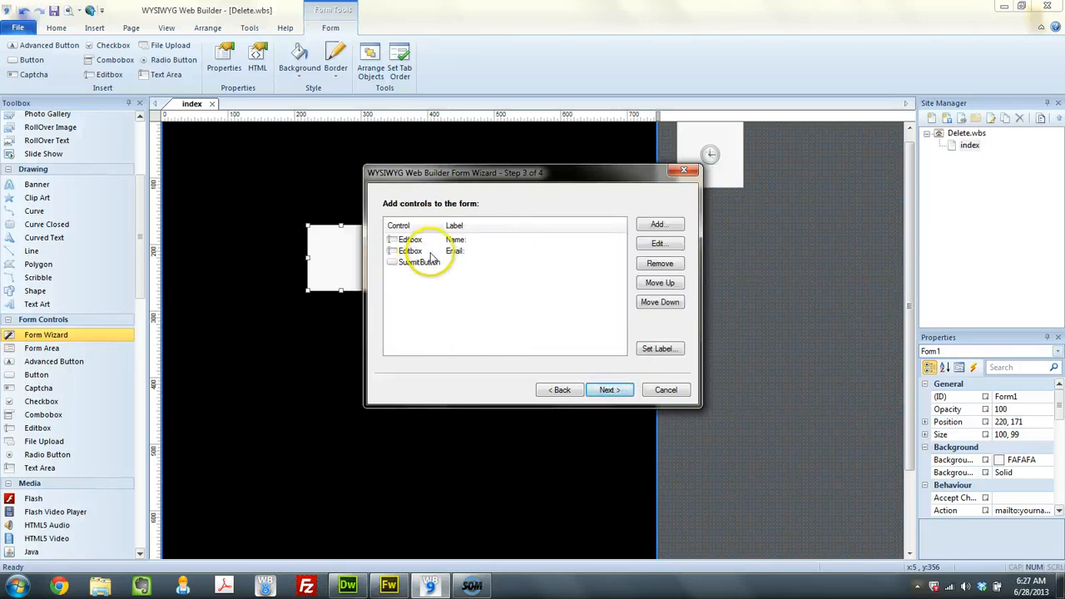
{"action": "left_click", "coordinate": [609, 389]}
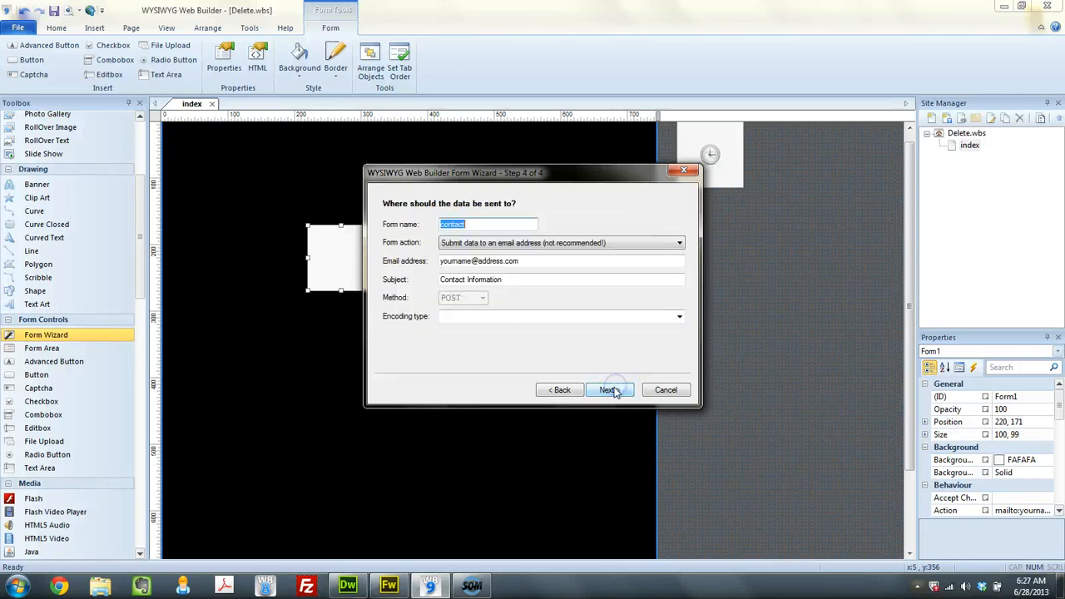
{"action": "left_click", "coordinate": [605, 389]}
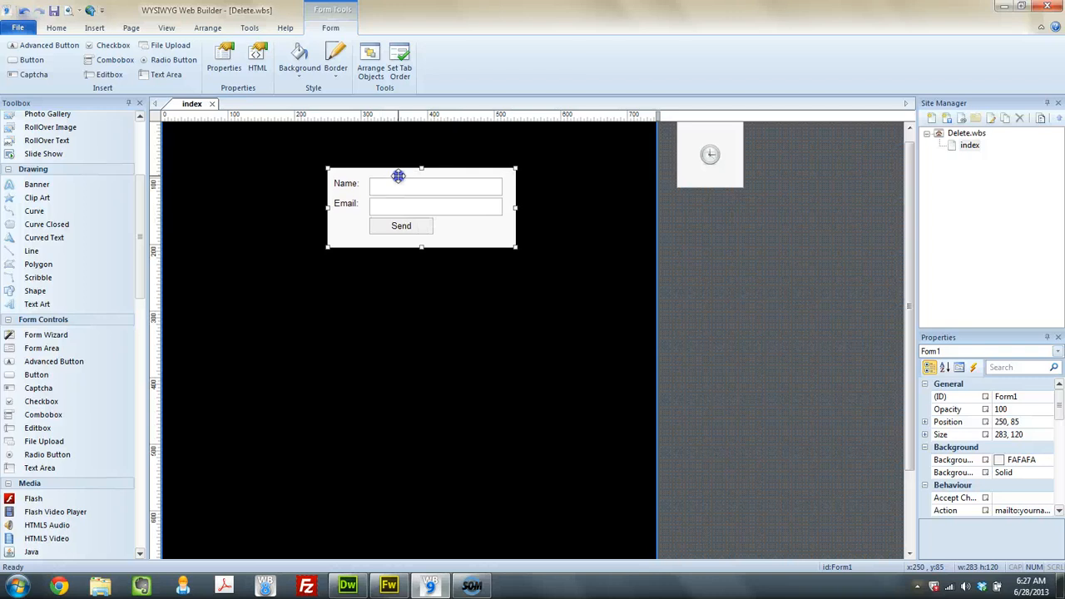
Drag the contact form lower on the black layer, toward its middle.
{"action": "left_click_drag", "start_coordinate": [398, 176], "coordinate": [395, 283]}
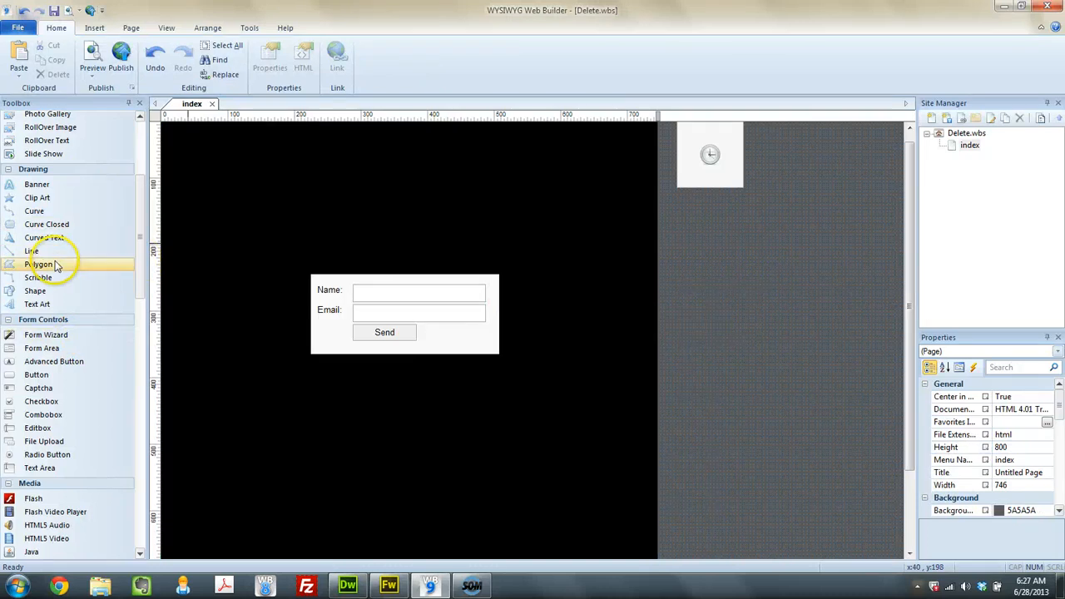
{"action": "mouse_move", "coordinate": [35, 290]}
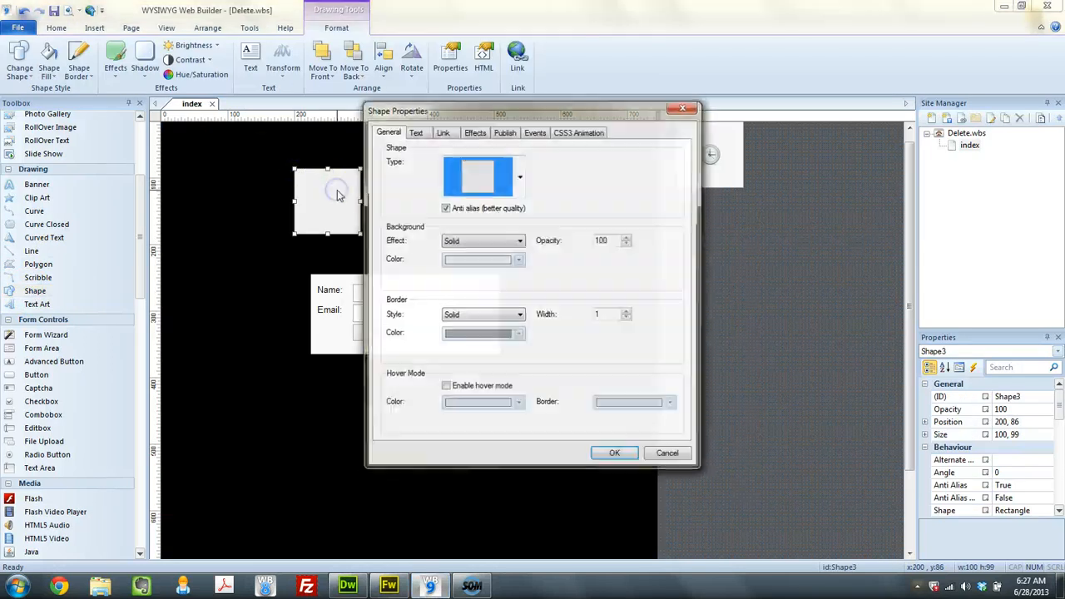
Set the shape's Type to the X (cross) shape in Shape Properties.
{"action": "left_click", "coordinate": [519, 177]}
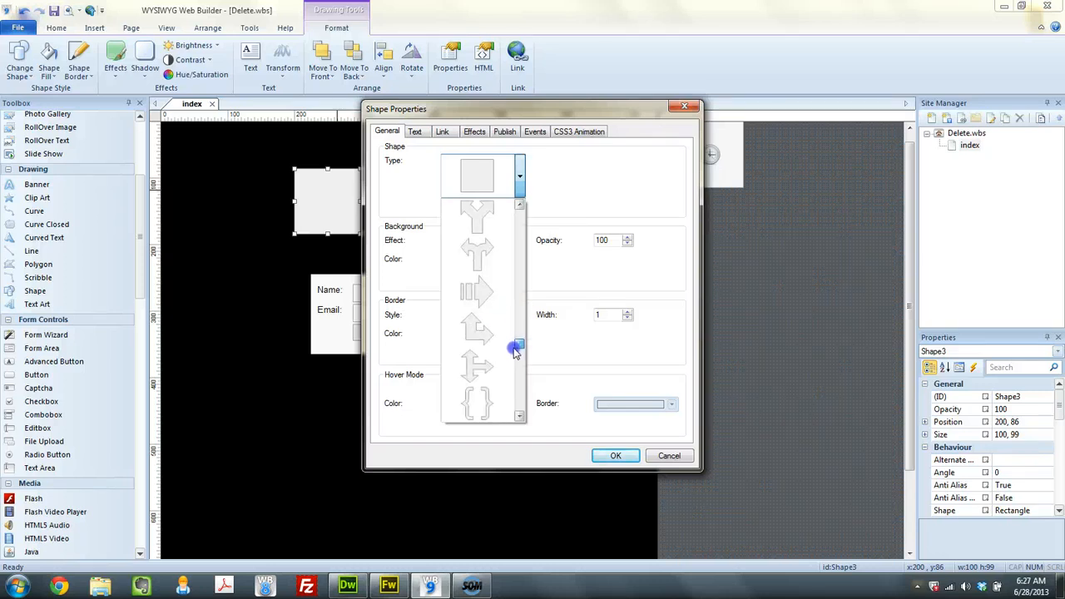
{"action": "left_click", "coordinate": [517, 362]}
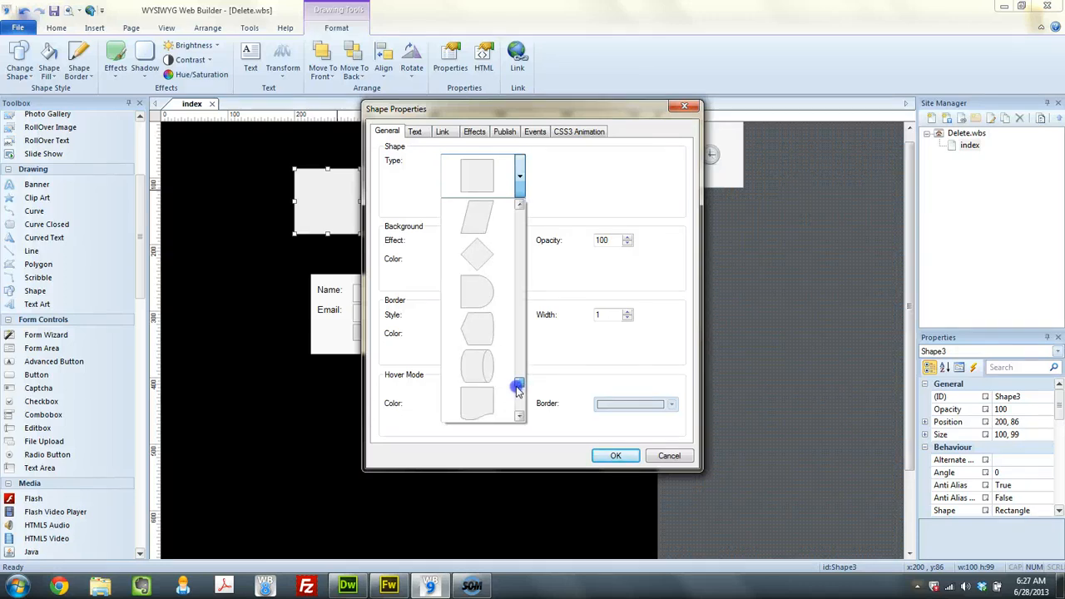
{"action": "left_click", "coordinate": [519, 393]}
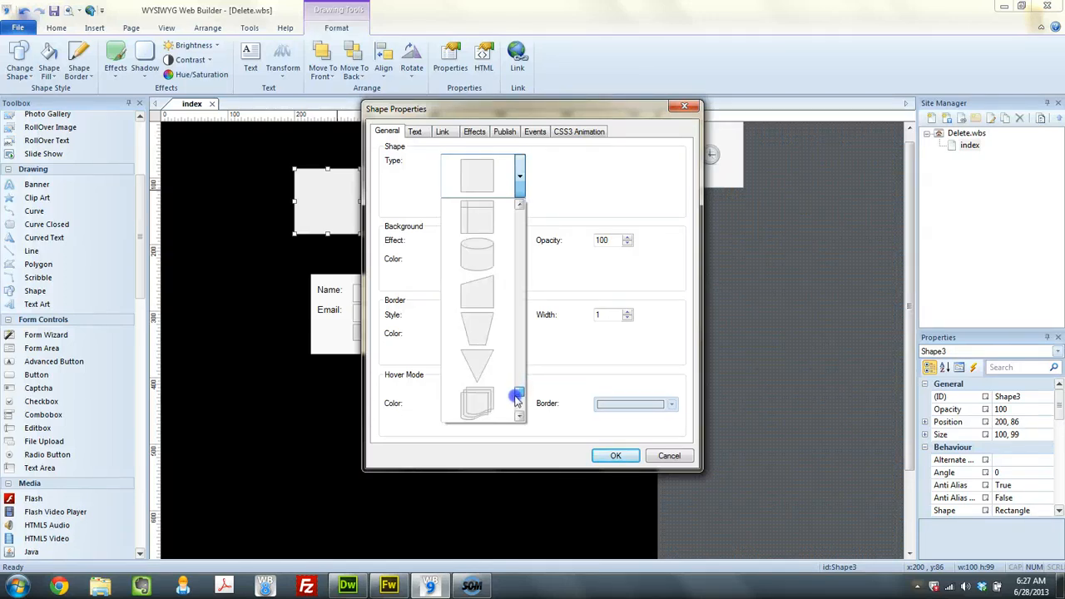
{"action": "left_click", "coordinate": [520, 406]}
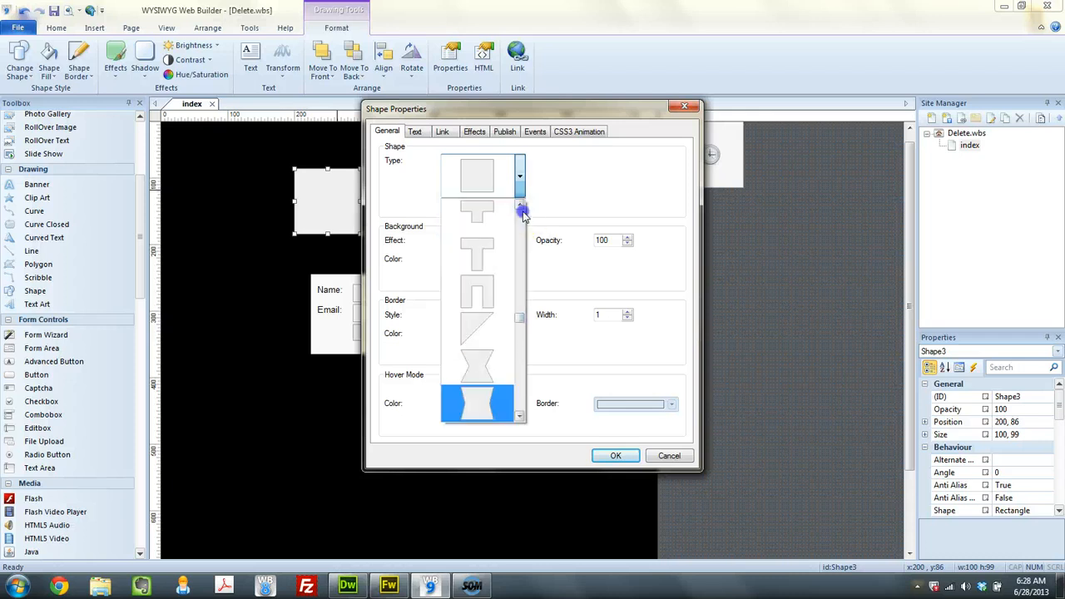
{"action": "scroll", "scroll_direction": "down", "scroll_amount": 3}
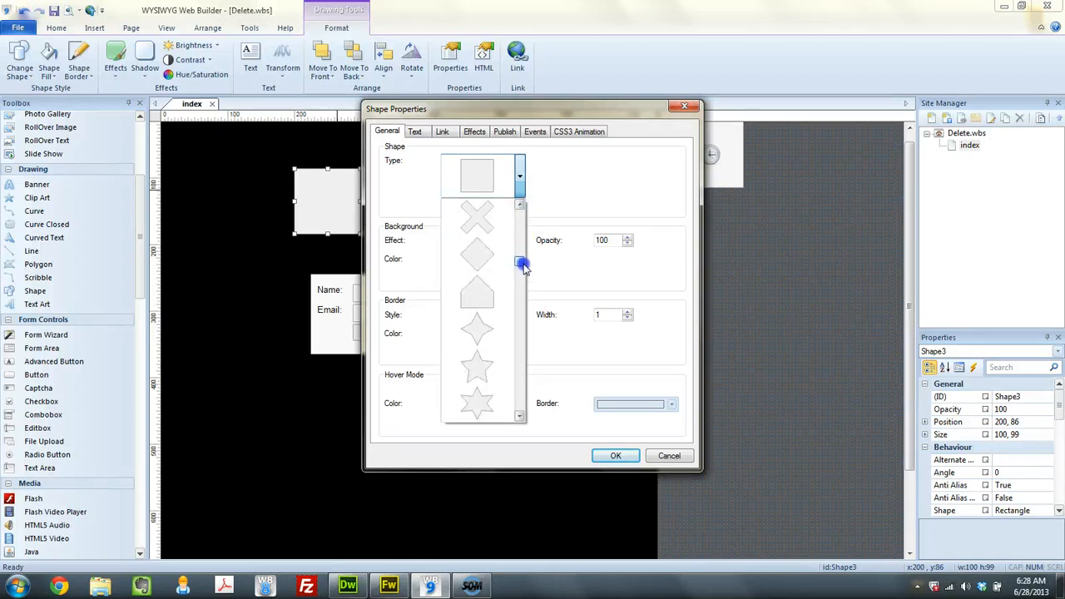
{"action": "left_click", "coordinate": [476, 216]}
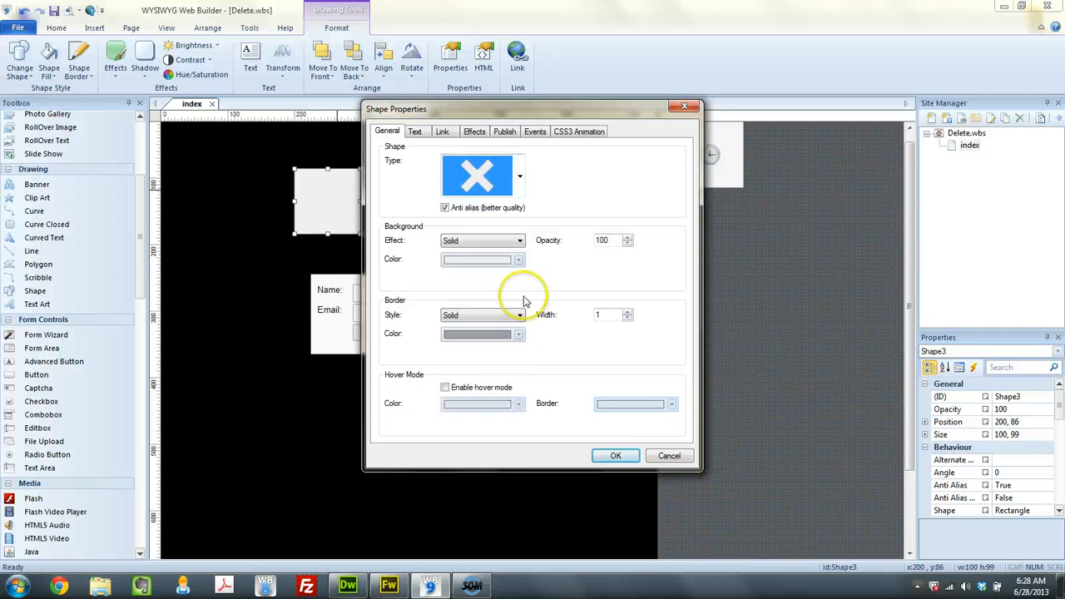
{"action": "mouse_move", "coordinate": [559, 273]}
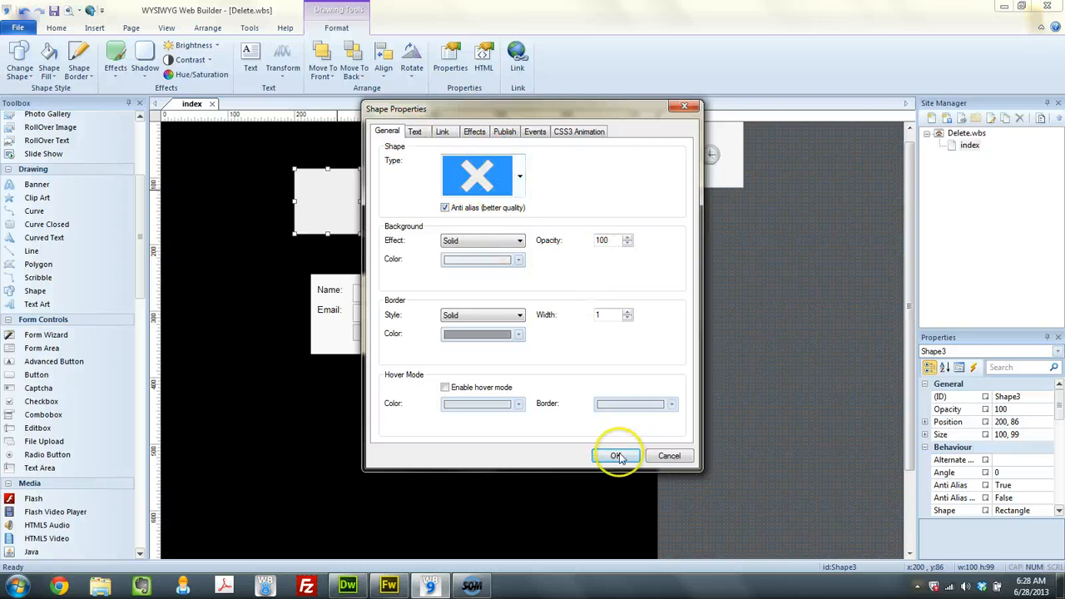
Apply the 20x20 X shape and position it at the contact form's top-right corner.
{"action": "left_click", "coordinate": [616, 456]}
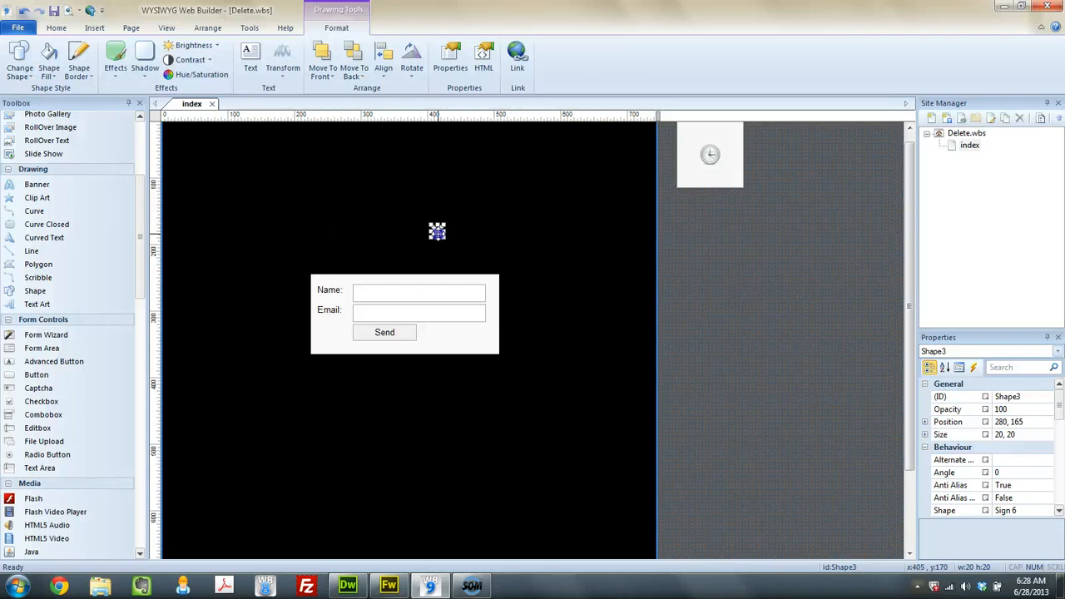
{"action": "left_click_drag", "start_coordinate": [436, 232], "coordinate": [508, 254]}
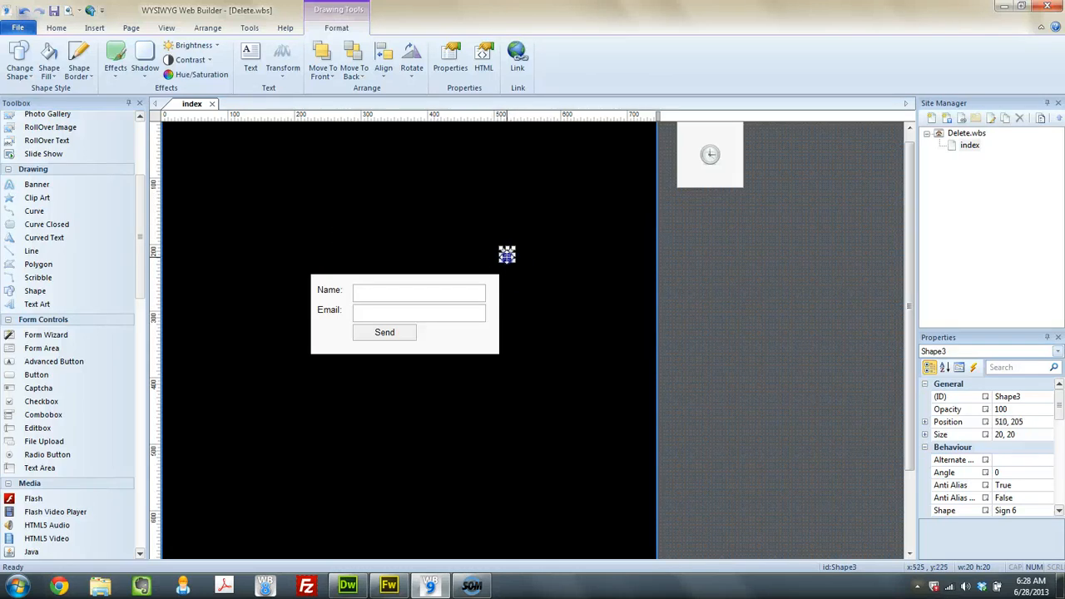
{"action": "left_click_drag", "start_coordinate": [506, 254], "coordinate": [489, 259]}
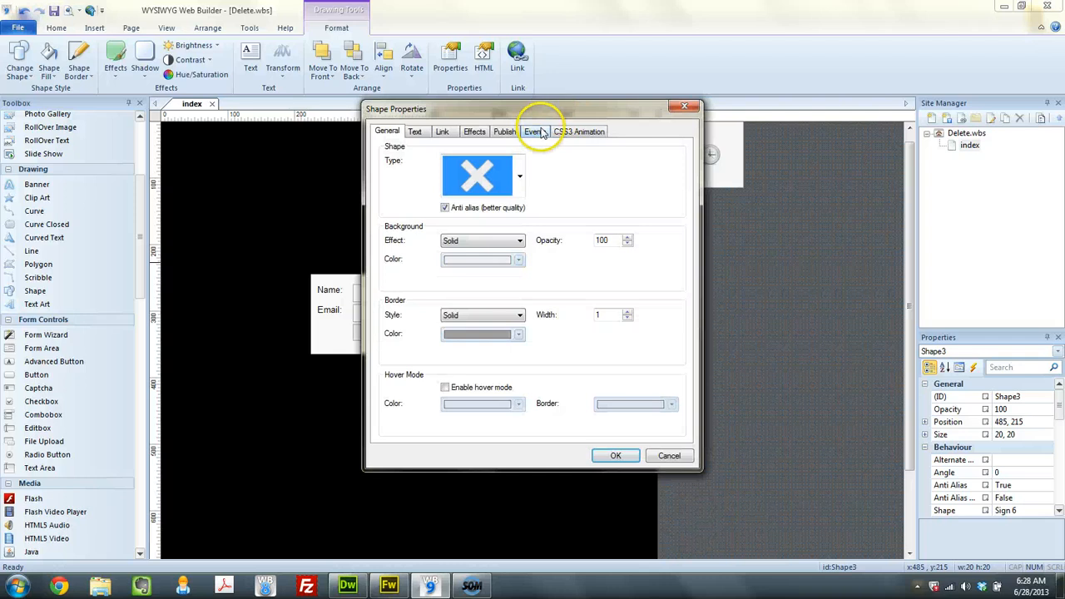
Add an onclick event: Hide with Effect, target Layer1, Blinds Horizontal, length 500, and apply it.
{"action": "left_click", "coordinate": [536, 132]}
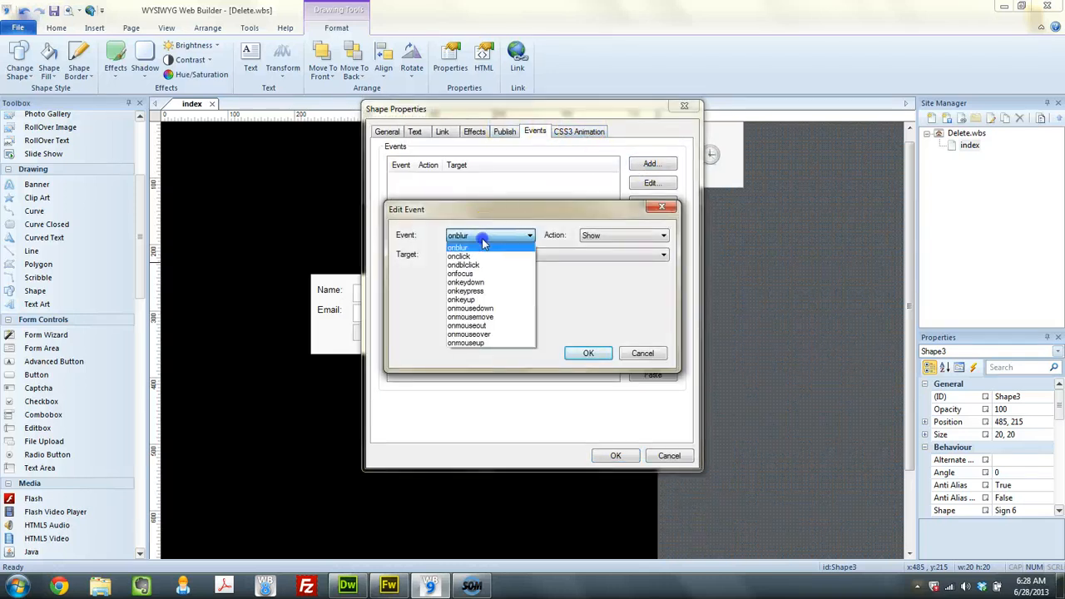
{"action": "left_click", "coordinate": [459, 257]}
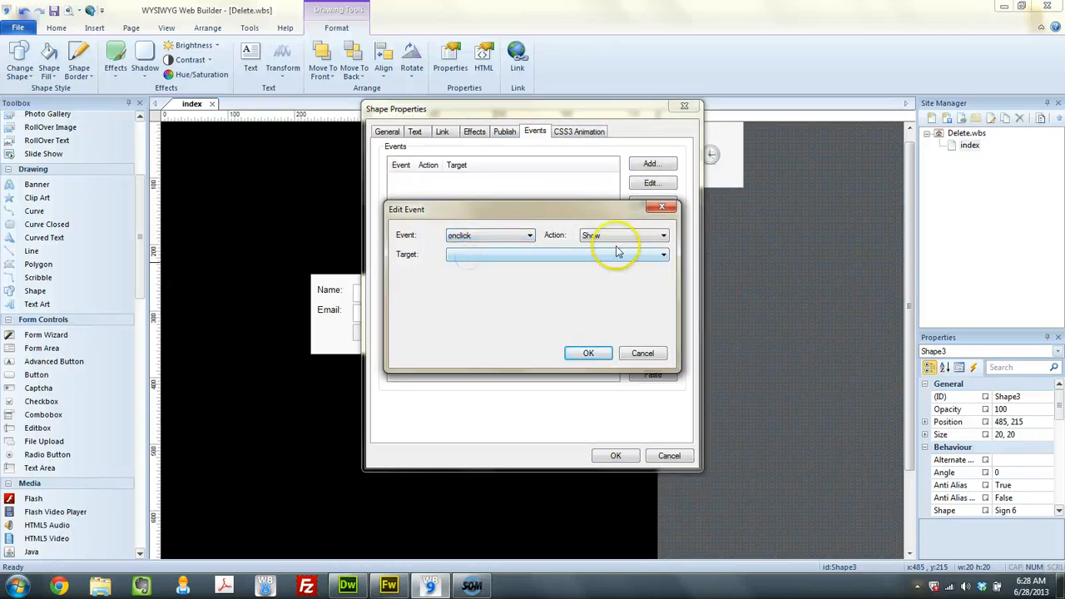
{"action": "left_click", "coordinate": [662, 234]}
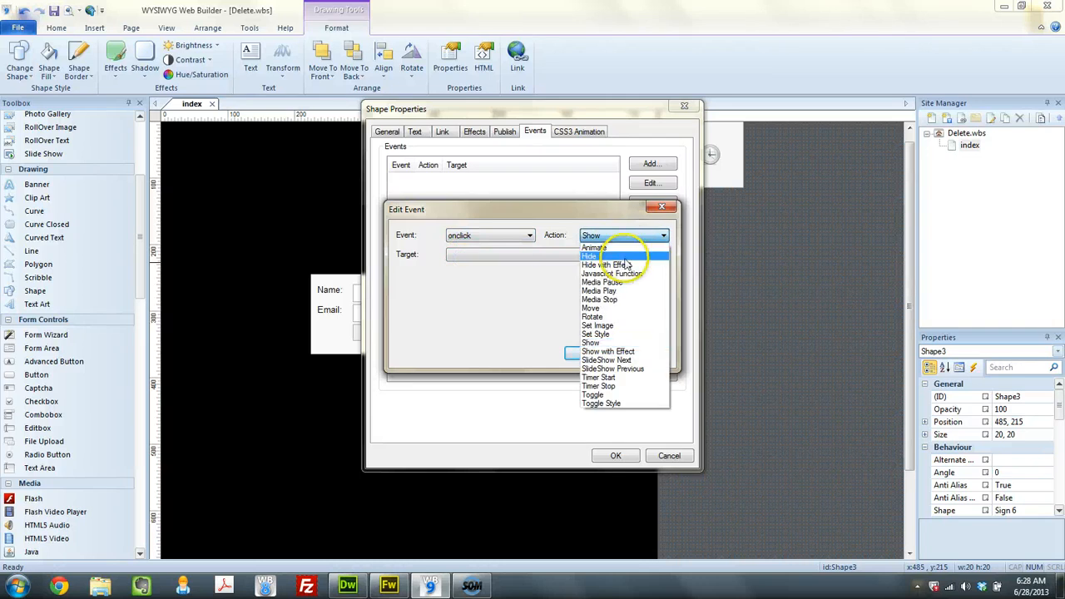
{"action": "left_click", "coordinate": [603, 265]}
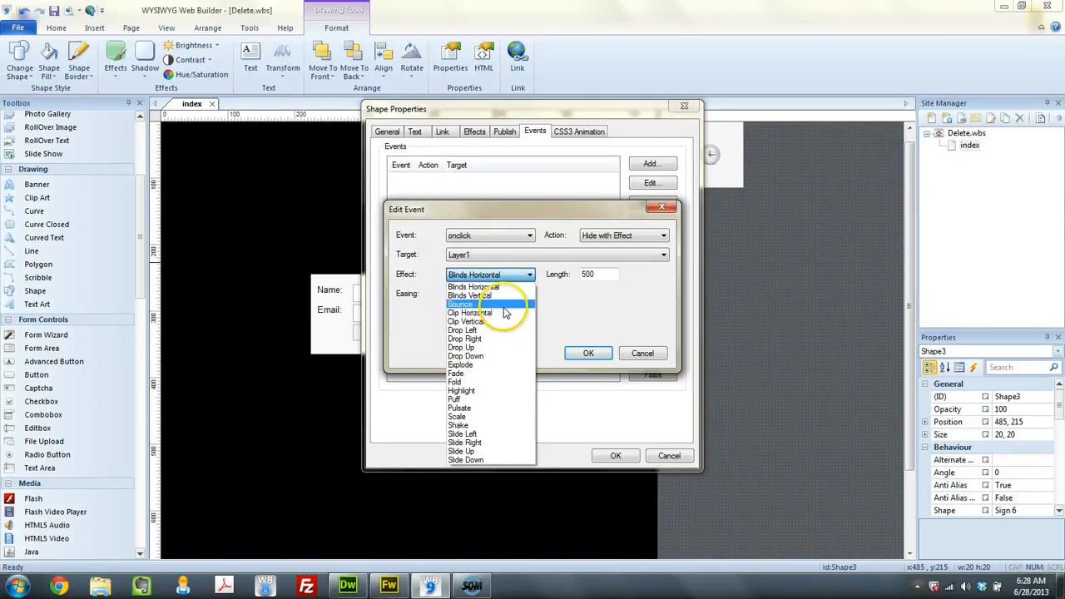
{"action": "left_click", "coordinate": [474, 286]}
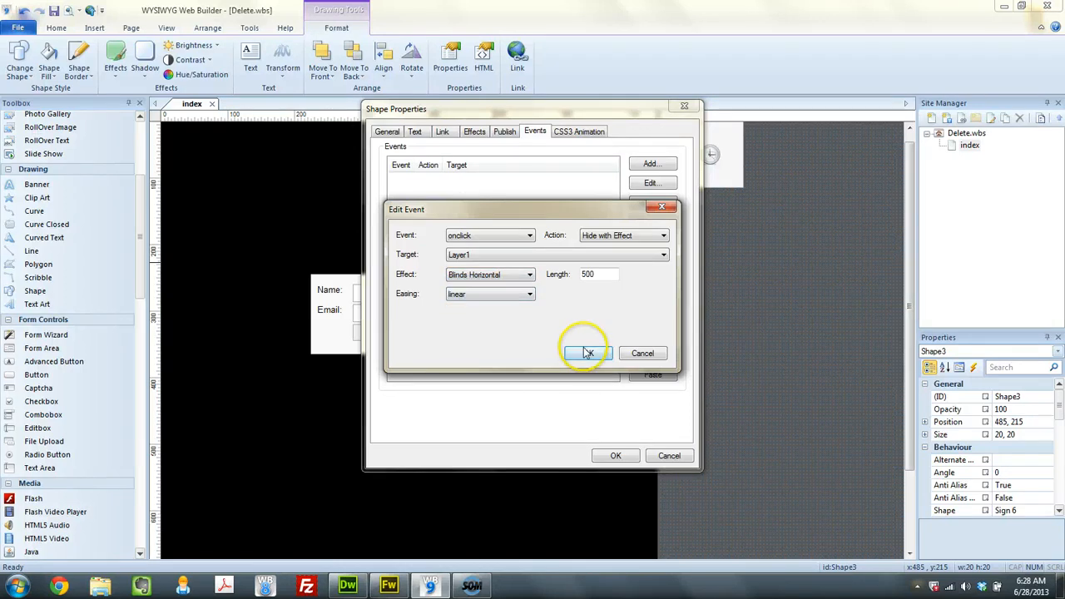
{"action": "left_click", "coordinate": [585, 353]}
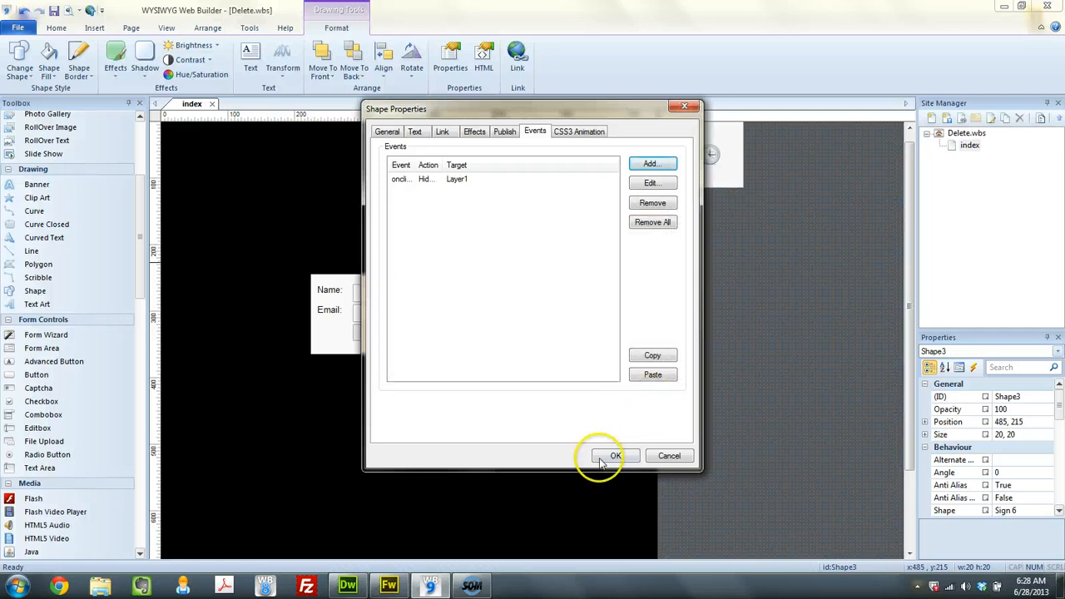
{"action": "left_click", "coordinate": [606, 456]}
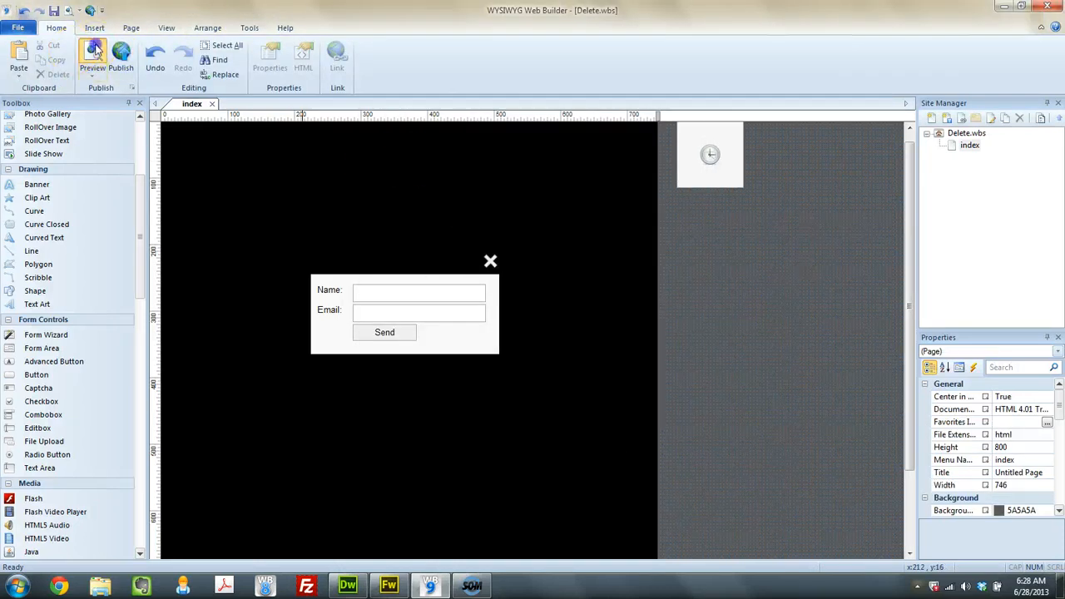
Preview the page in Chrome, close the black overlay with the X, then switch to Fireworks.
{"action": "left_click", "coordinate": [93, 57]}
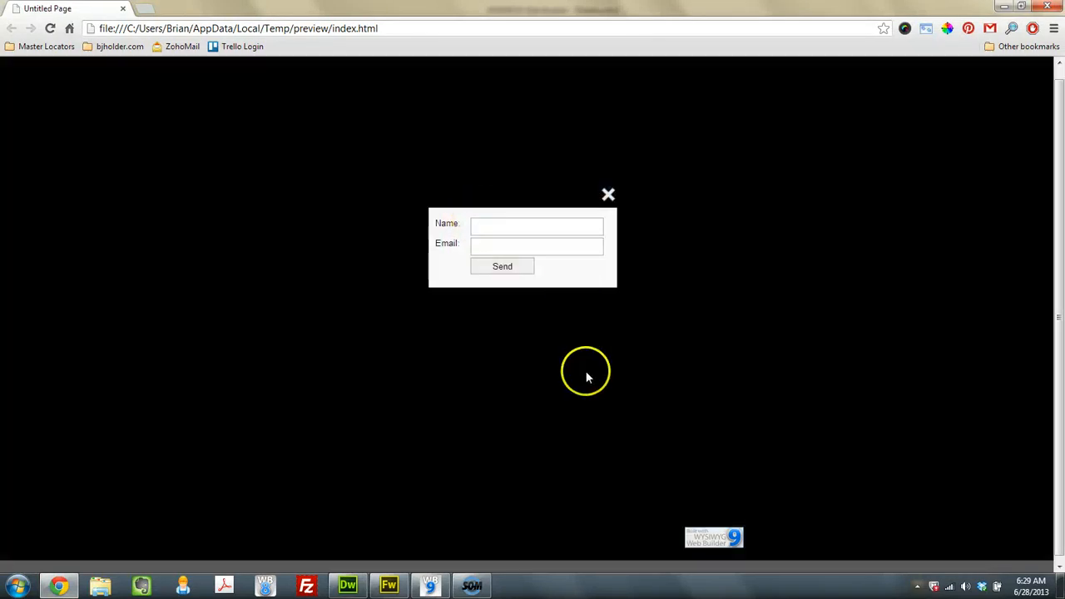
{"action": "mouse_move", "coordinate": [609, 194]}
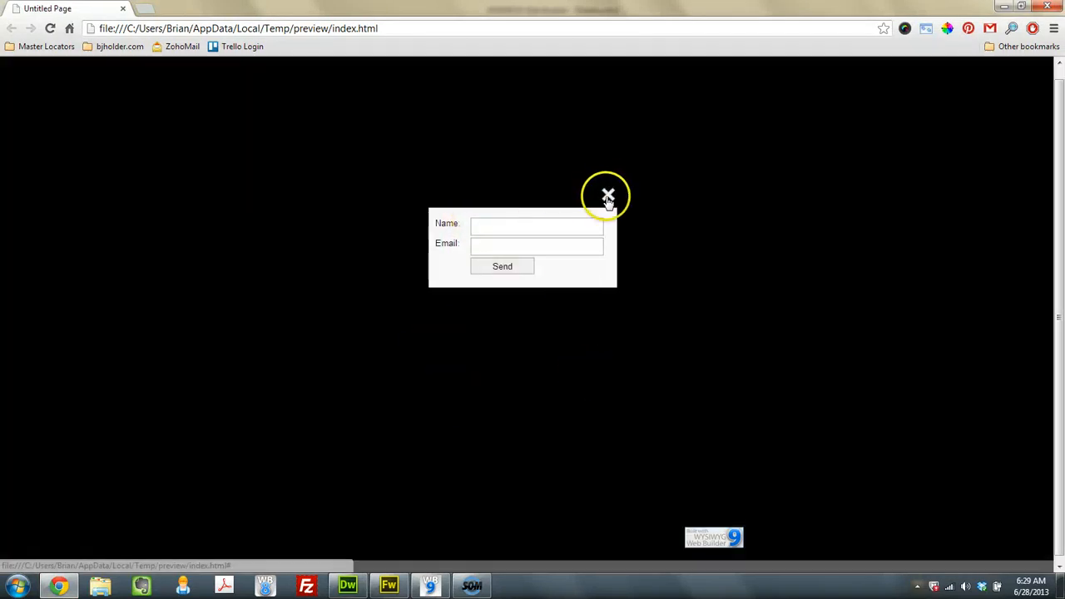
{"action": "left_click", "coordinate": [607, 197]}
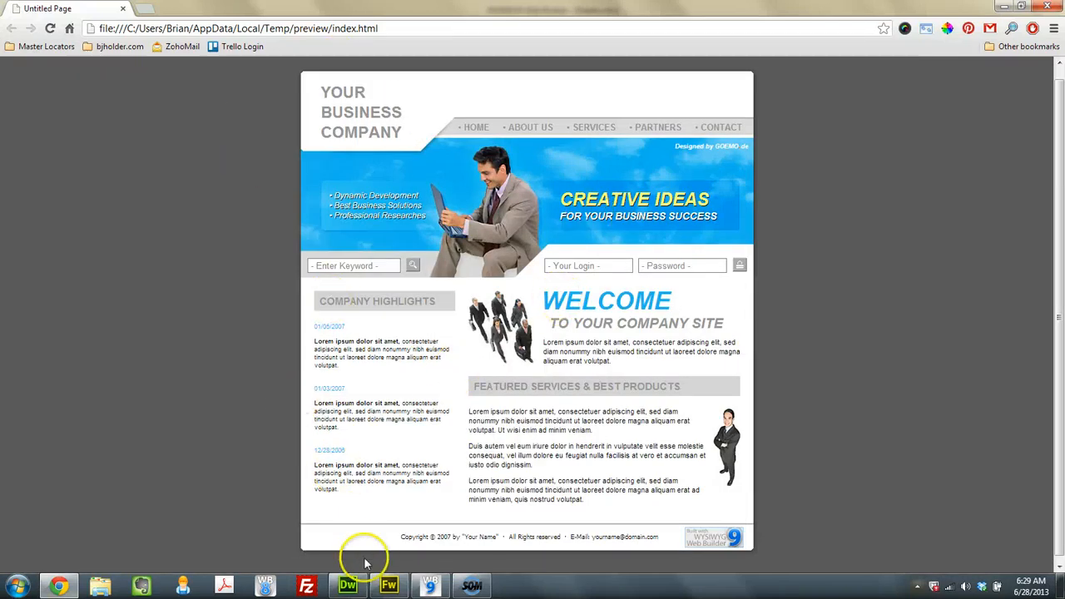
{"action": "left_click", "coordinate": [387, 586]}
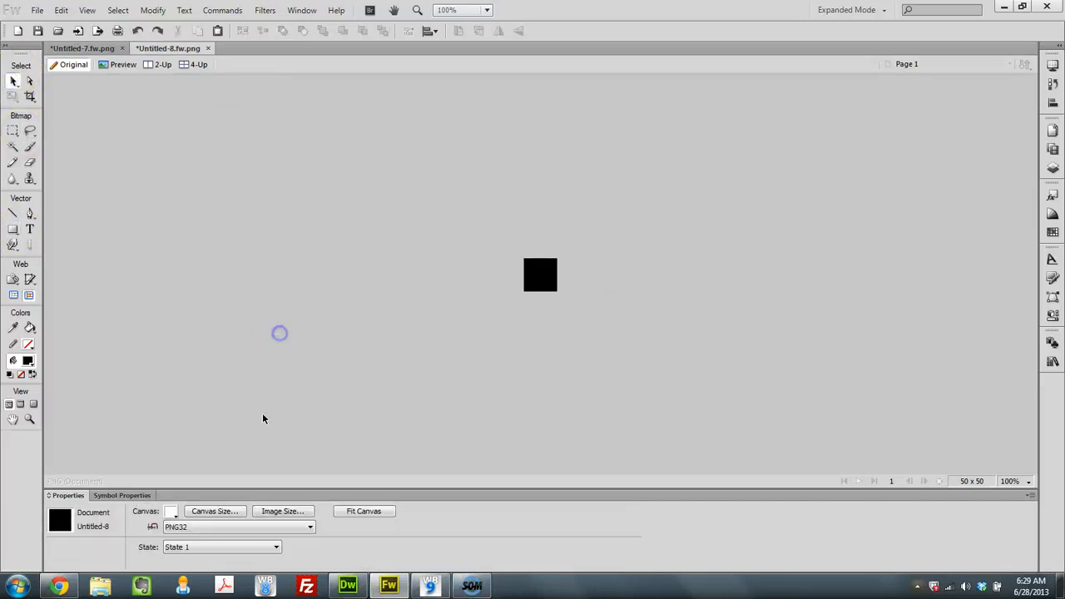
Set the canvas colour of the small square image and start the export.
{"action": "left_click", "coordinate": [170, 511]}
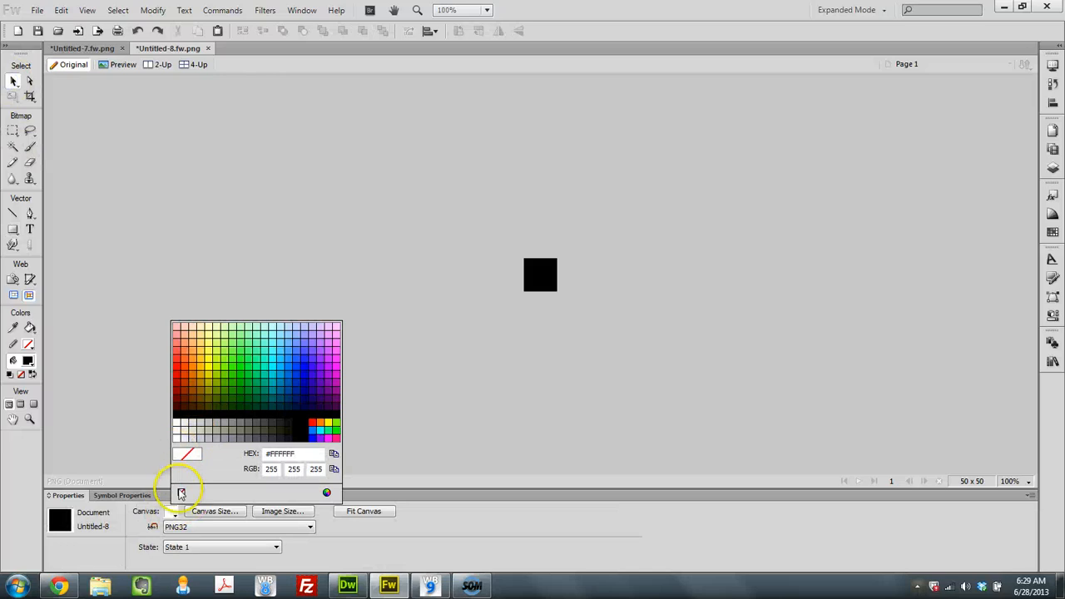
{"action": "left_click", "coordinate": [181, 491]}
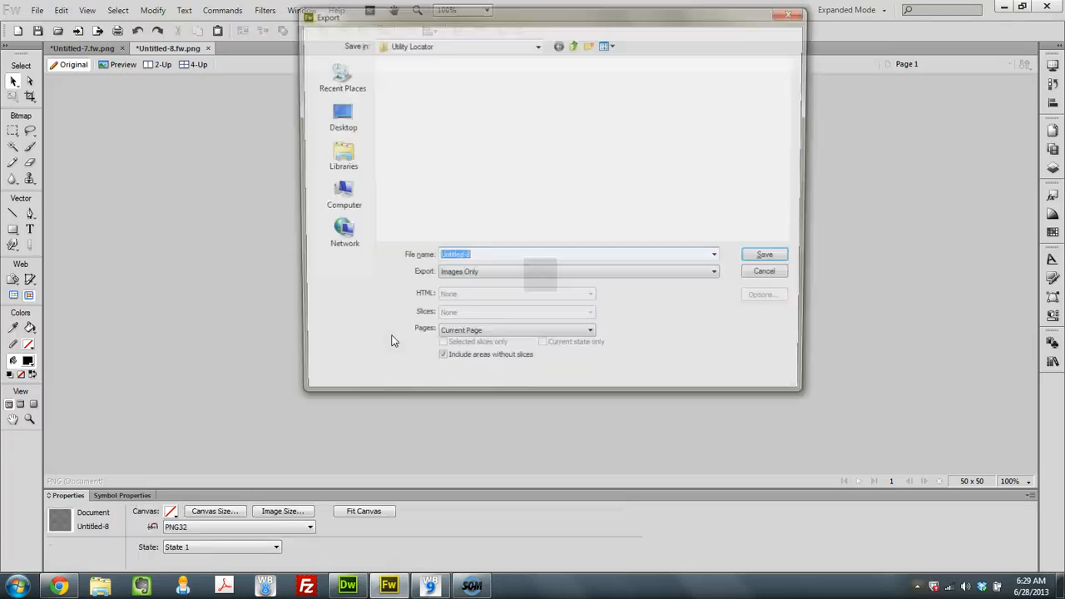
{"action": "left_click", "coordinate": [762, 269]}
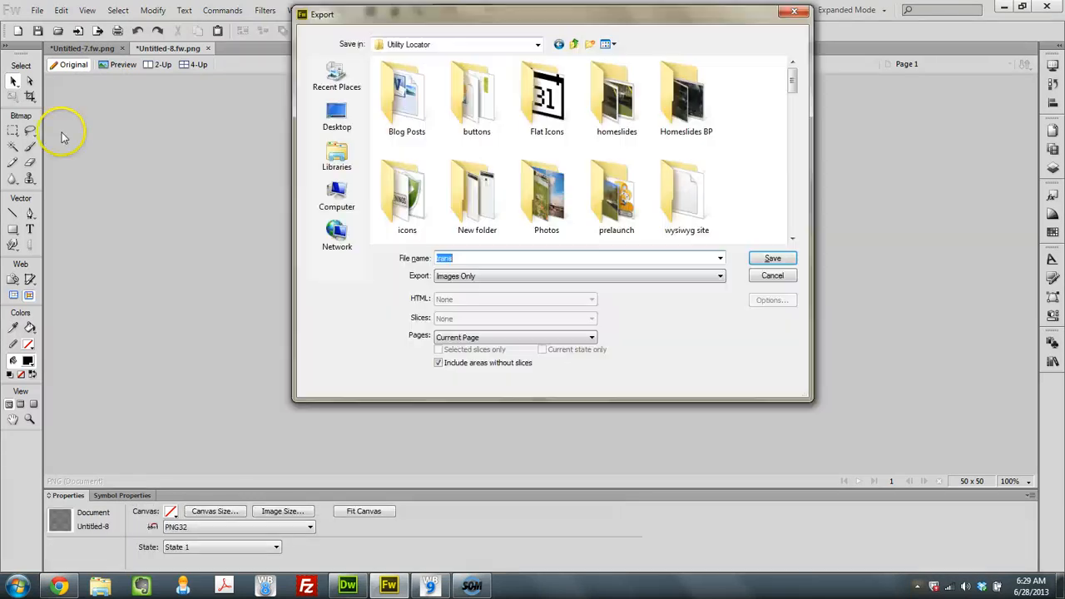
Save the export as trans.png on the Desktop, dismissing the file-not-found error on the way.
{"action": "left_click", "coordinate": [336, 156]}
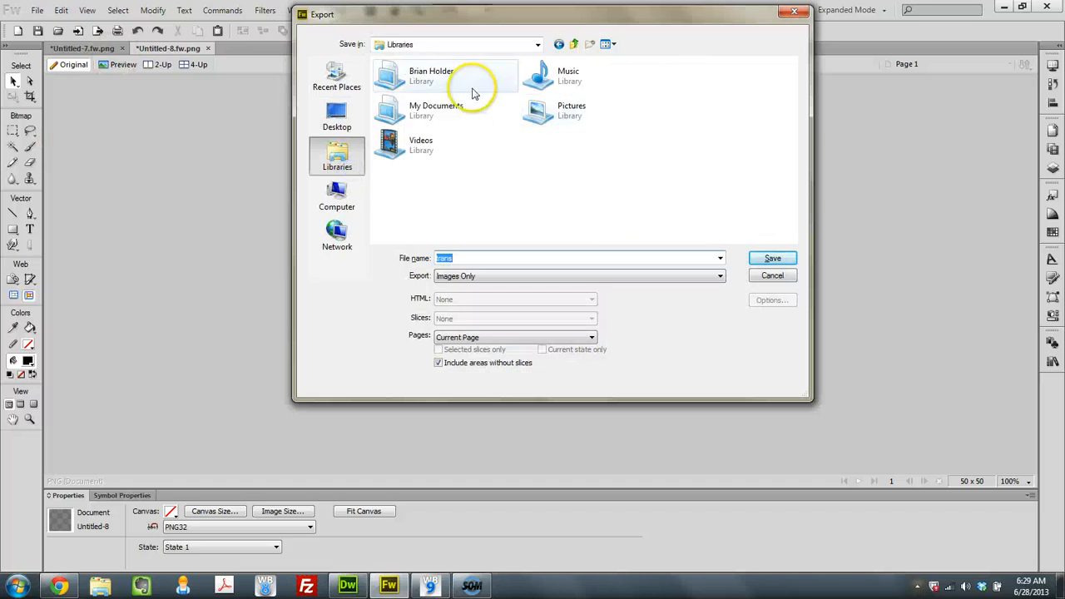
{"action": "double_click", "coordinate": [431, 75]}
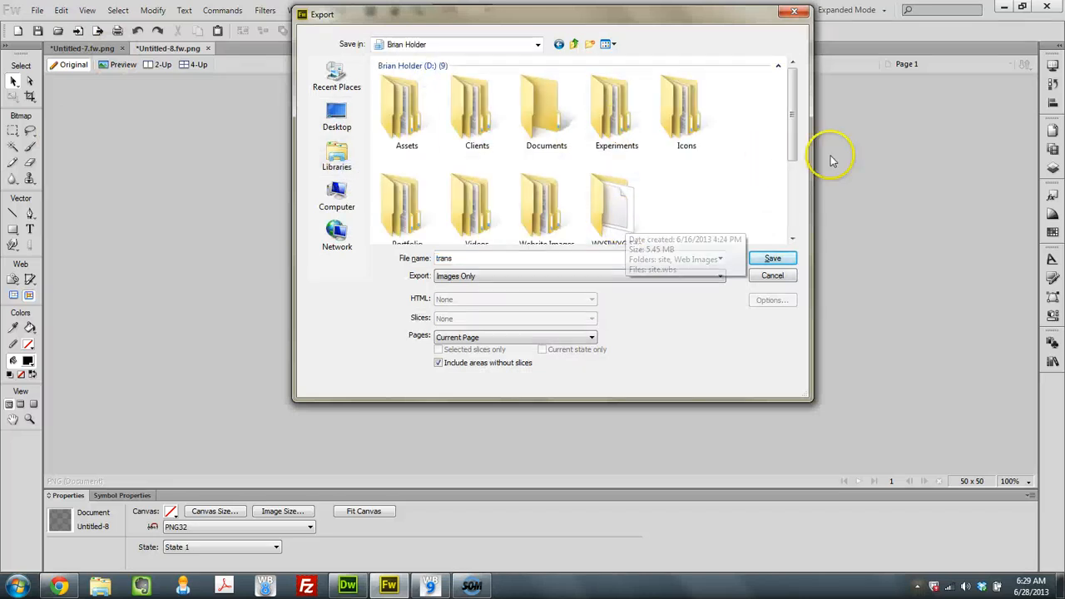
{"action": "scroll", "scroll_direction": "down", "scroll_amount": 3}
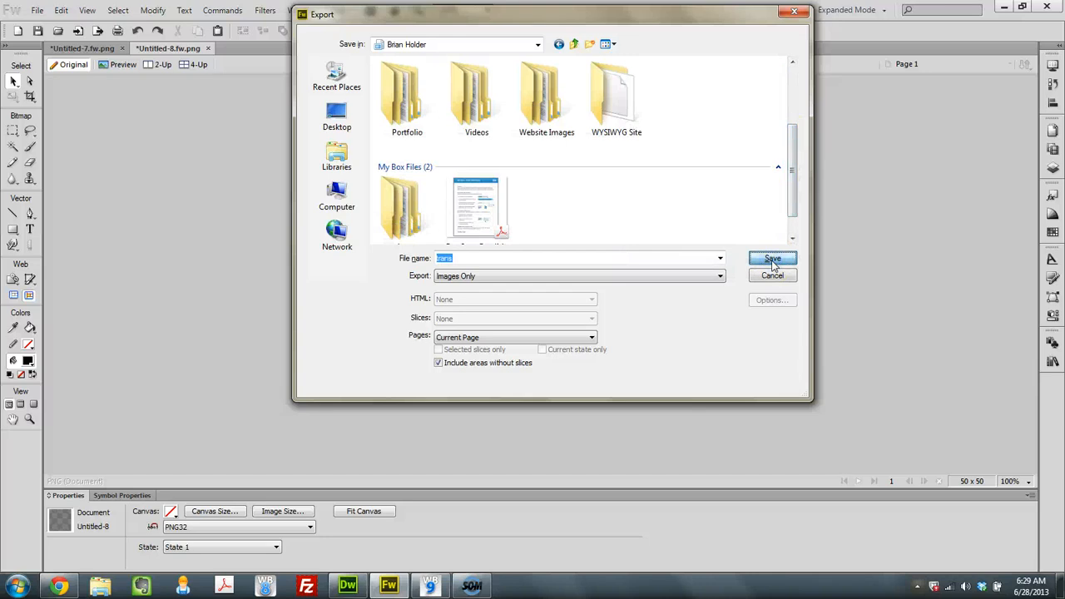
{"action": "left_click", "coordinate": [772, 258]}
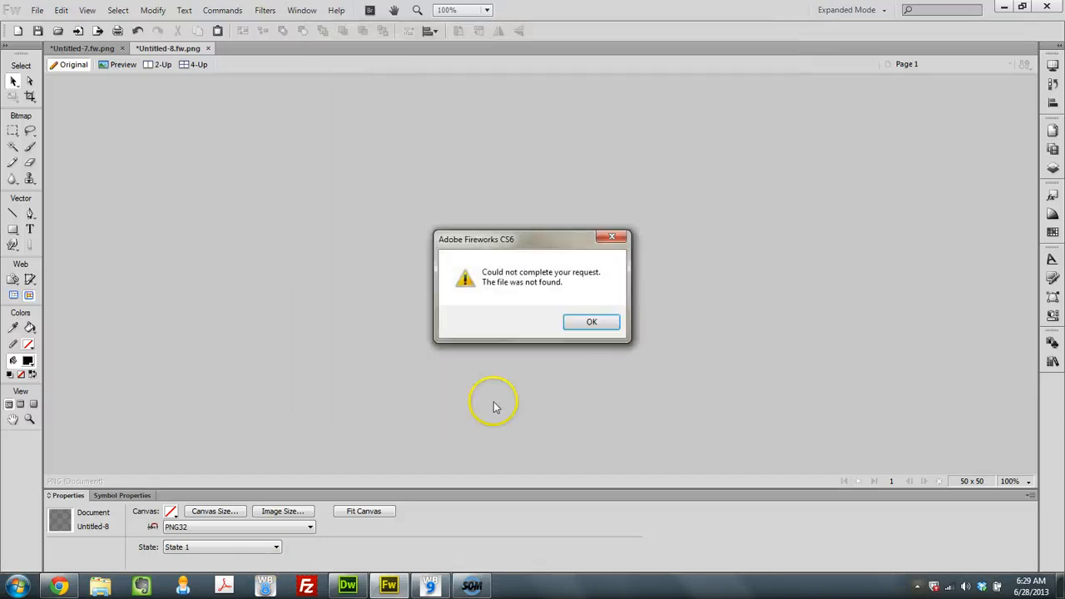
{"action": "left_click", "coordinate": [592, 323]}
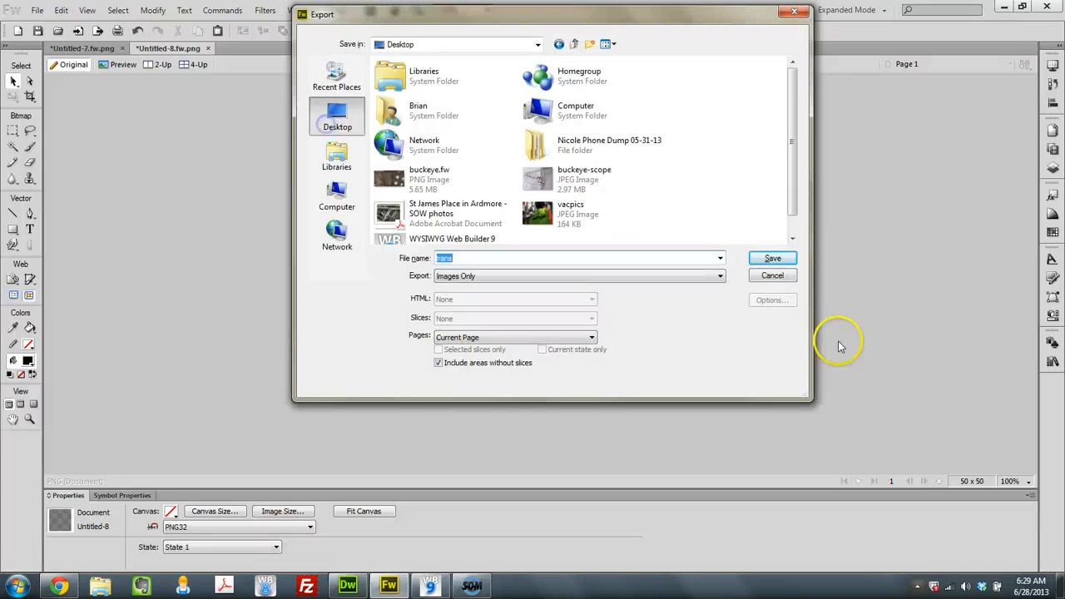
{"action": "left_click", "coordinate": [772, 258]}
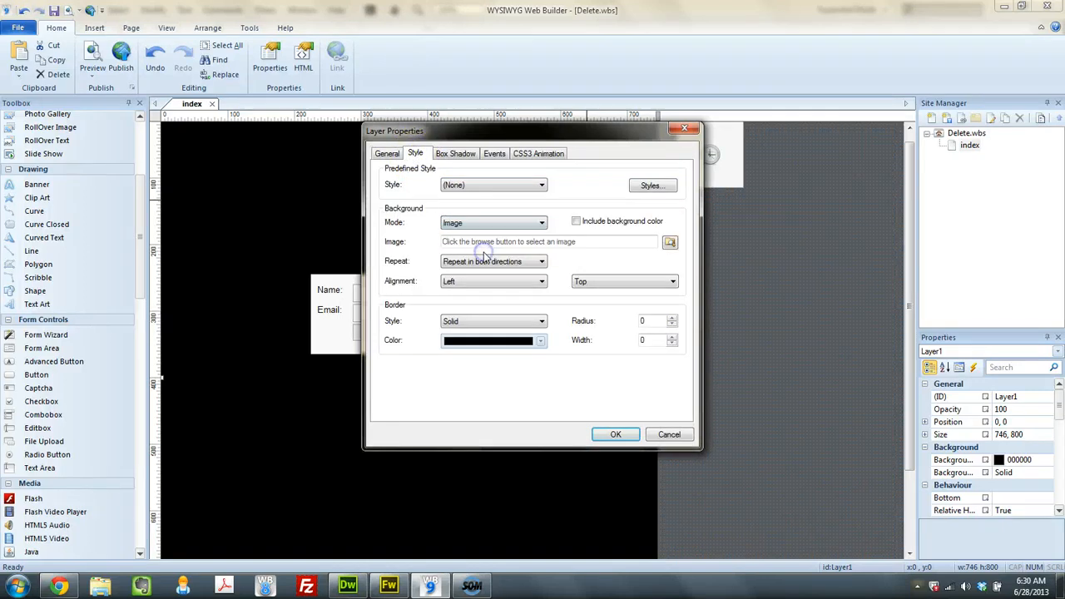
Set Layer1's background image to Desktop\trans.png and move the X onto the form's corner.
{"action": "left_click", "coordinate": [669, 241]}
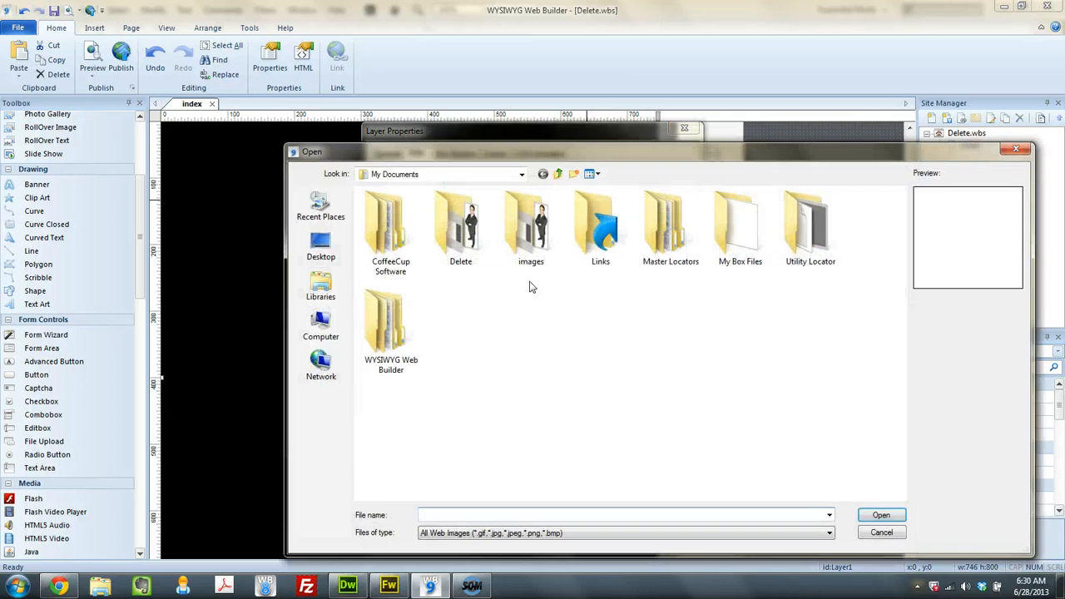
{"action": "left_click", "coordinate": [319, 247]}
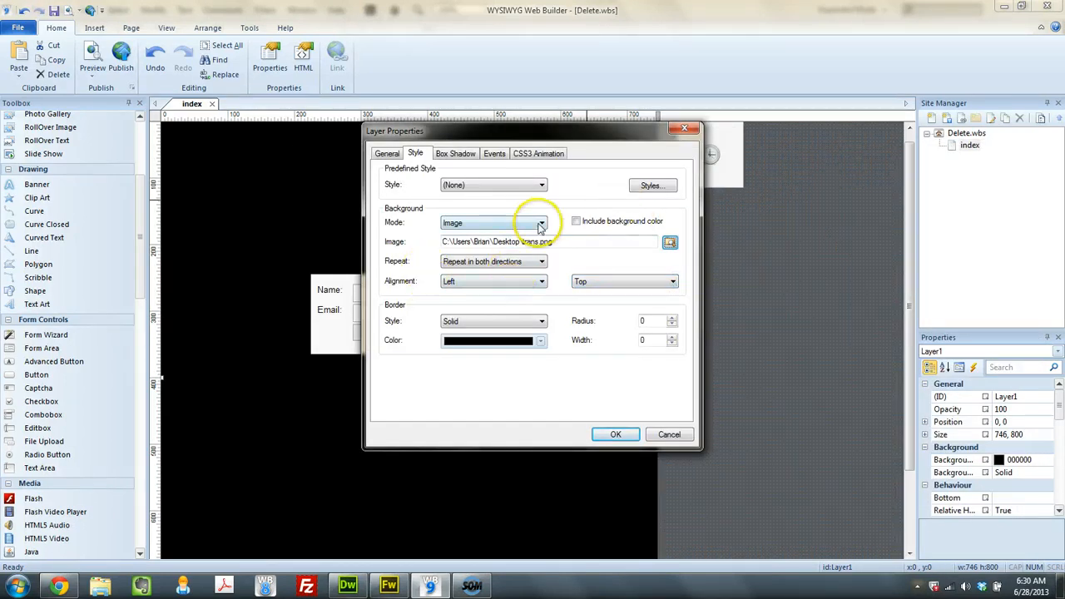
{"action": "left_click", "coordinate": [615, 435]}
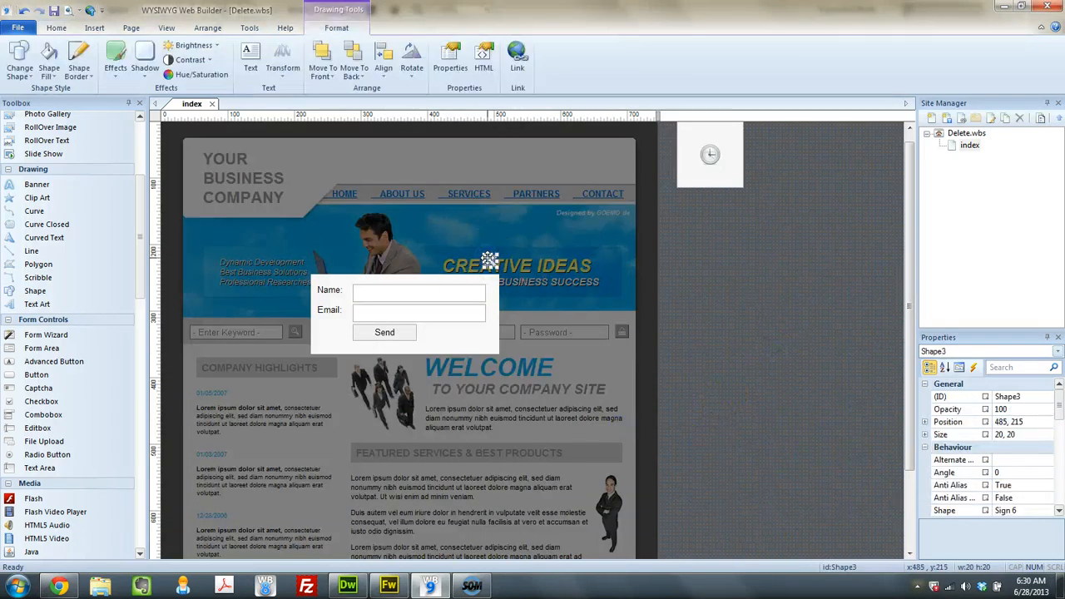
{"action": "left_click_drag", "start_coordinate": [490, 260], "coordinate": [509, 281]}
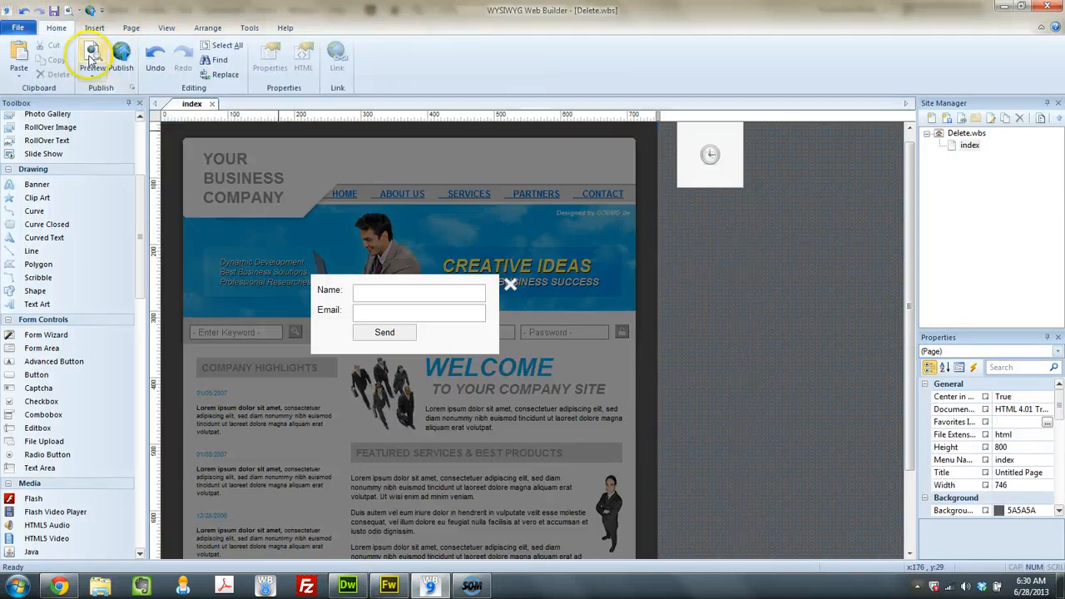
Preview the see-through overlay in Chrome, close it with the X, and return to Web Builder.
{"action": "left_click", "coordinate": [90, 58]}
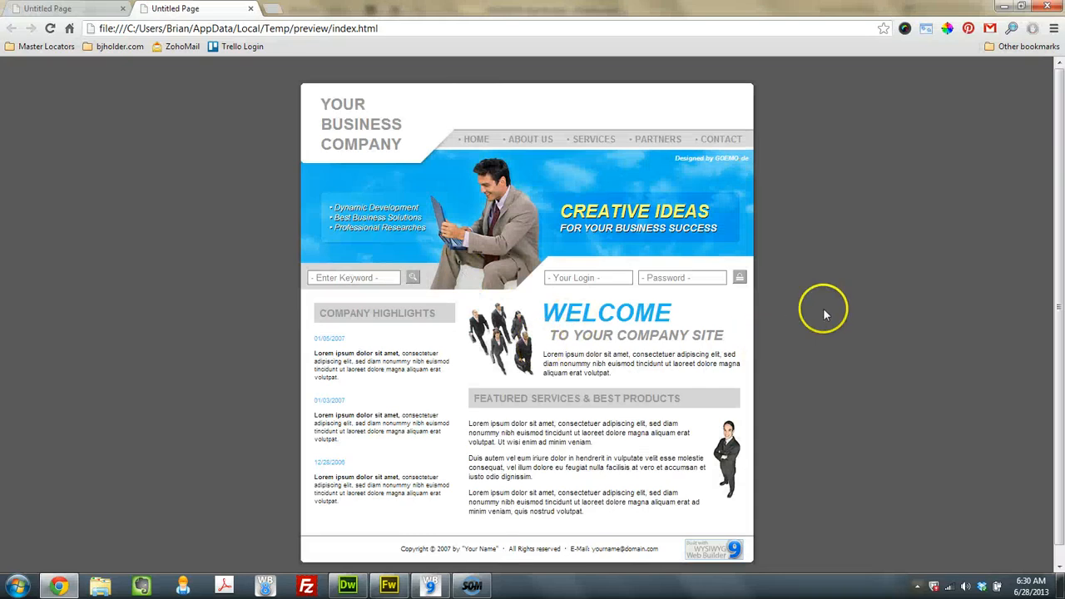
{"action": "mouse_move", "coordinate": [1040, 155]}
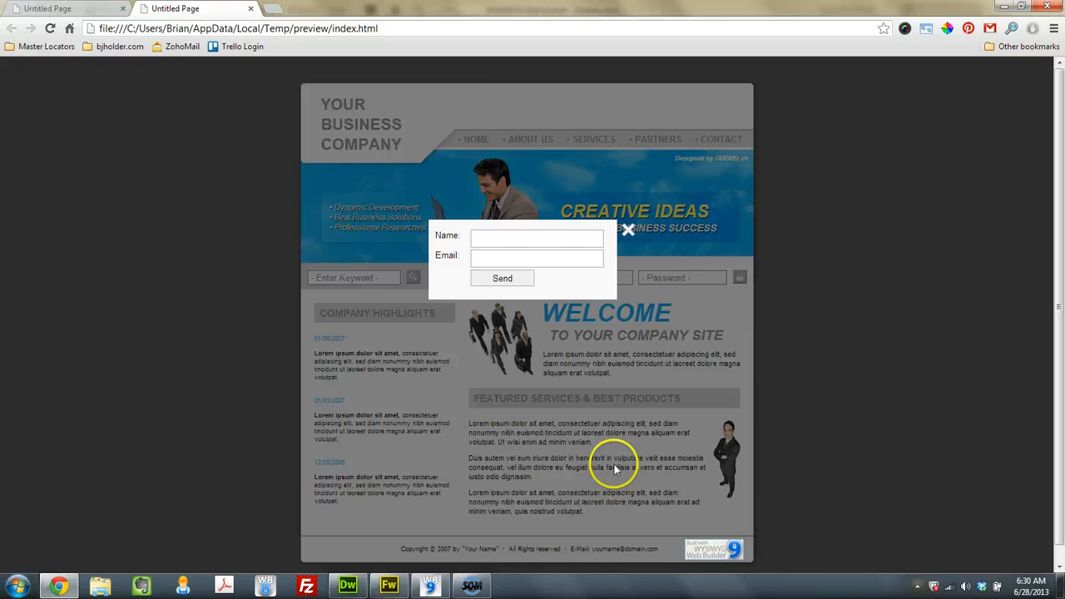
{"action": "left_click", "coordinate": [629, 230]}
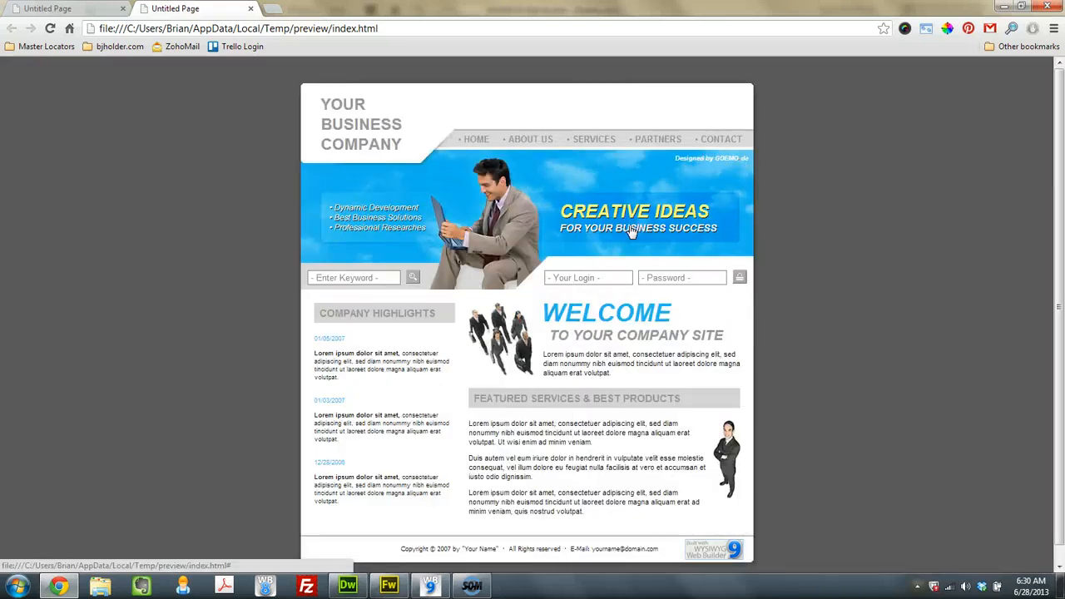
{"action": "mouse_move", "coordinate": [429, 579]}
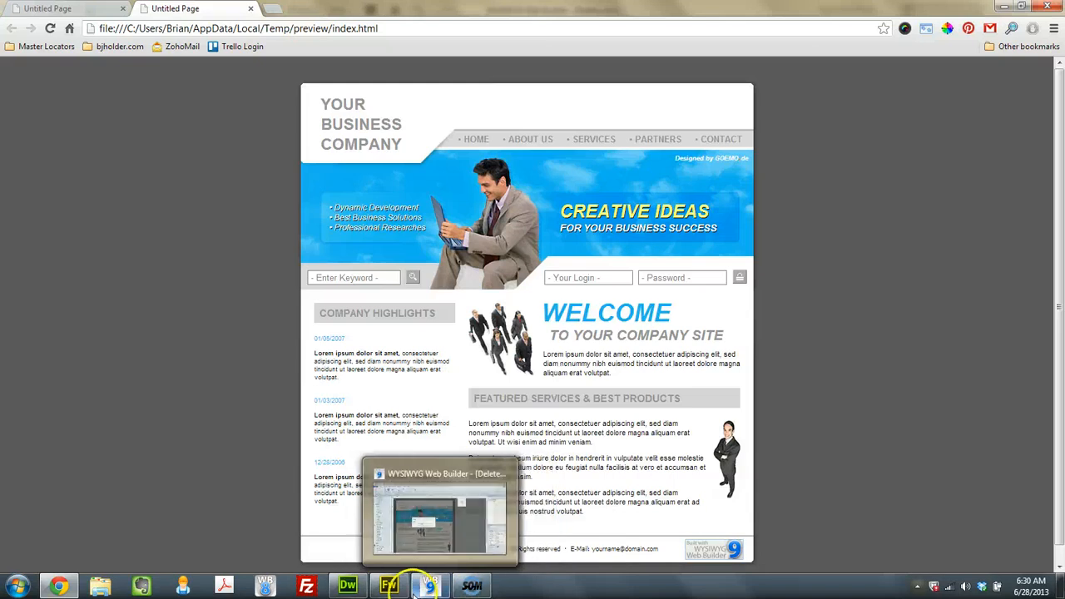
{"action": "left_click", "coordinate": [430, 586]}
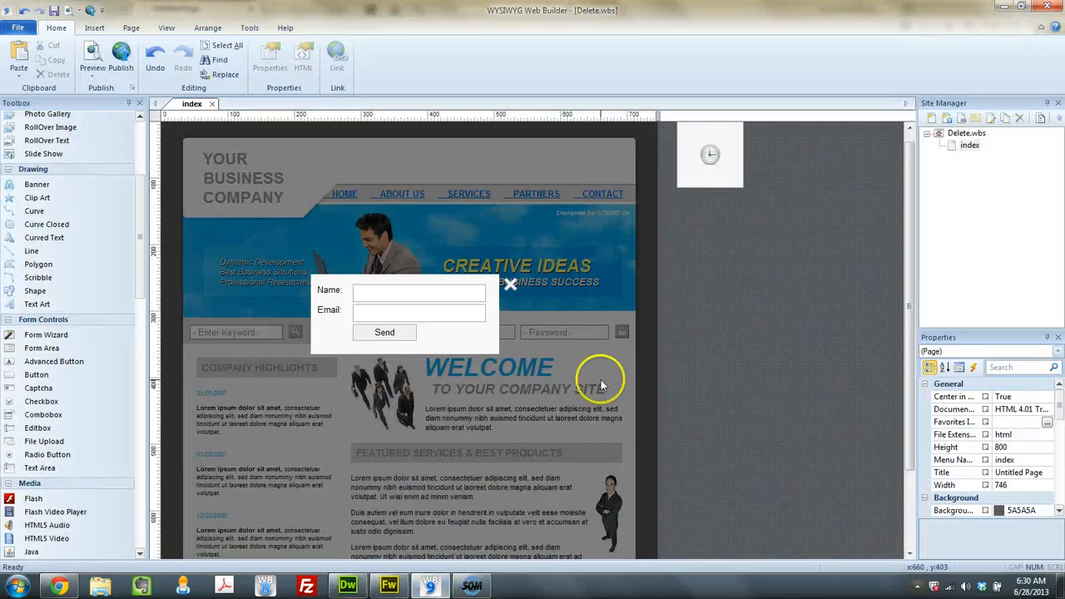